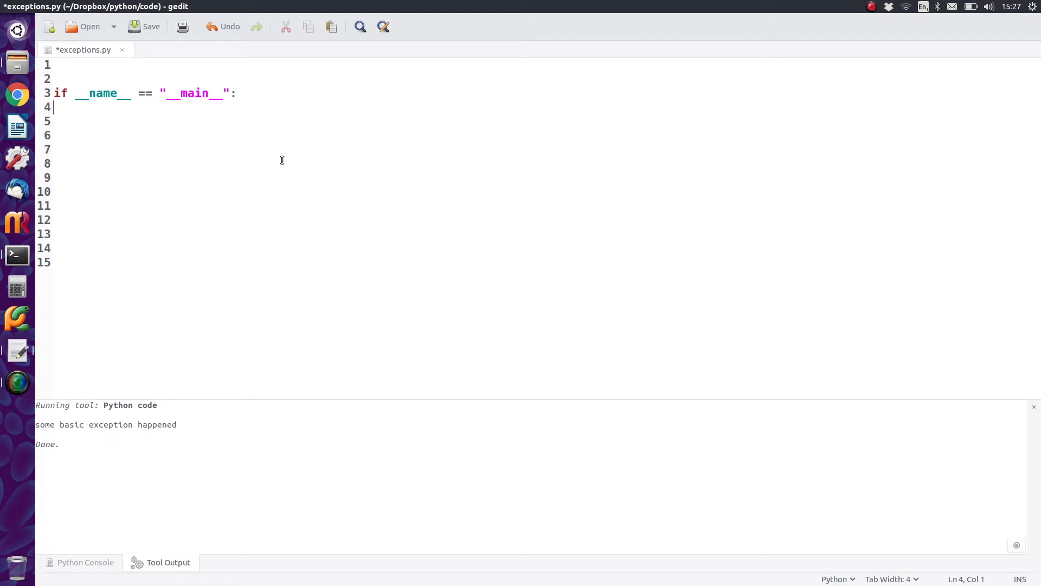
{"action": "mouse_move", "coordinate": [293, 152]}
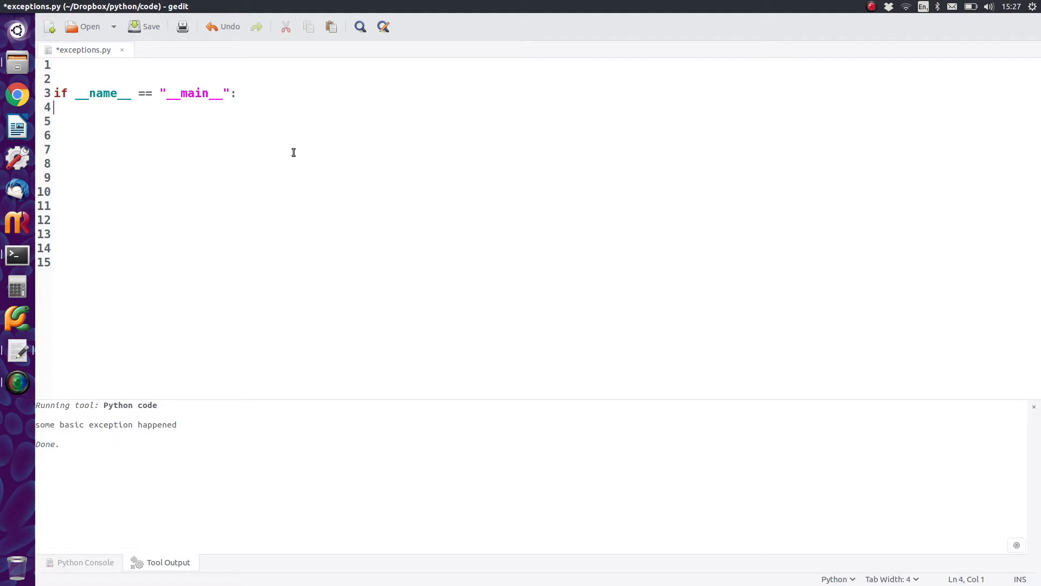
{"action": "mouse_move", "coordinate": [294, 183]}
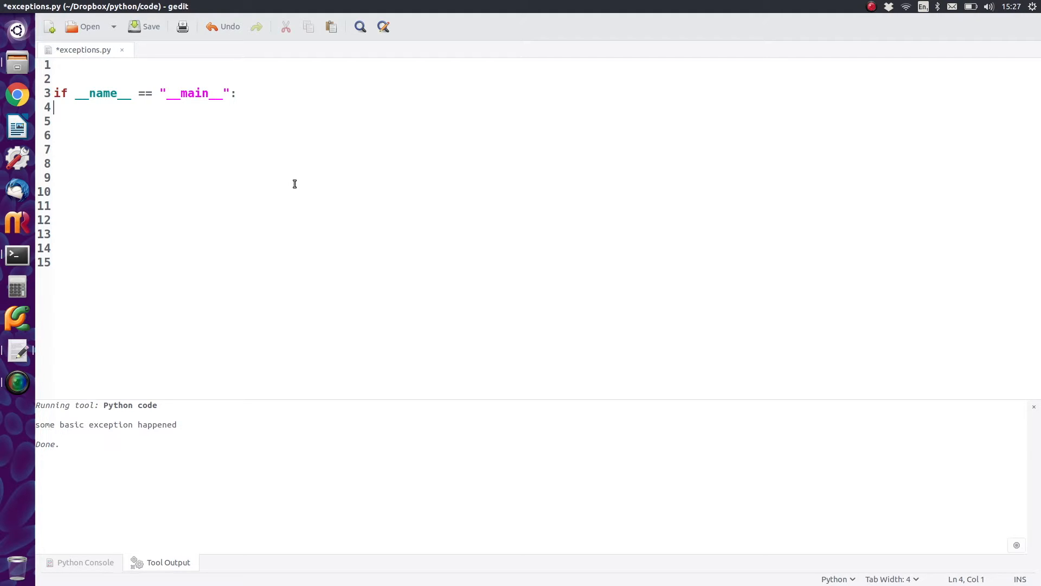
{"action": "mouse_move", "coordinate": [298, 180]}
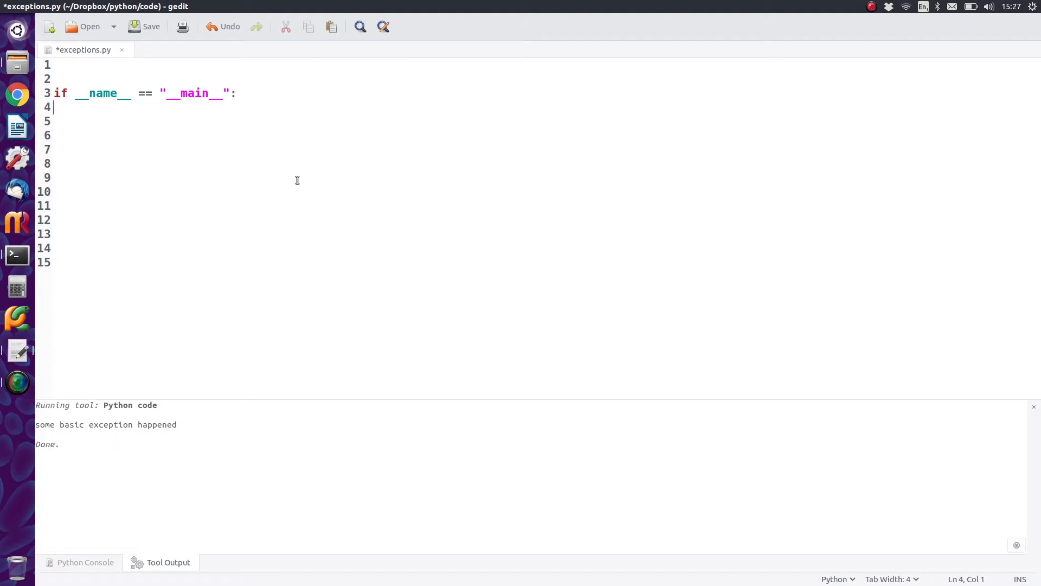
- Set something = None and start a try block raising Exception("some basic exception happened") when something is None
{"action": "type", "text": "something = None"}
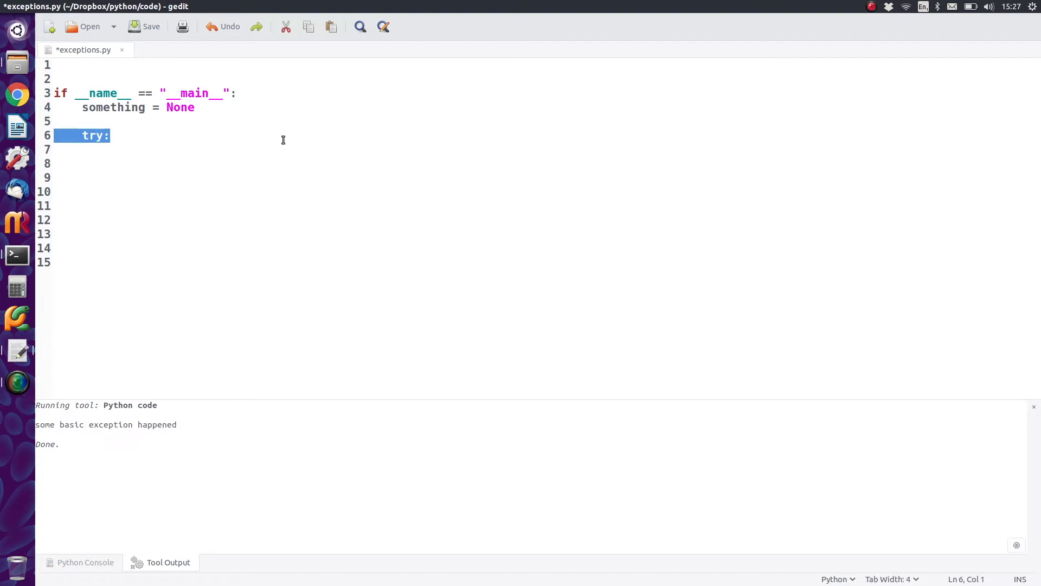
{"action": "left_click", "coordinate": [111, 136]}
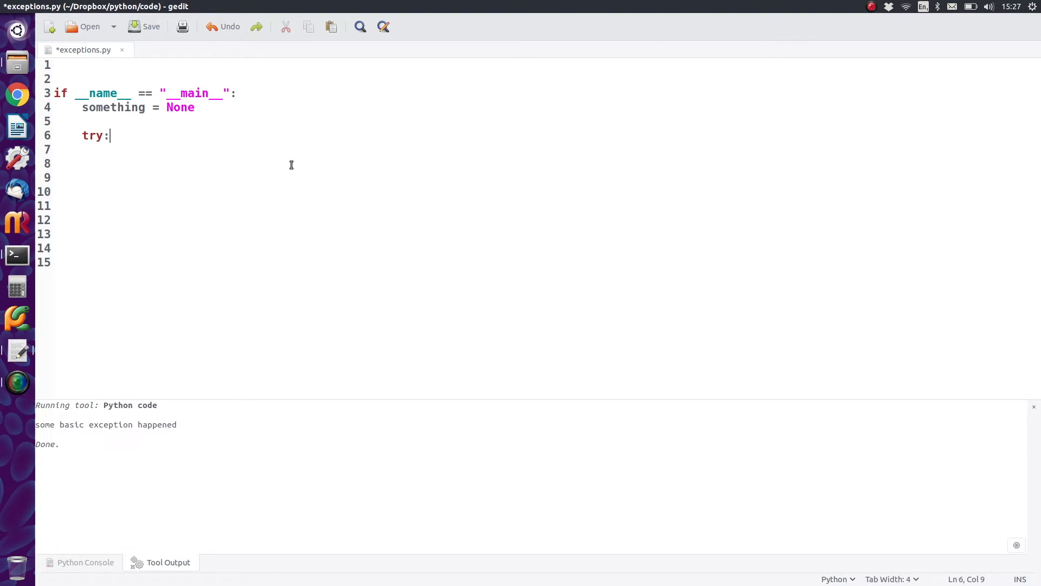
{"action": "mouse_move", "coordinate": [161, 146]}
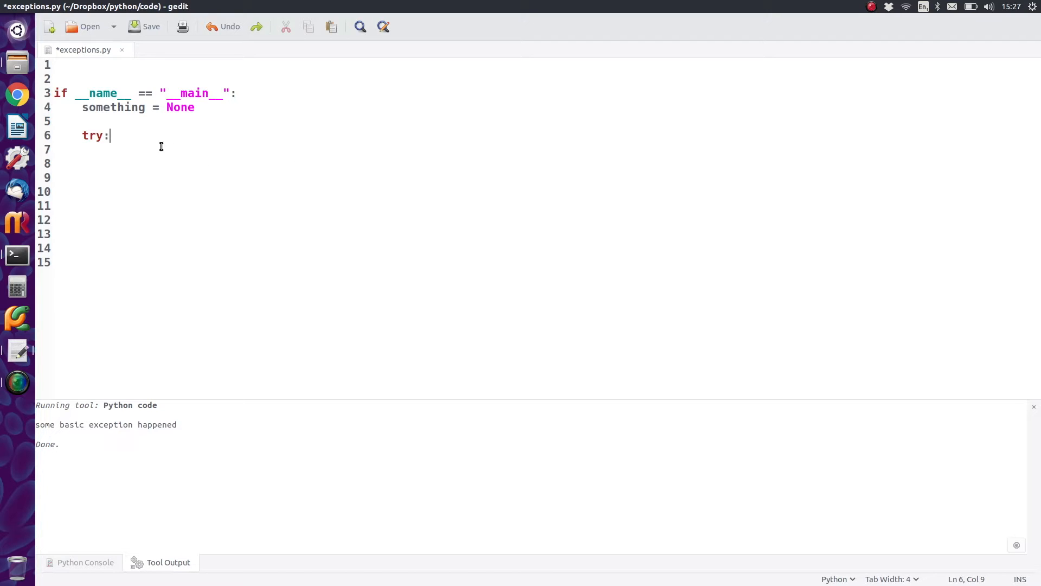
{"action": "mouse_move", "coordinate": [268, 163]}
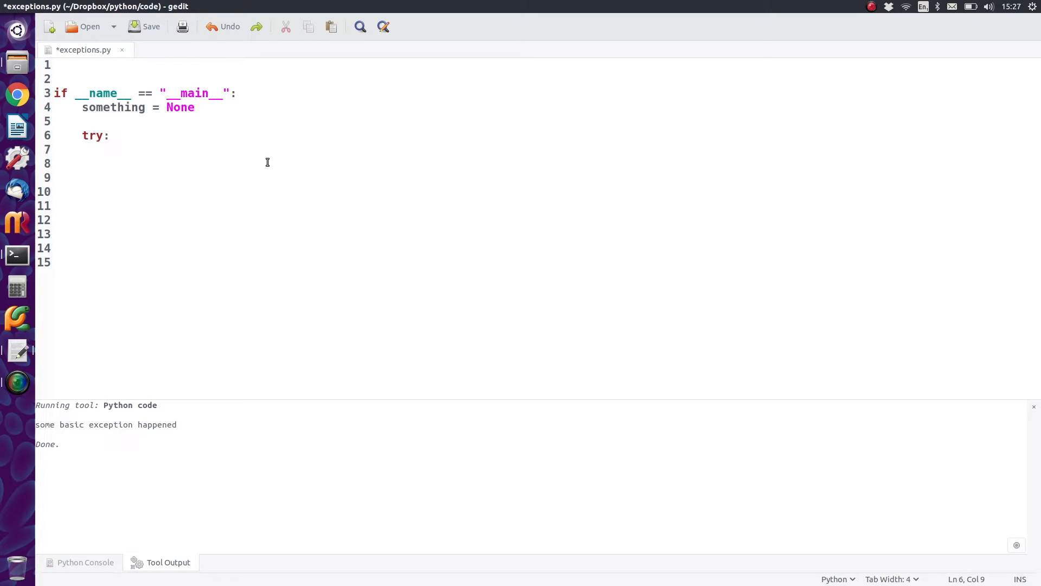
{"action": "left_click", "coordinate": [109, 135]}
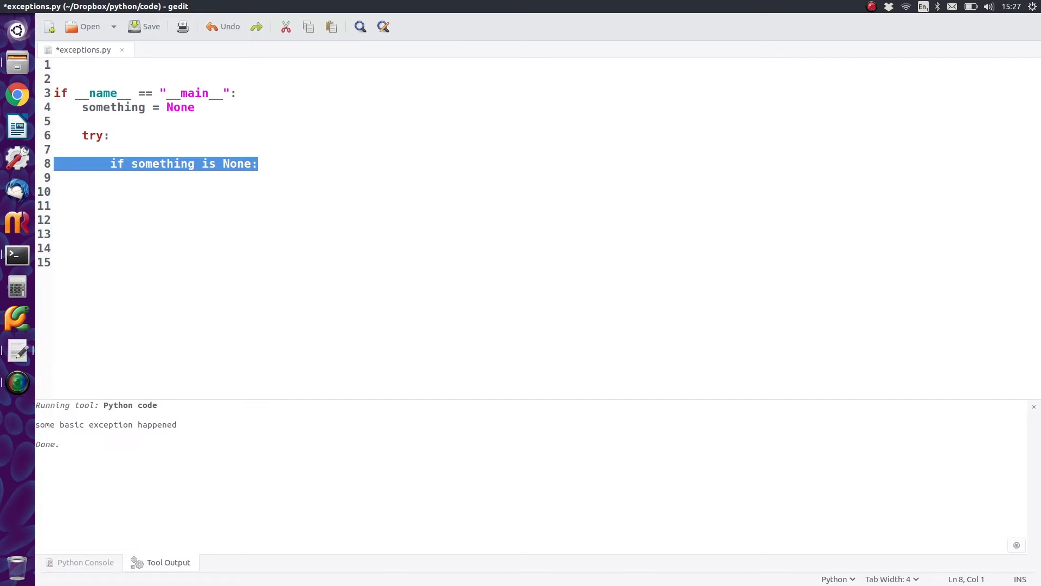
{"action": "left_click", "coordinate": [109, 149]}
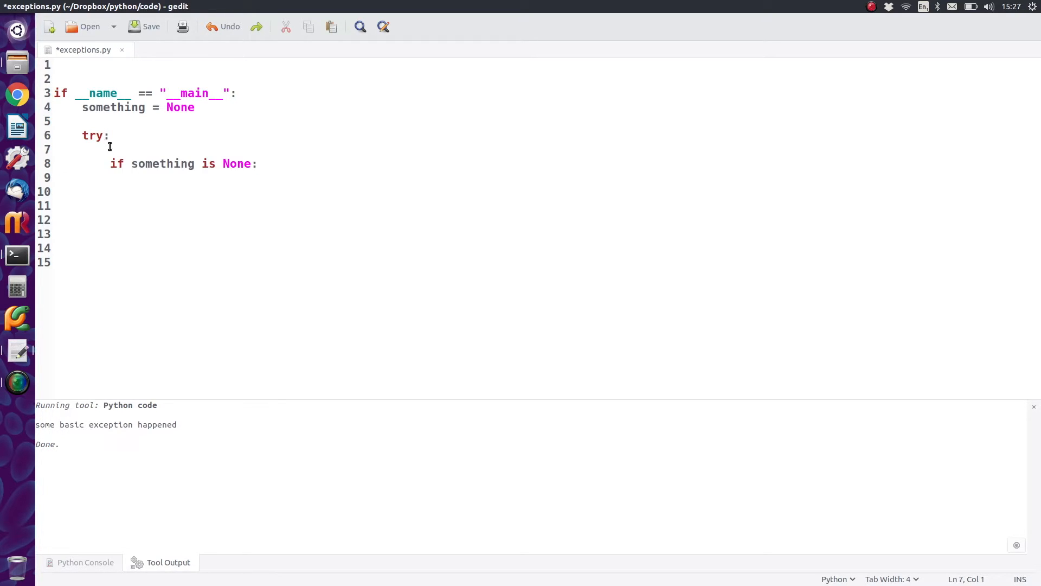
{"action": "left_click_drag", "start_coordinate": [110, 164], "coordinate": [81, 164]}
{"action": "type", "text": "raise Exception(\"some basic exception happened\")"}
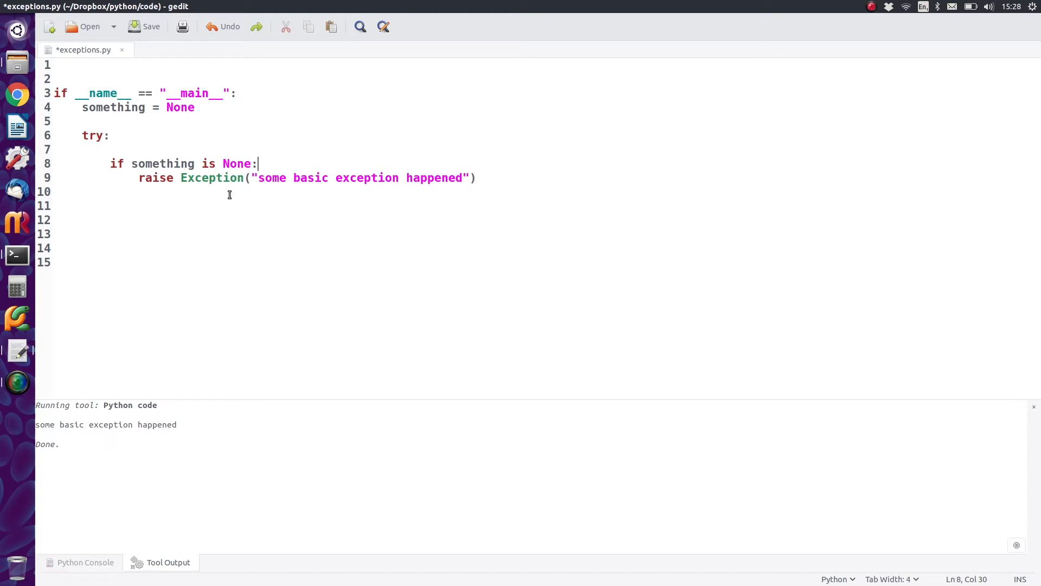
{"action": "mouse_move", "coordinate": [232, 201]}
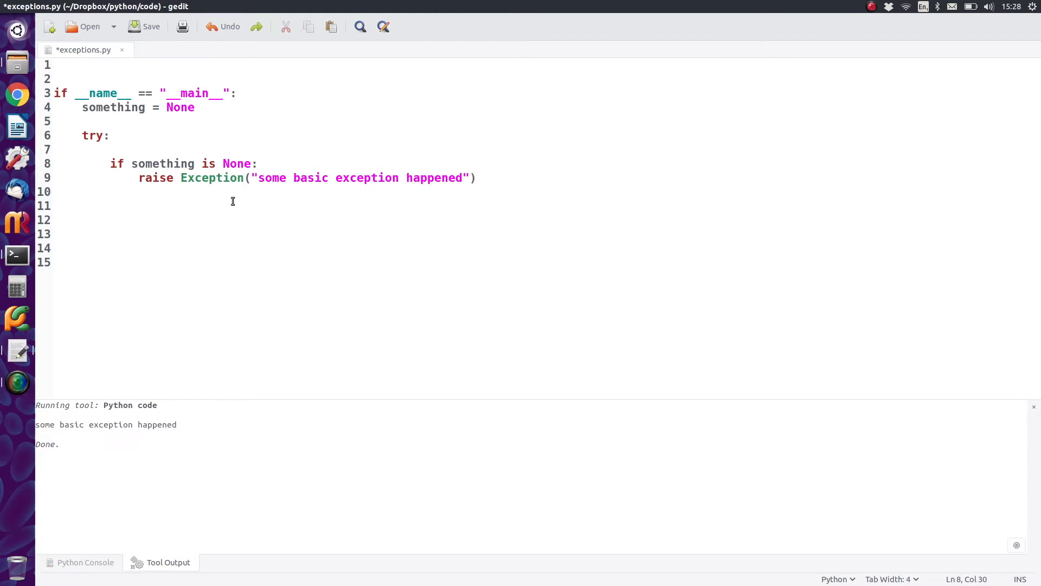
{"action": "left_click", "coordinate": [259, 163]}
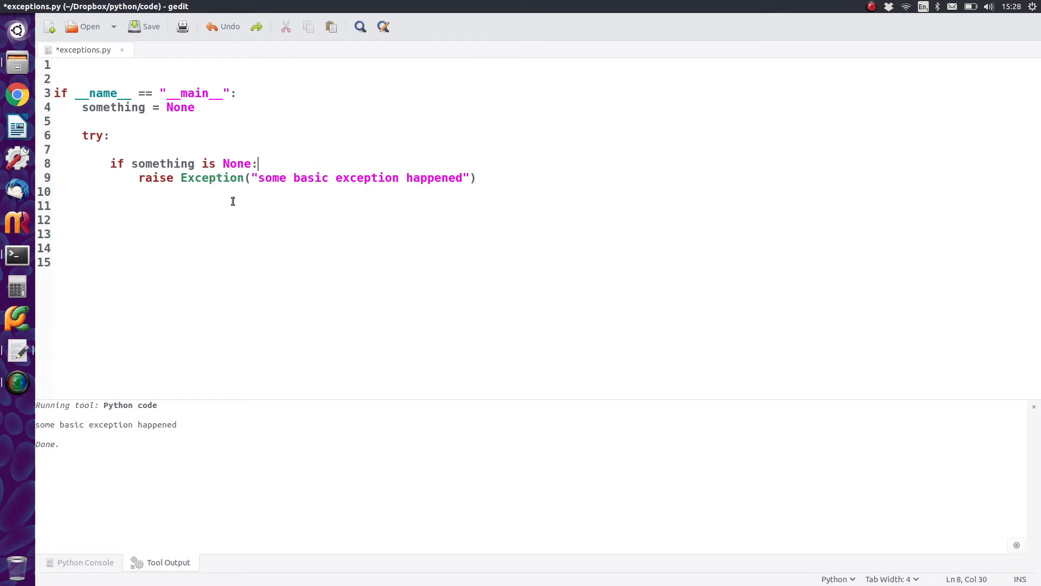
{"action": "double_click", "coordinate": [213, 178]}
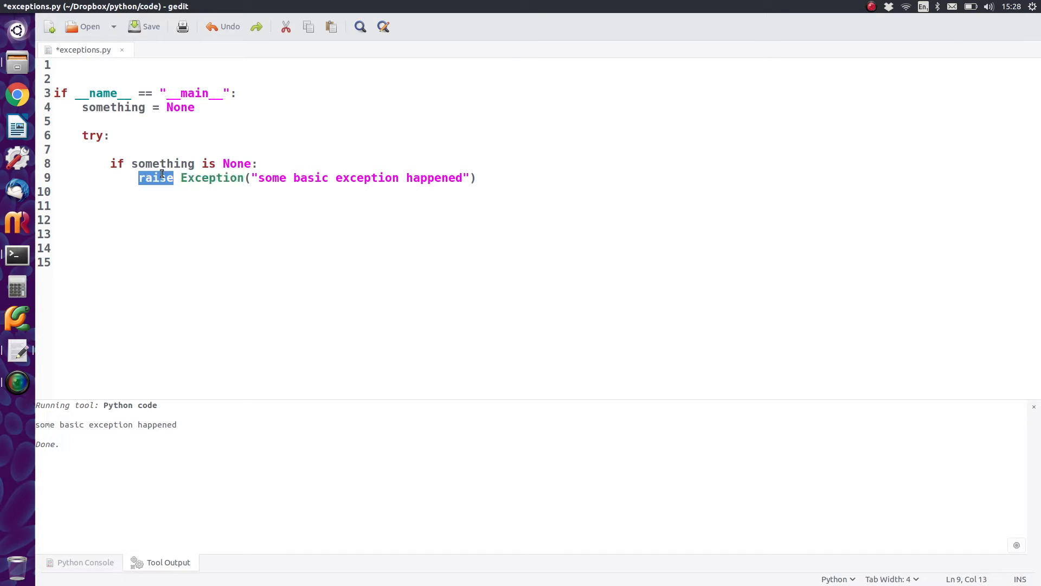
{"action": "double_click", "coordinate": [211, 178]}
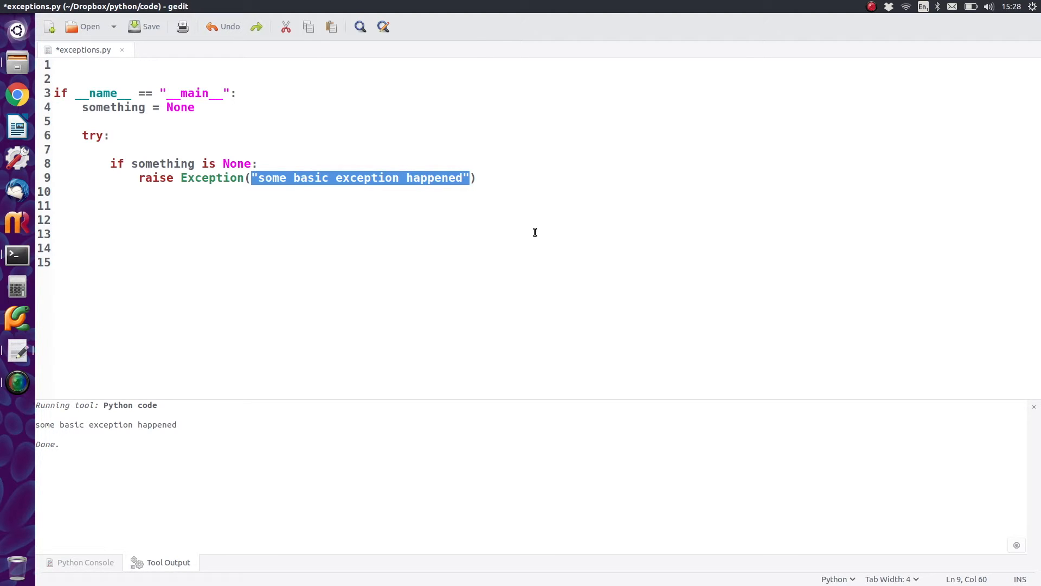
{"action": "mouse_move", "coordinate": [508, 222]}
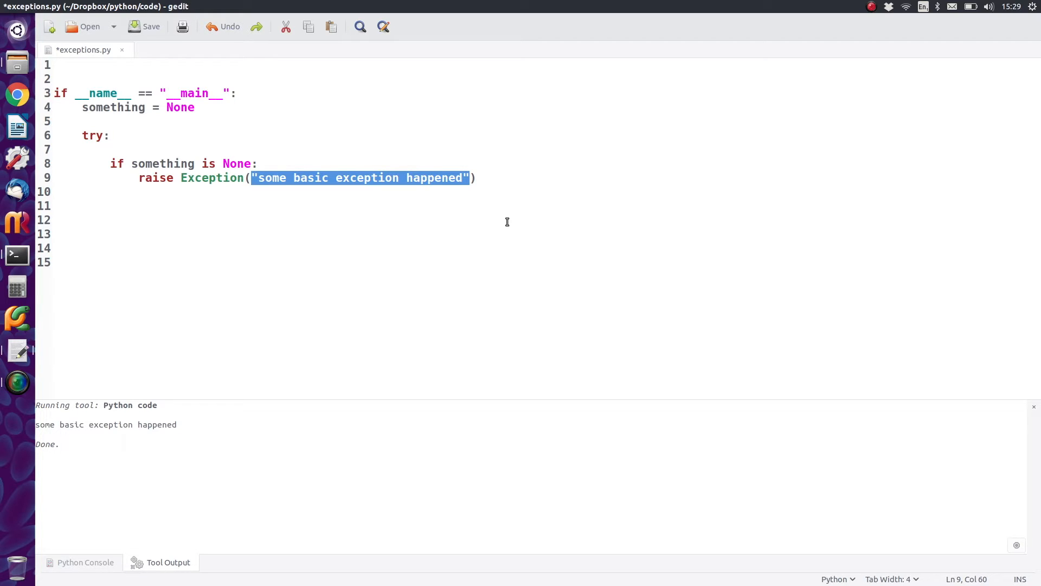
- Close the try block with an `except Exception, e:` clause at try's indentation level
{"action": "left_click", "coordinate": [507, 222]}
{"action": "type", "text": "except Exception, e:"}
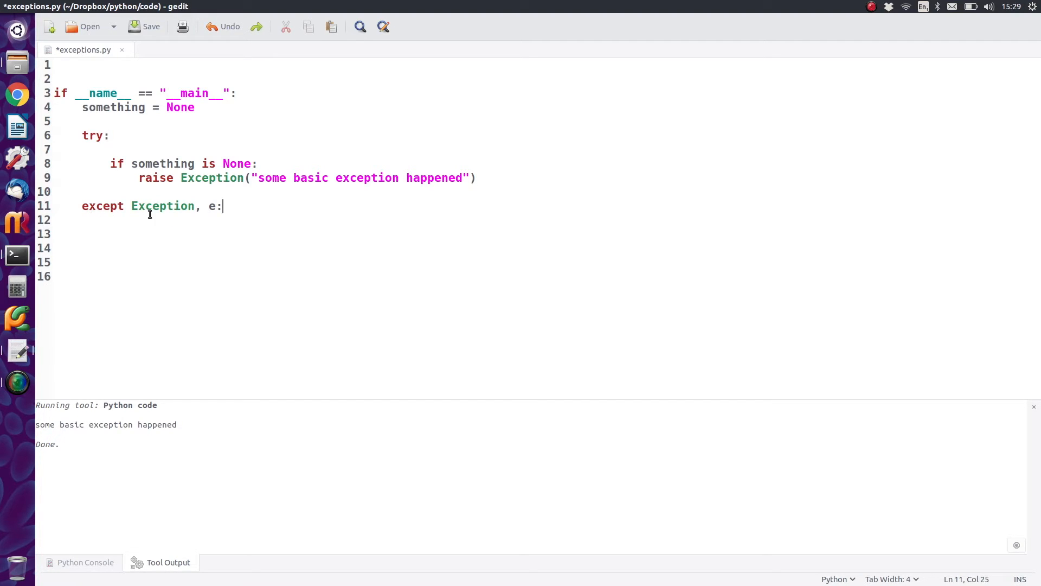
{"action": "mouse_move", "coordinate": [313, 237]}
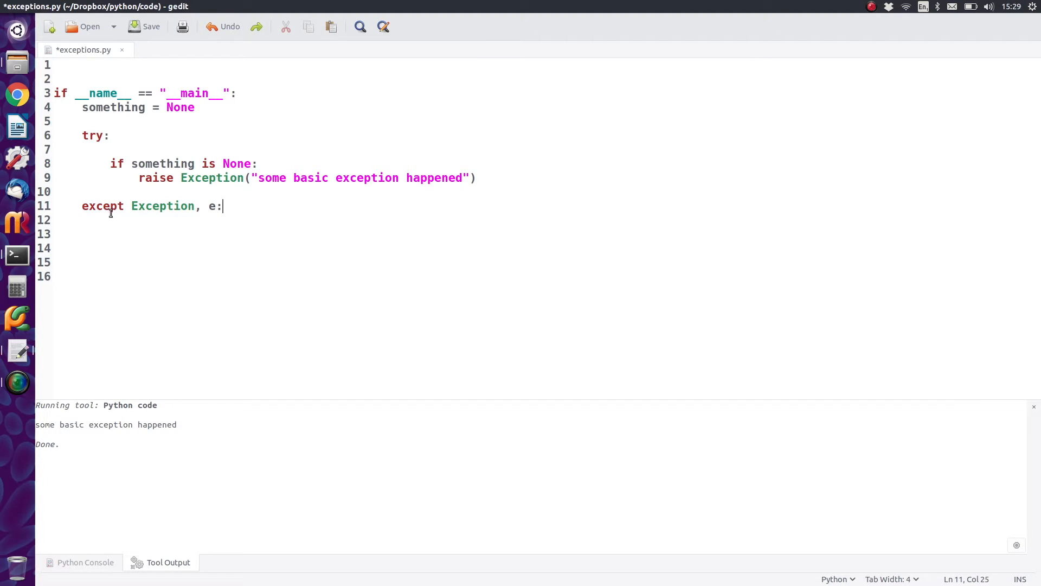
{"action": "double_click", "coordinate": [102, 206]}
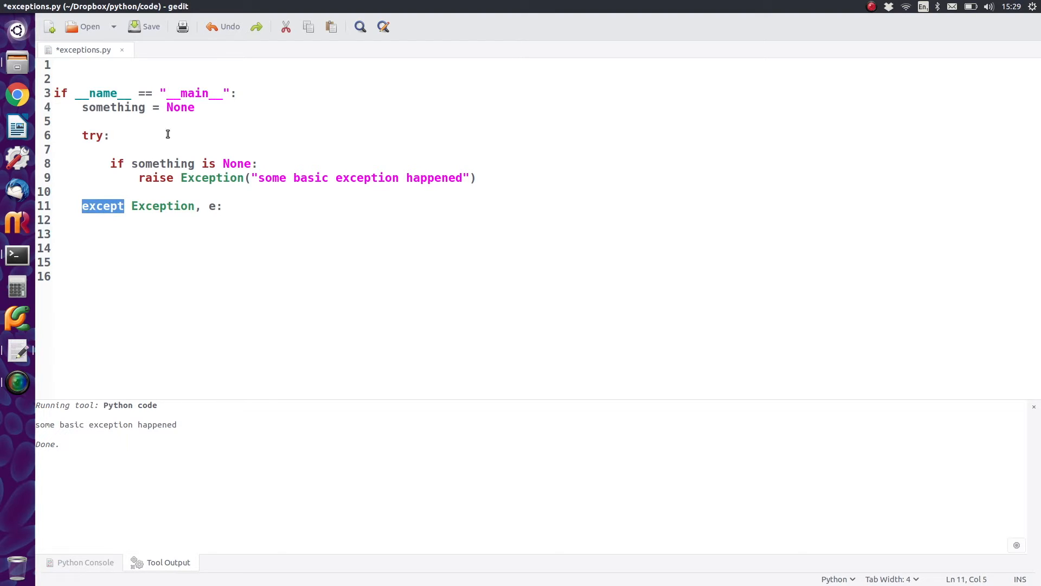
{"action": "mouse_move", "coordinate": [154, 164]}
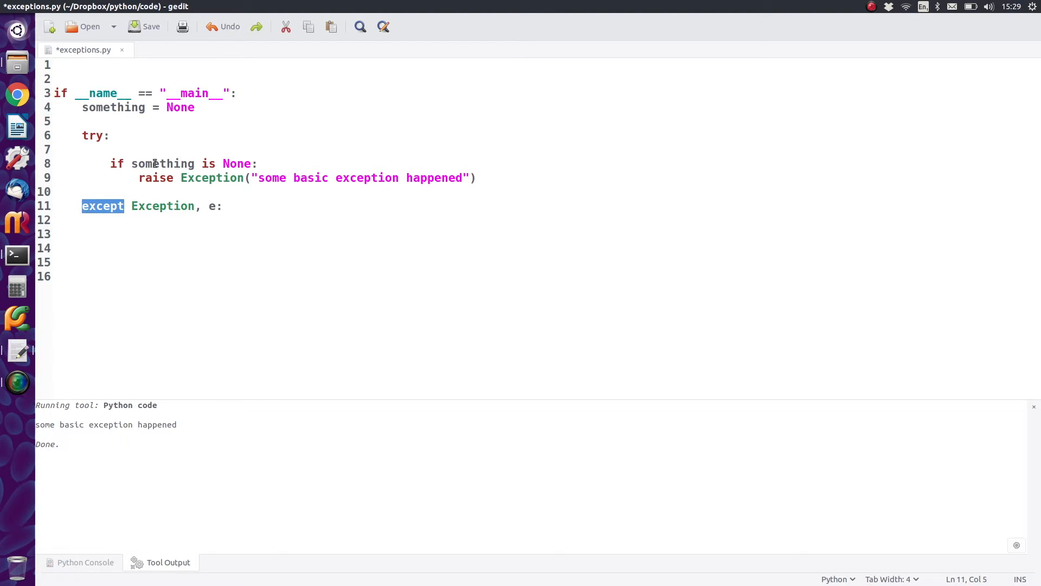
{"action": "left_click", "coordinate": [176, 178]}
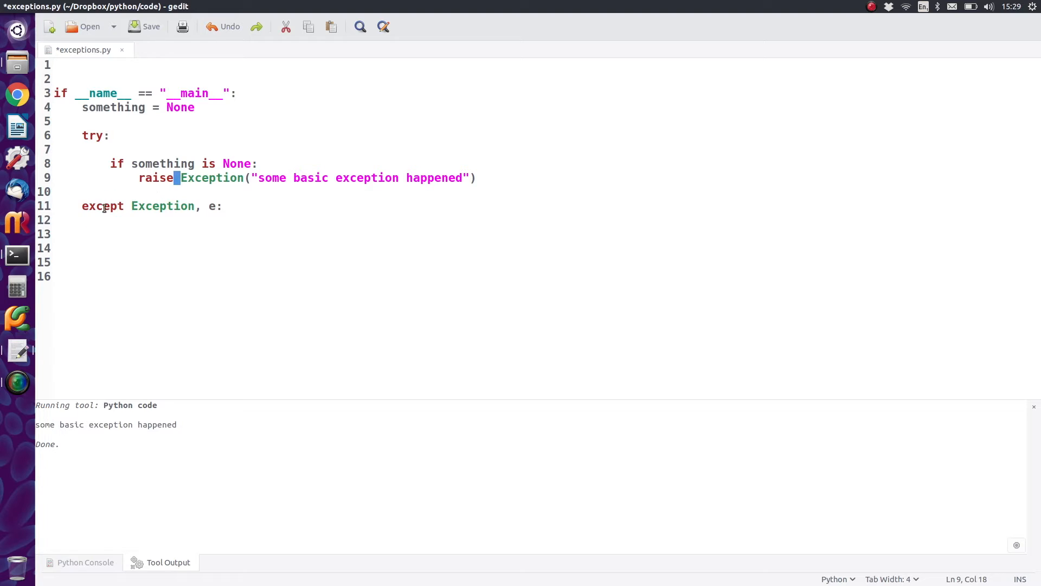
{"action": "double_click", "coordinate": [102, 207]}
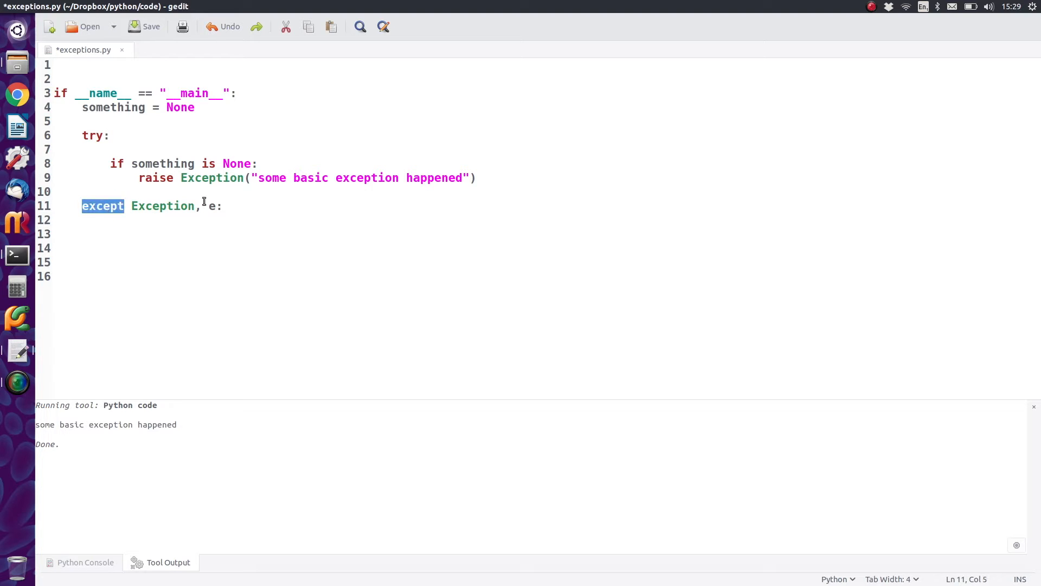
{"action": "double_click", "coordinate": [163, 206]}
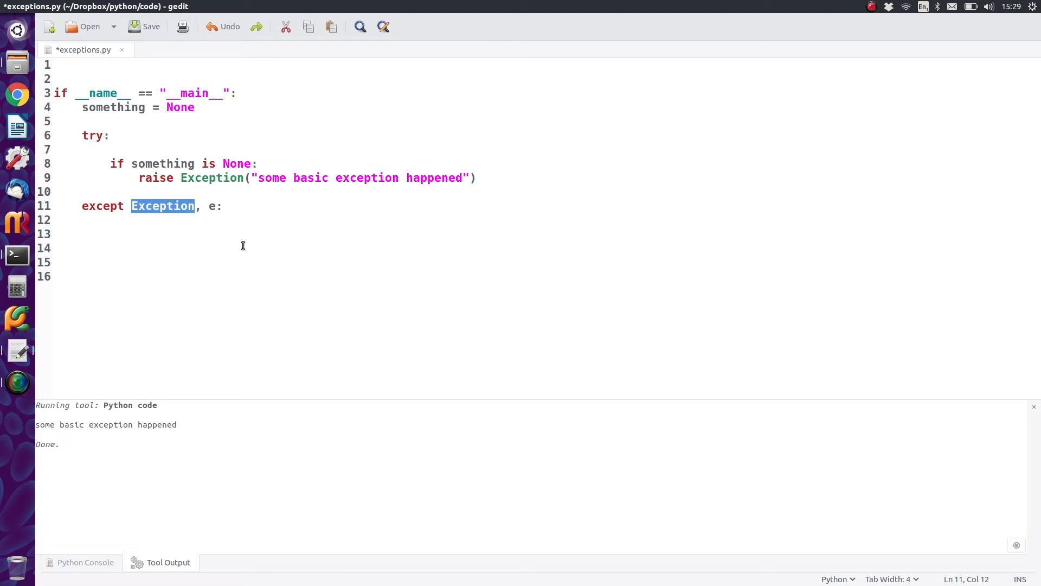
{"action": "left_click", "coordinate": [154, 206]}
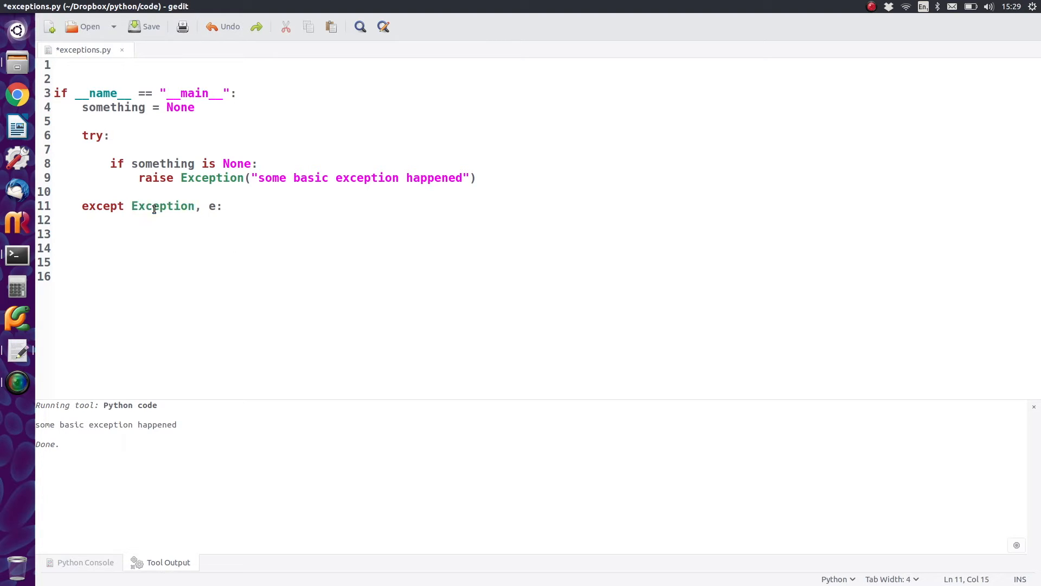
{"action": "double_click", "coordinate": [163, 206]}
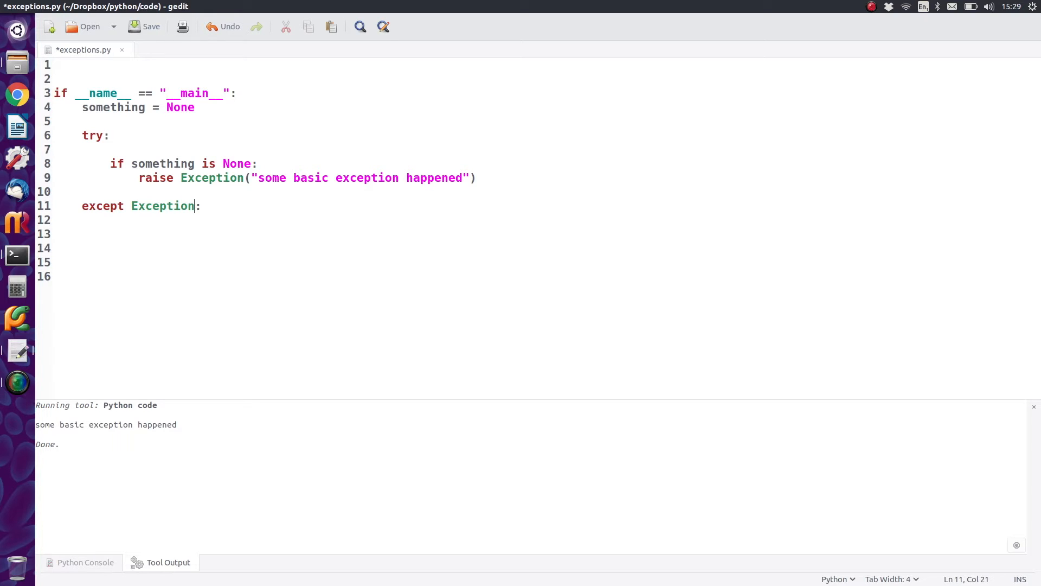
{"action": "type", "text": ", e"}
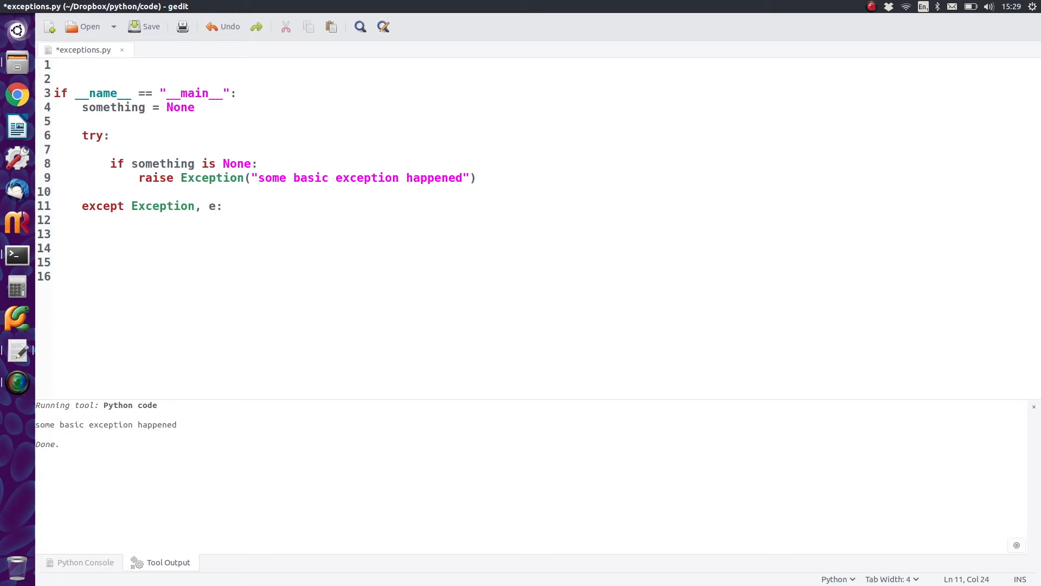
{"action": "type", "text": "print e.message"}
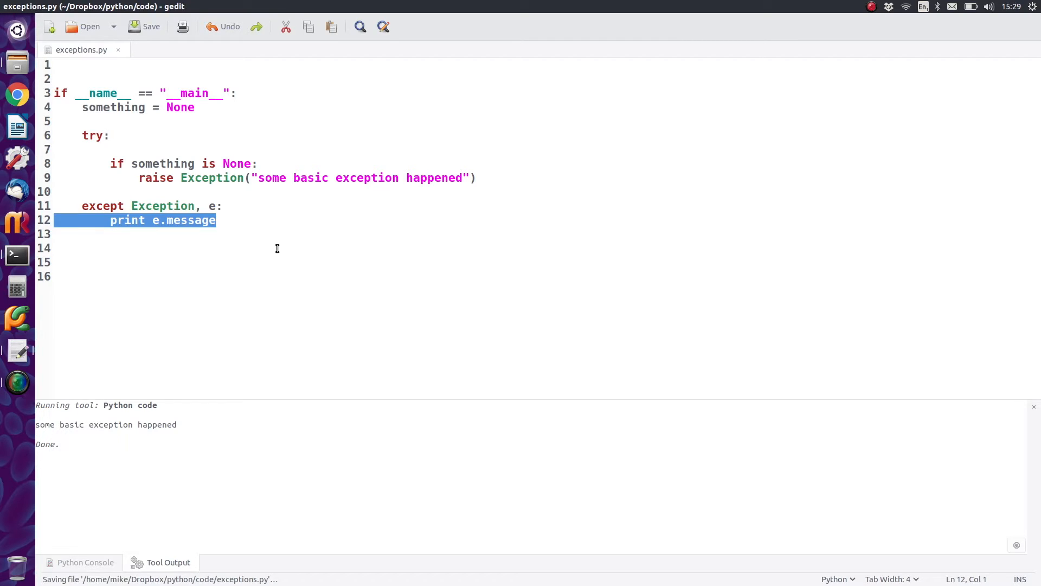
{"action": "left_click", "coordinate": [181, 220]}
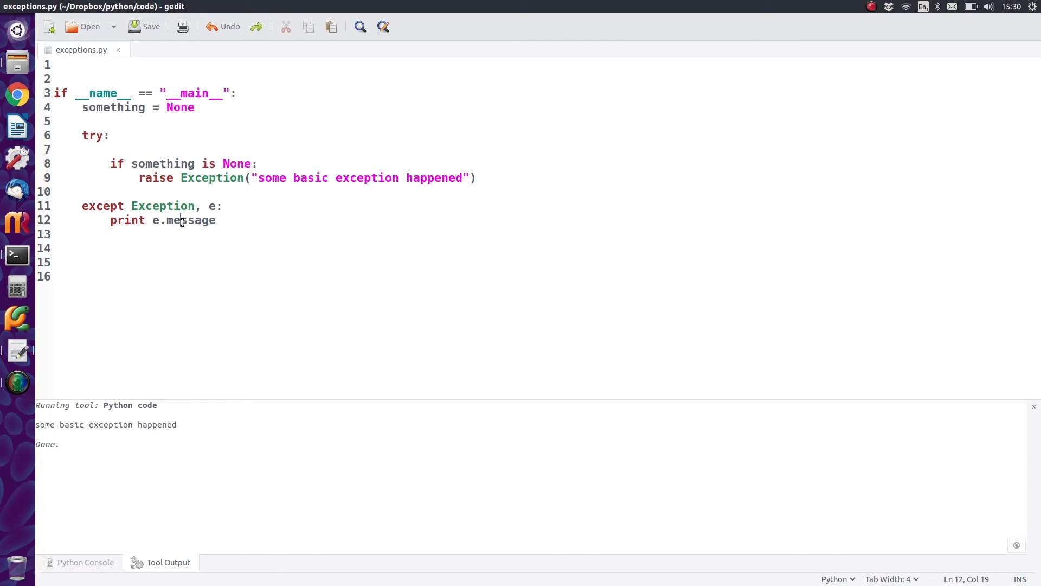
{"action": "double_click", "coordinate": [190, 221]}
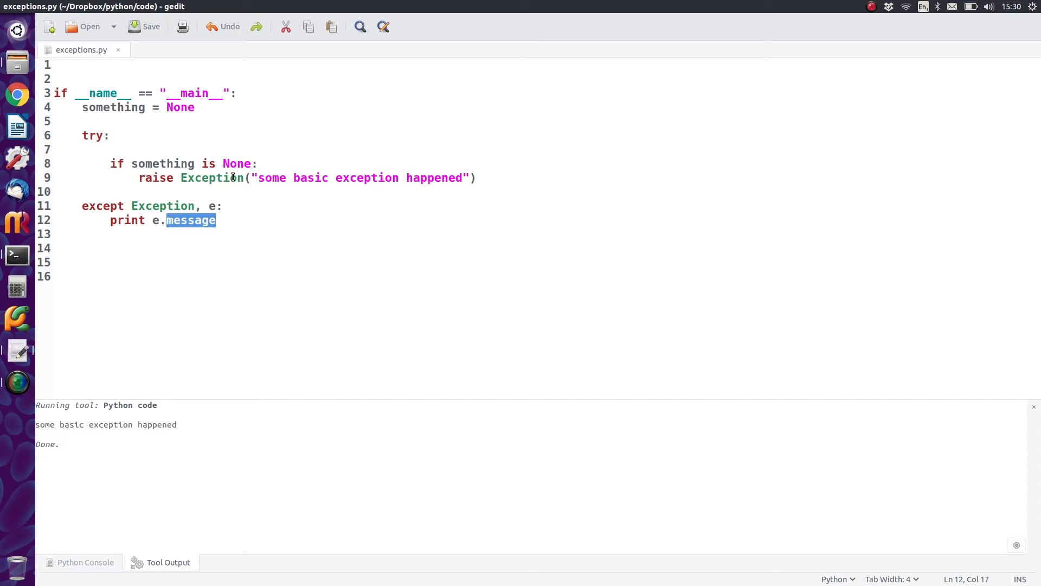
{"action": "double_click", "coordinate": [367, 178]}
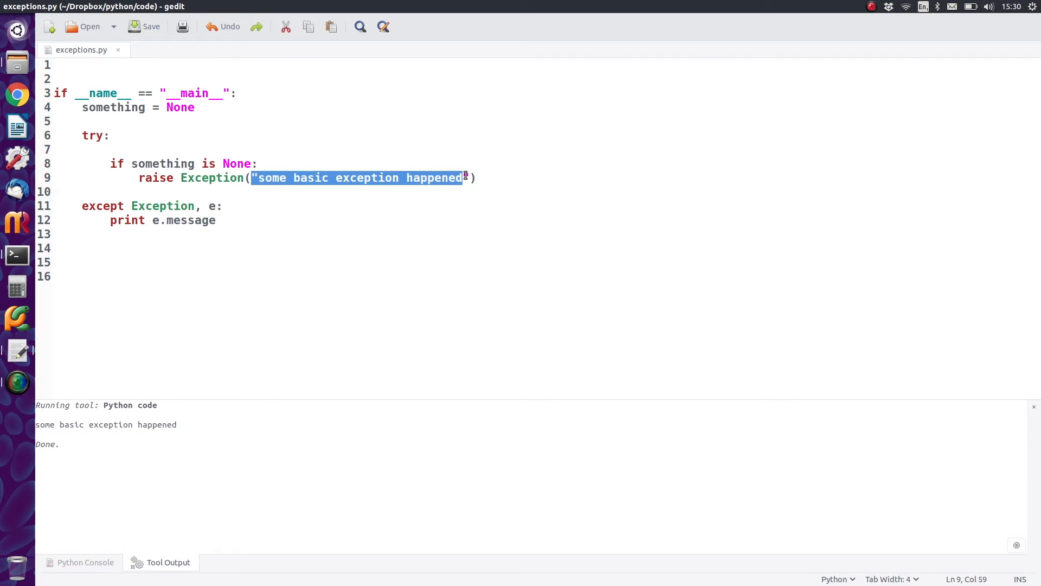
{"action": "left_click", "coordinate": [282, 285]}
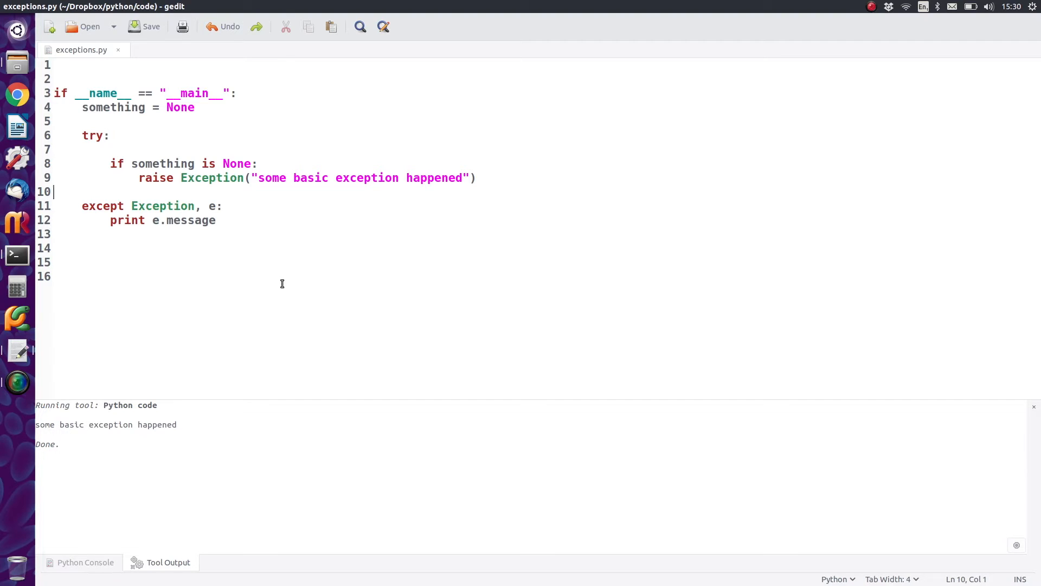
{"action": "mouse_move", "coordinate": [183, 424]}
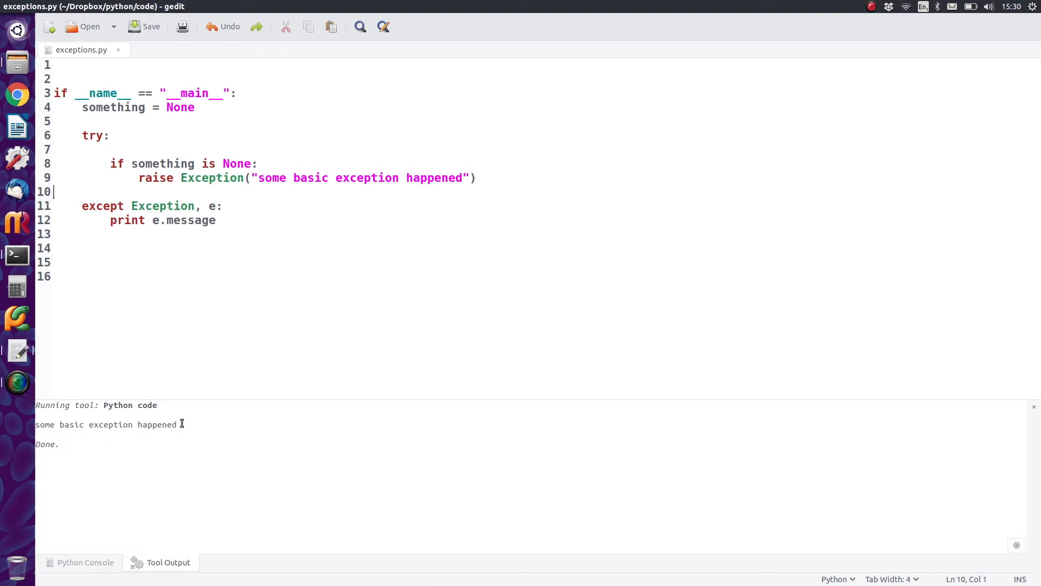
{"action": "double_click", "coordinate": [108, 424]}
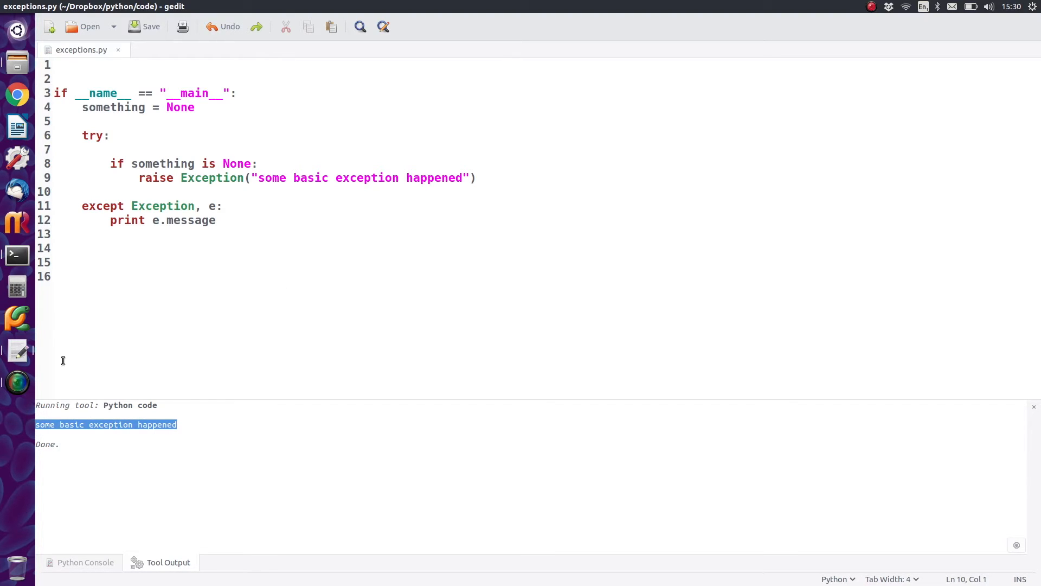
{"action": "mouse_move", "coordinate": [143, 422]}
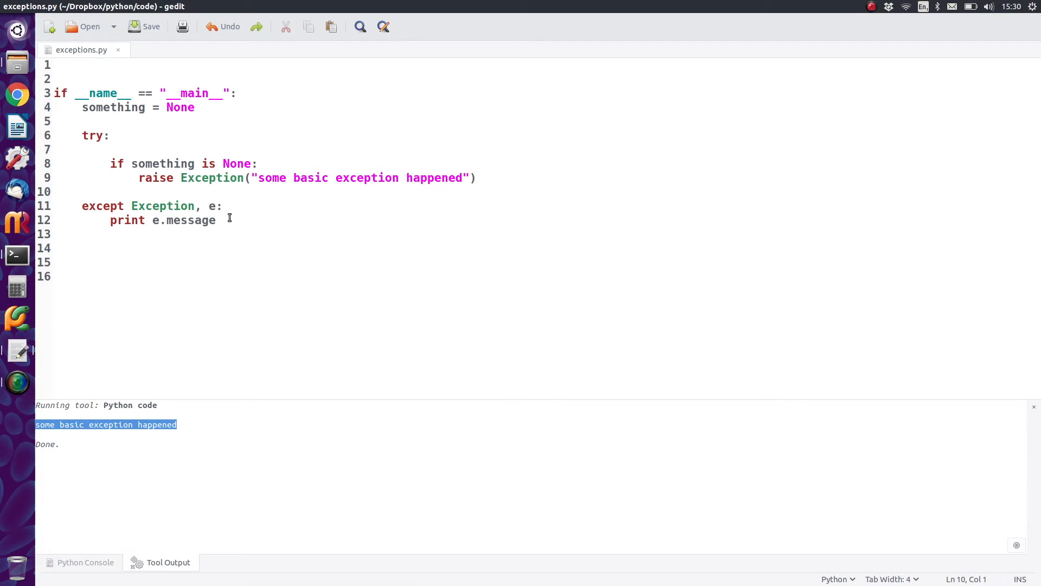
{"action": "left_click", "coordinate": [217, 221]}
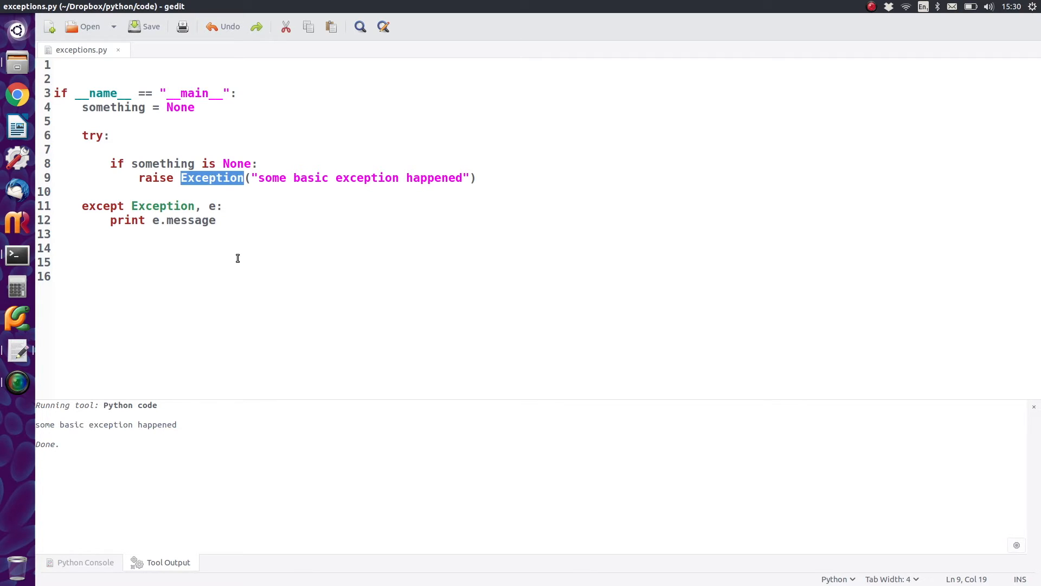
{"action": "mouse_move", "coordinate": [221, 234]}
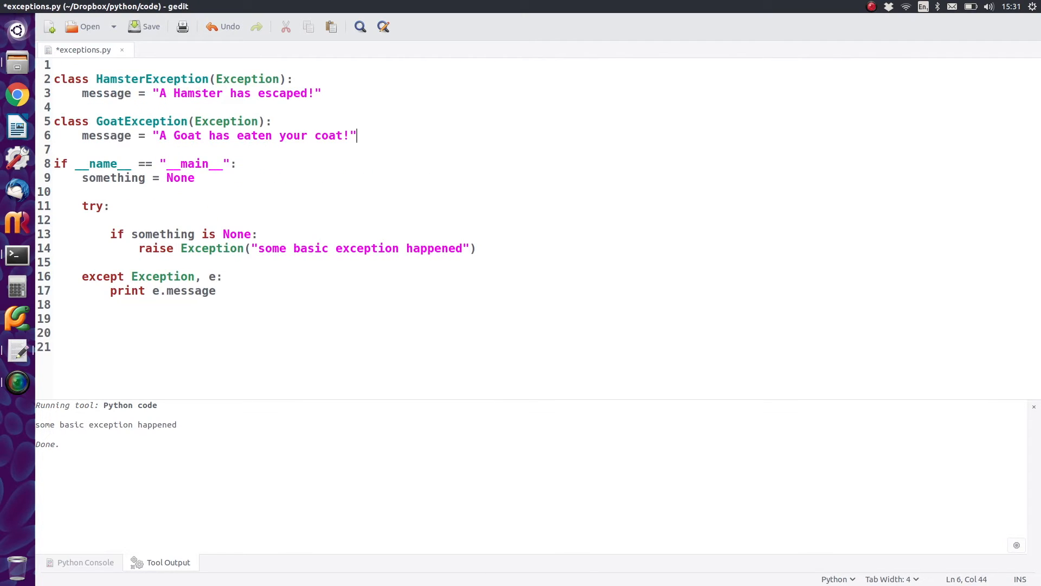
- Save exceptions.py and review the HamsterException and GoatException class names and message attribute
{"action": "left_click", "coordinate": [140, 26]}
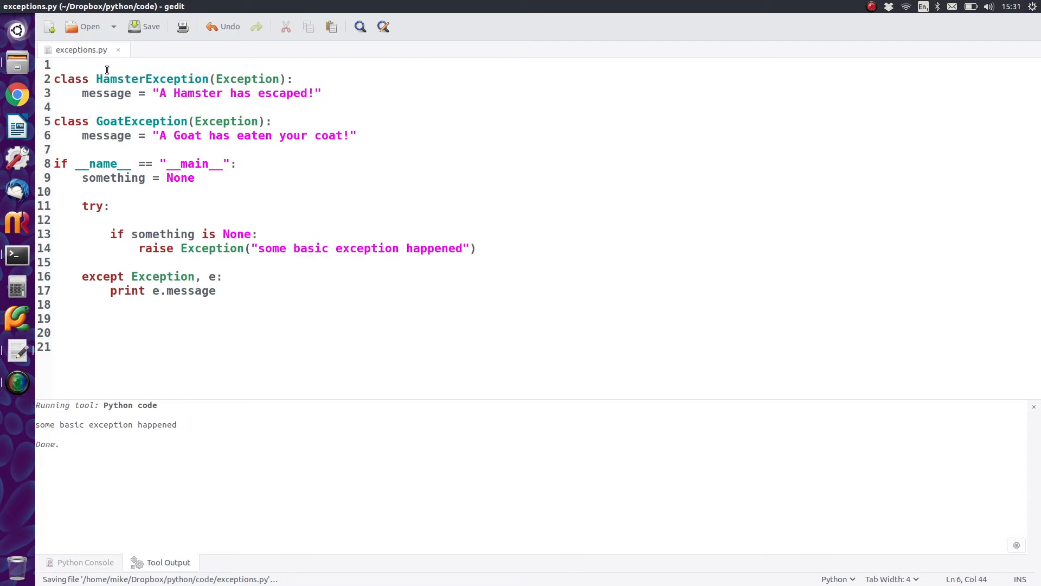
{"action": "double_click", "coordinate": [151, 78]}
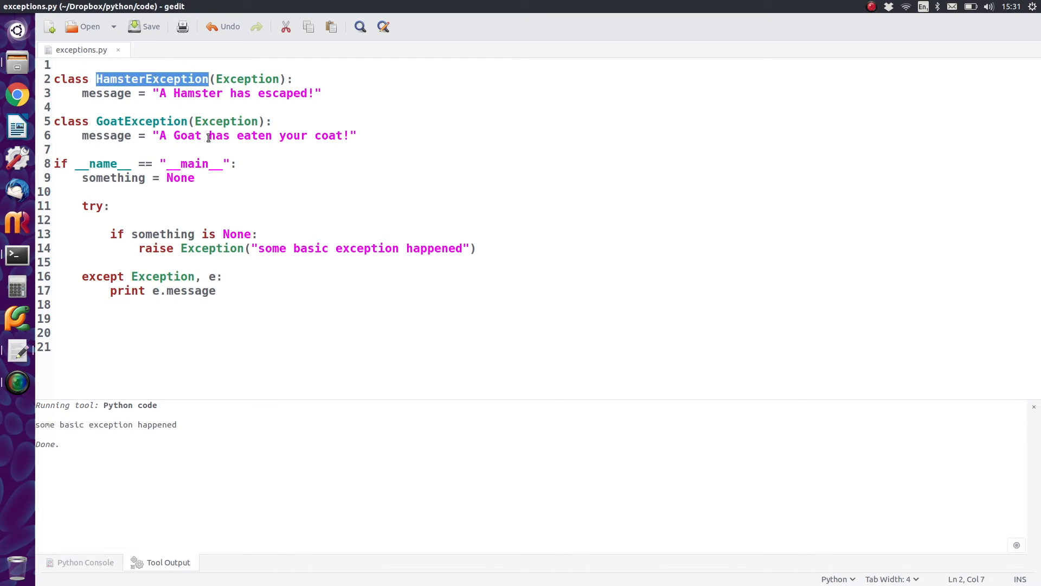
{"action": "double_click", "coordinate": [141, 122]}
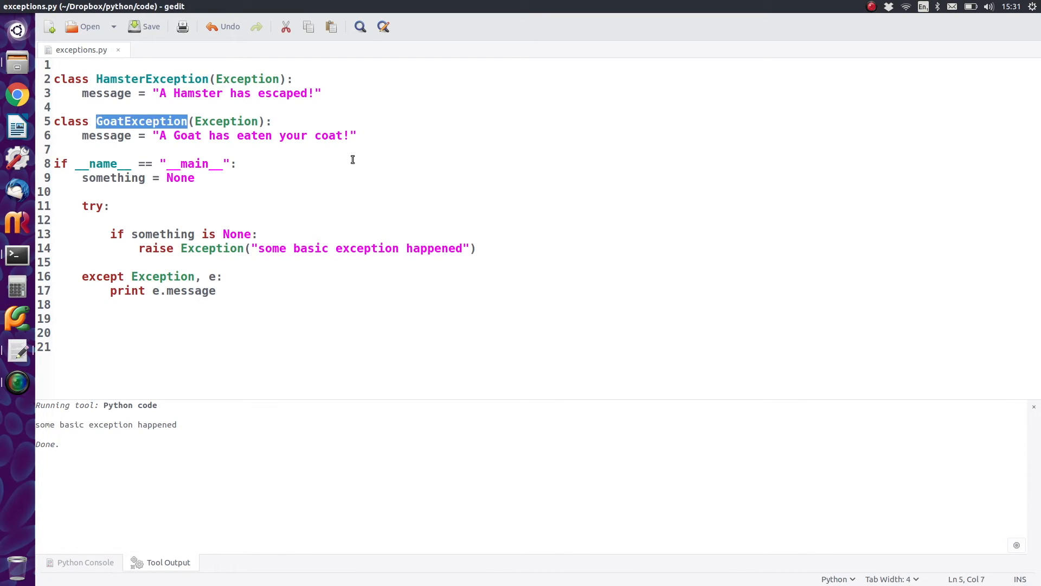
{"action": "double_click", "coordinate": [106, 93]}
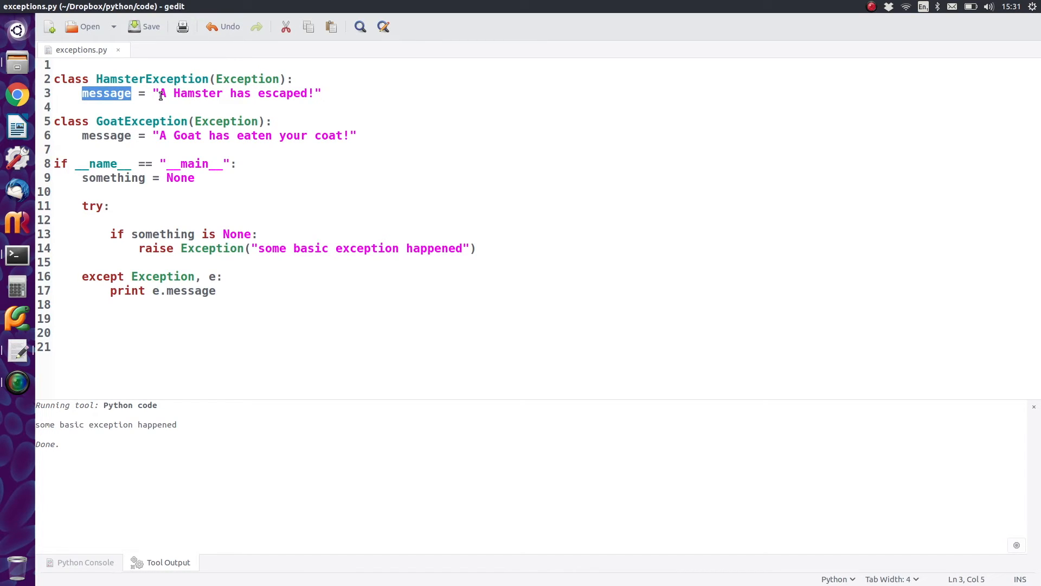
{"action": "mouse_move", "coordinate": [252, 200]}
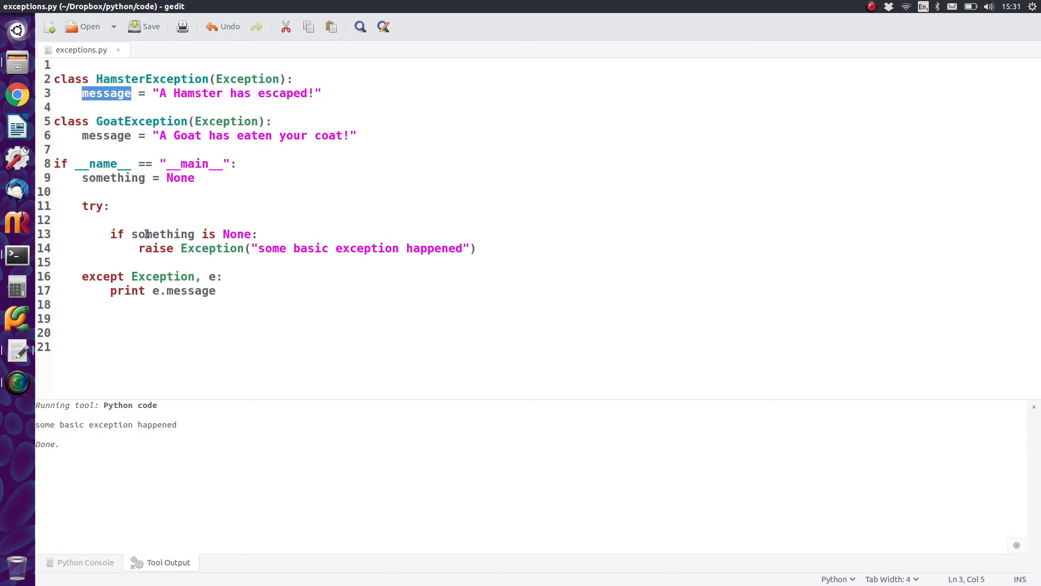
- Review e.message and Exception in the generic handler, then position above it for a new handler
{"action": "left_click", "coordinate": [179, 290]}
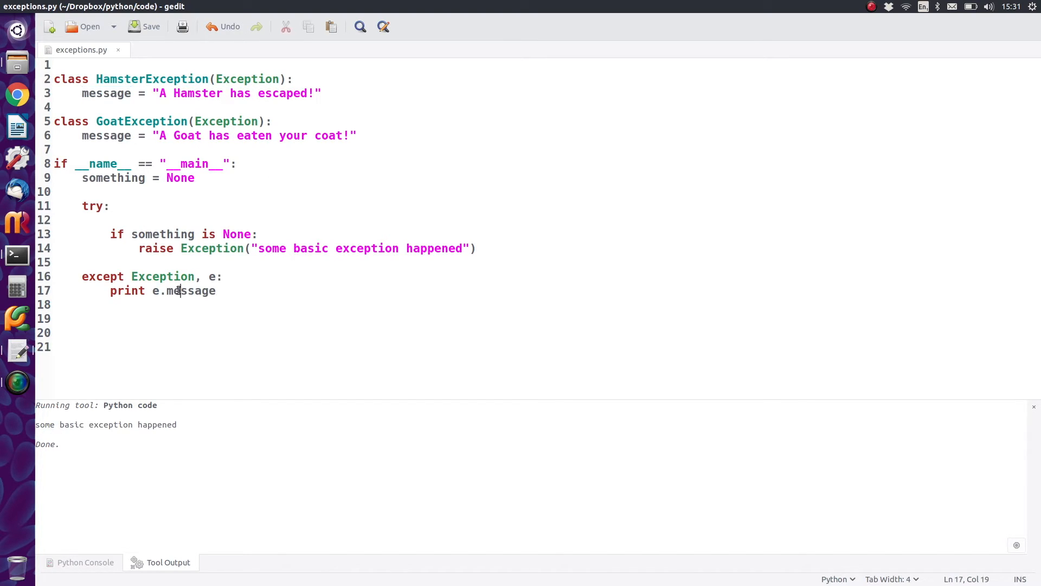
{"action": "double_click", "coordinate": [191, 290]}
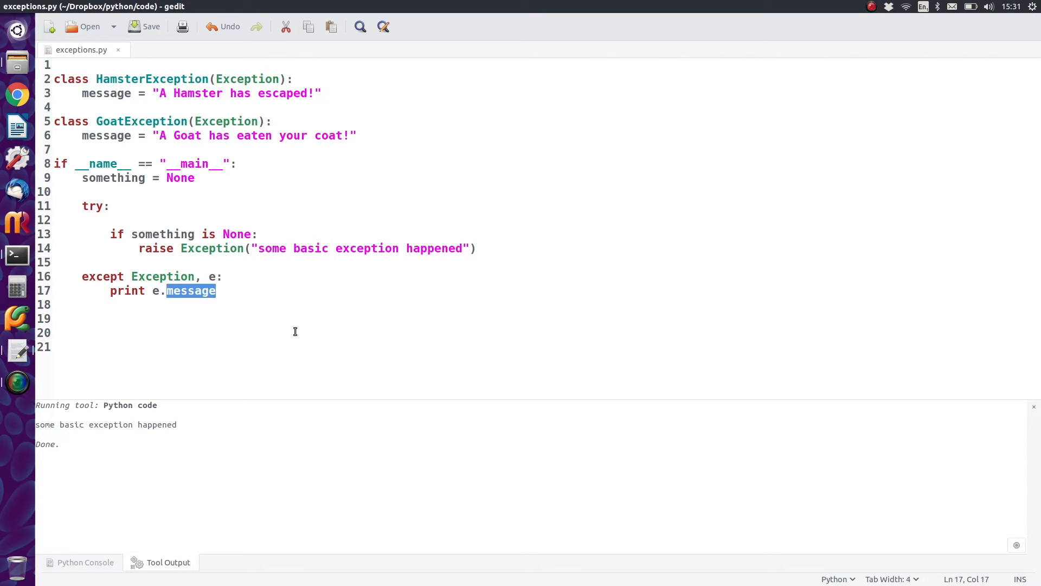
{"action": "mouse_move", "coordinate": [221, 248]}
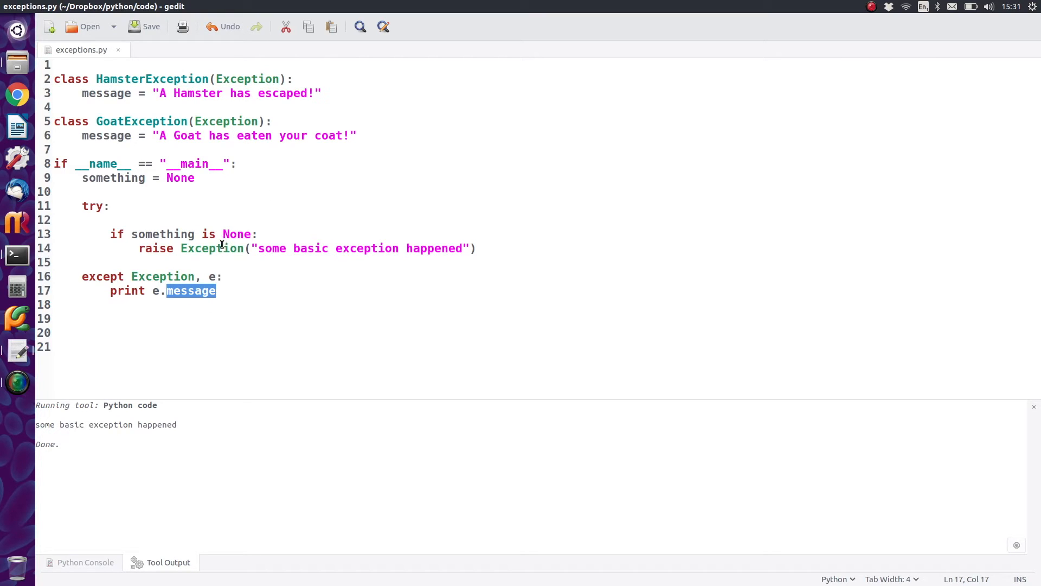
{"action": "double_click", "coordinate": [211, 247]}
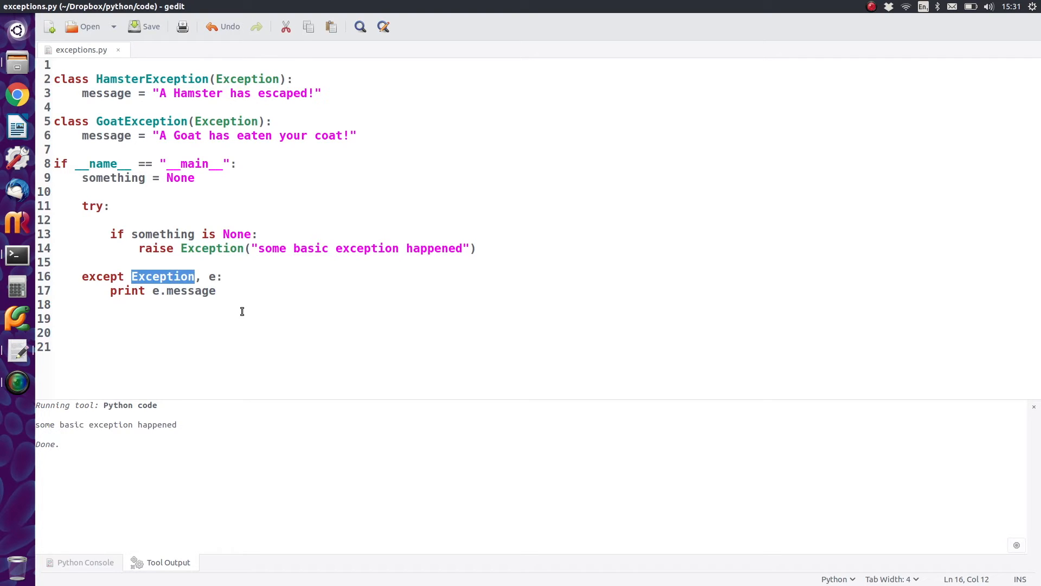
{"action": "left_click", "coordinate": [154, 78]}
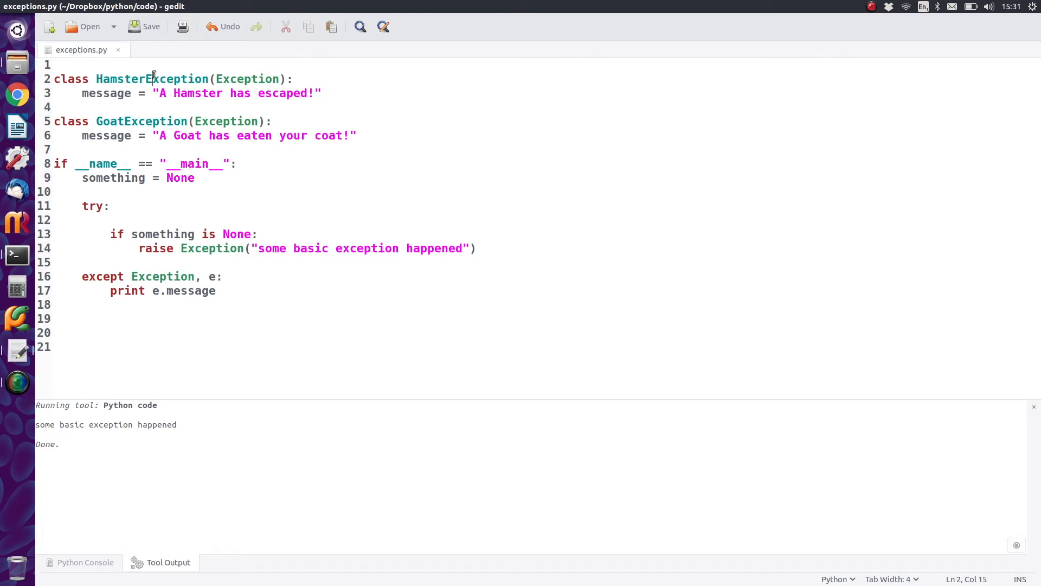
{"action": "double_click", "coordinate": [152, 78]}
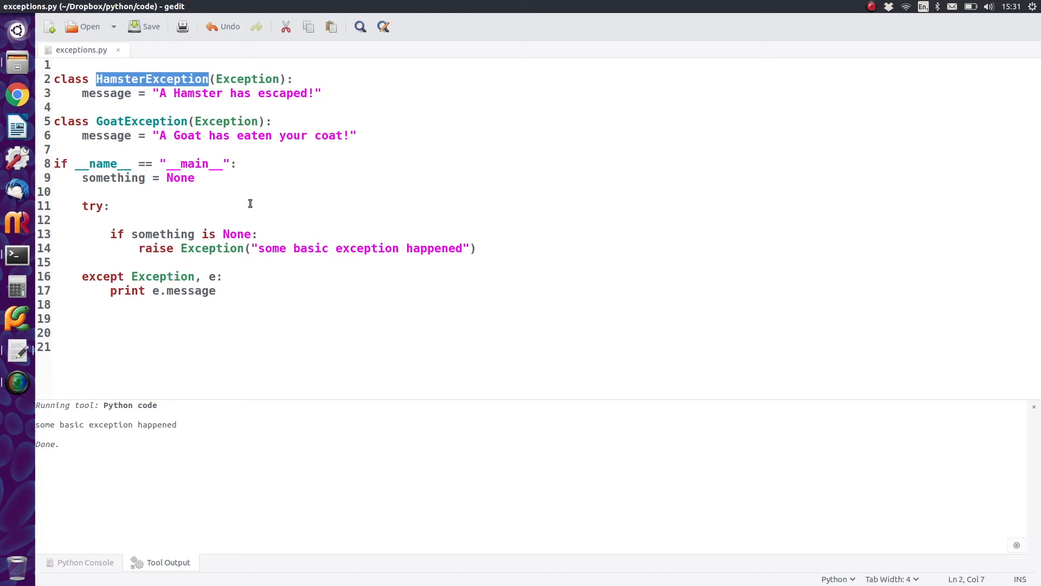
{"action": "left_click", "coordinate": [505, 248]}
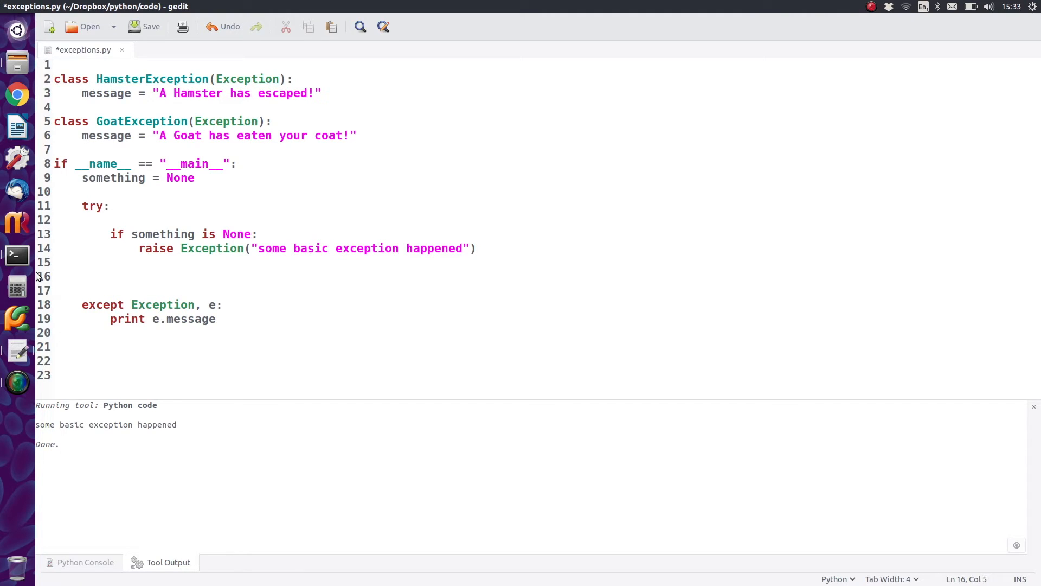
- Write an `except HamsterException, he:` handler above the generic Exception handler
{"action": "type", "text": "except"}
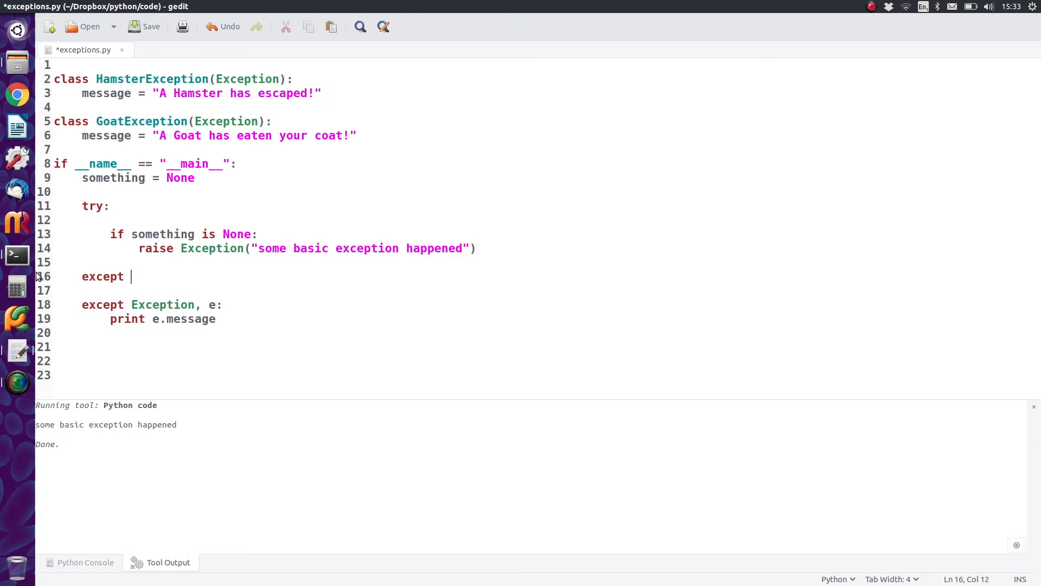
{"action": "type", "text": "HamsterException"}
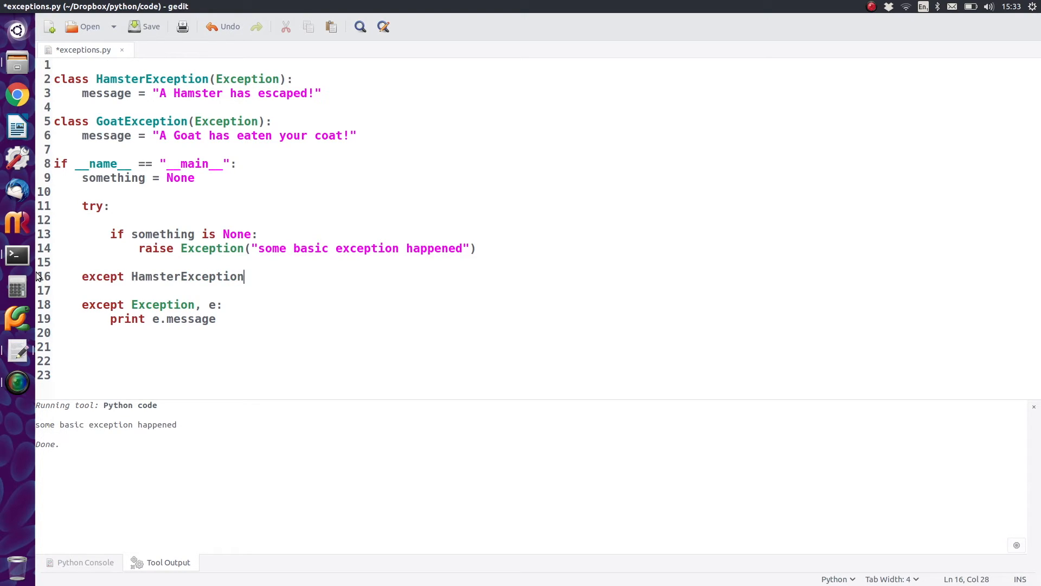
{"action": "type", "text": ","}
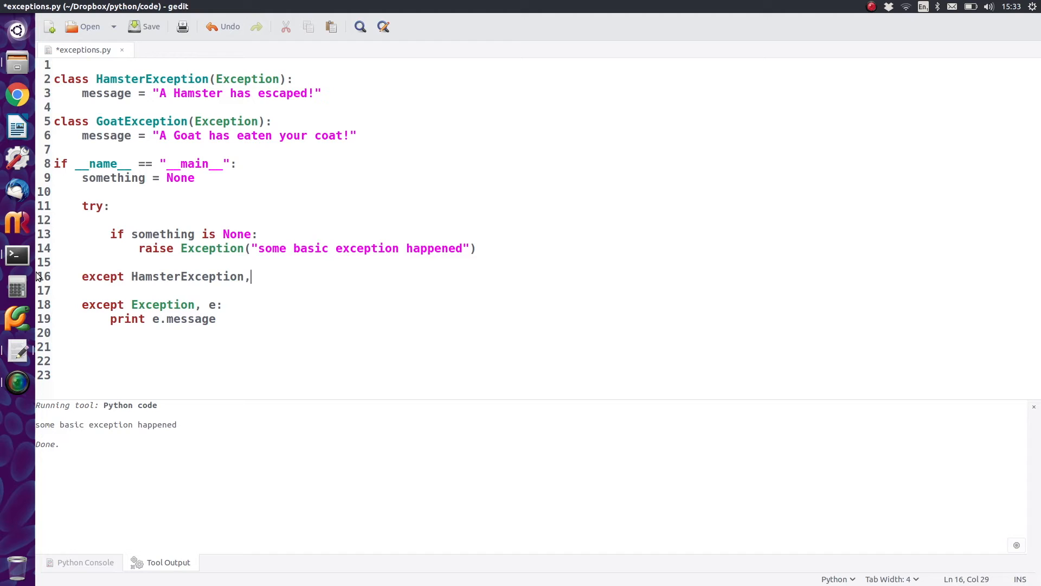
{"action": "type", "text": "h"}
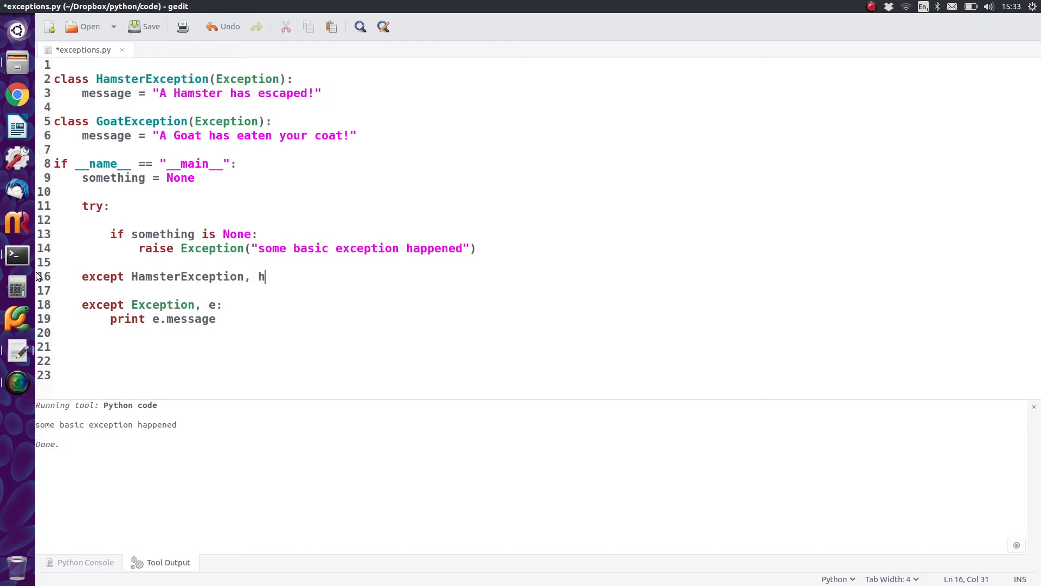
{"action": "type", "text": "e:"}
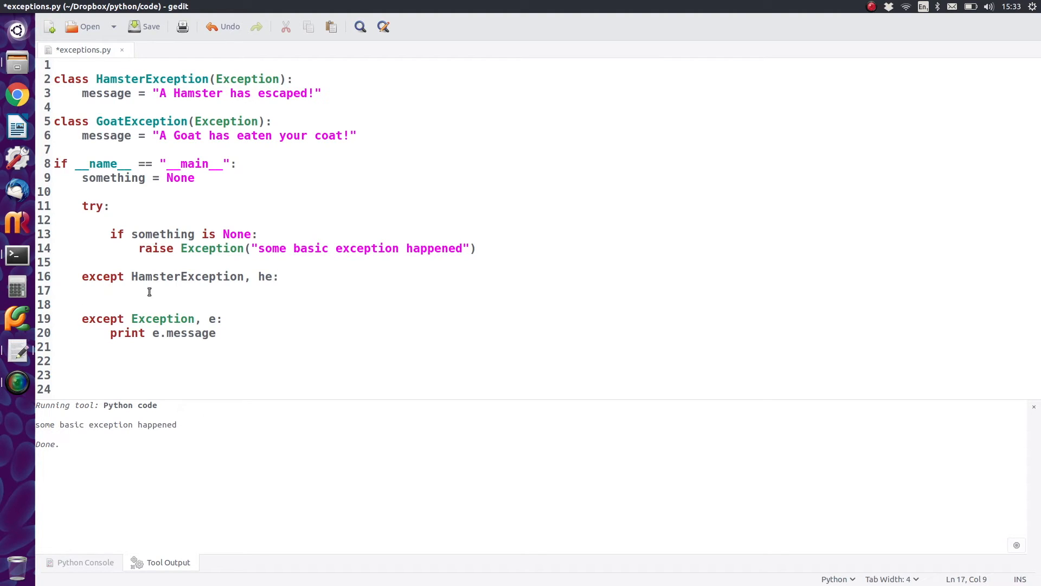
{"action": "left_click", "coordinate": [214, 319]}
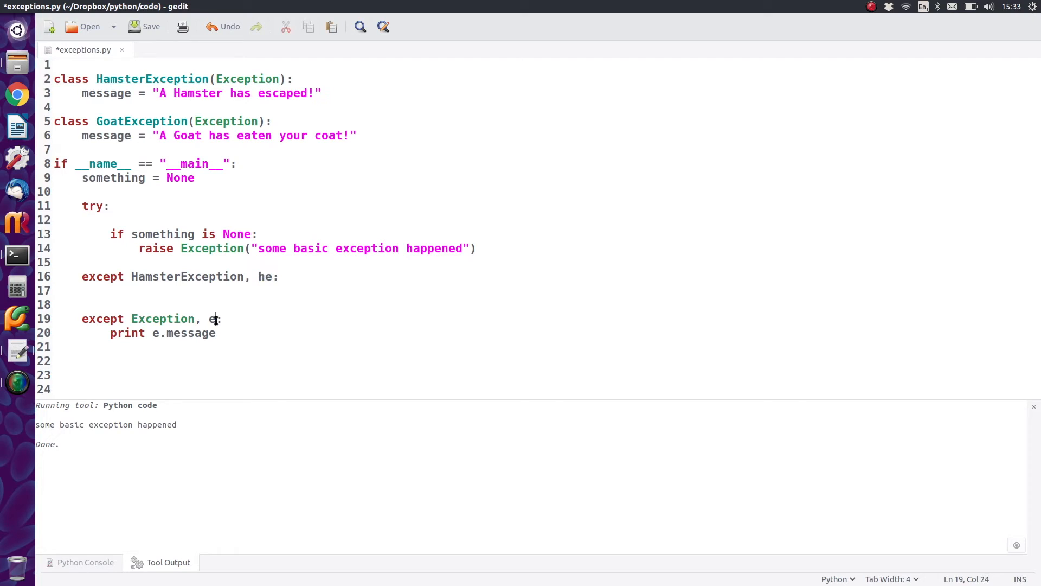
{"action": "triple_click", "coordinate": [146, 319]}
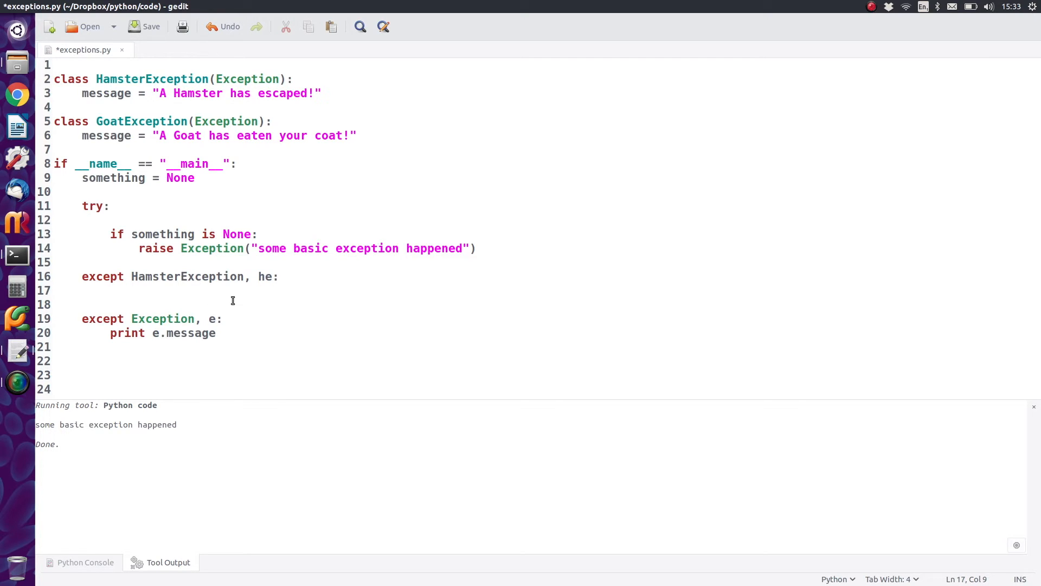
{"action": "left_click", "coordinate": [111, 291]}
{"action": "type", "text": "print he.message"}
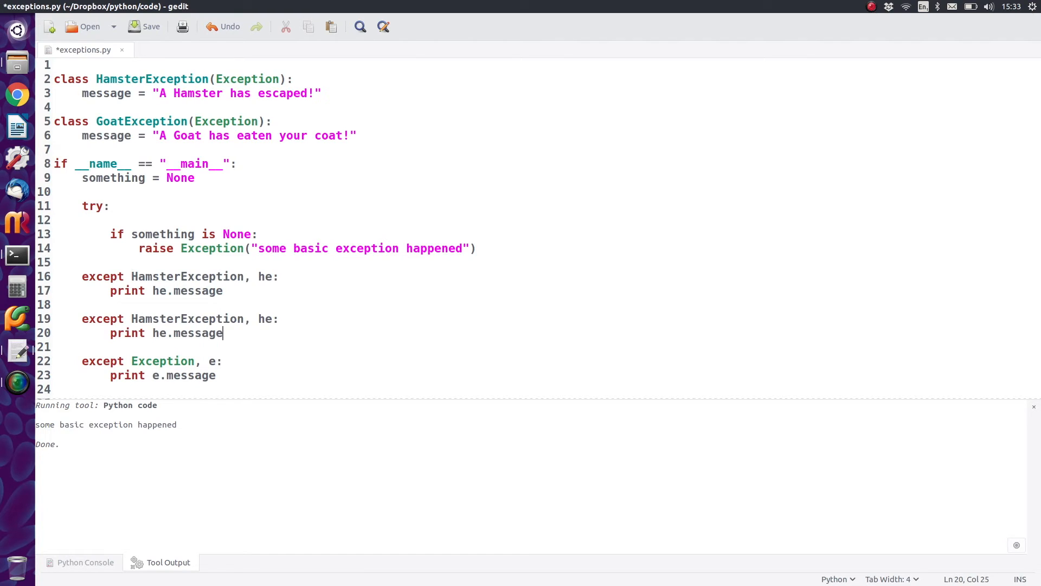
- Turn the duplicated handler into `except GoatException, ge:` printing ge.message, and save
{"action": "double_click", "coordinate": [142, 121]}
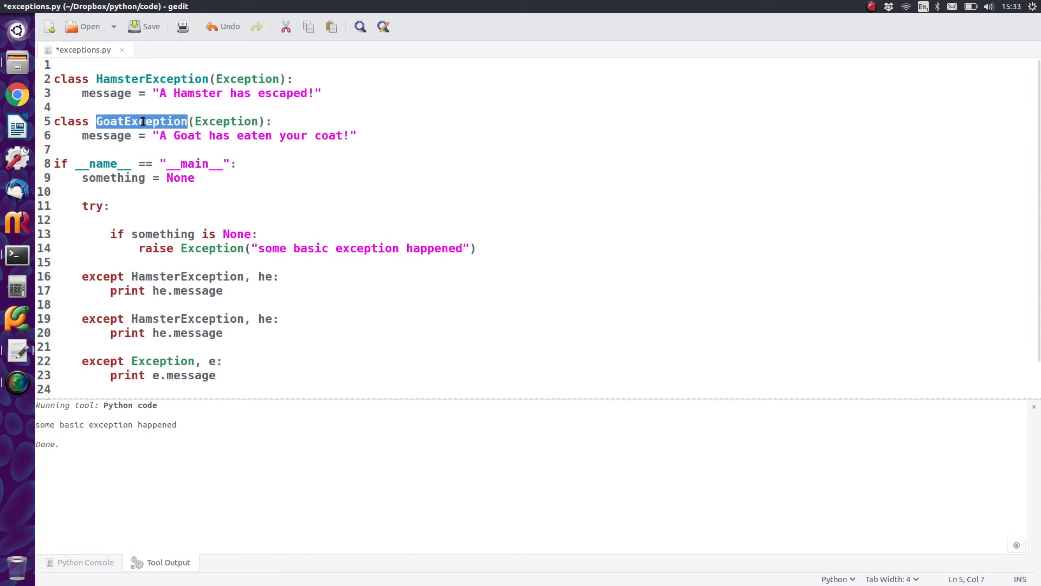
{"action": "double_click", "coordinate": [187, 319]}
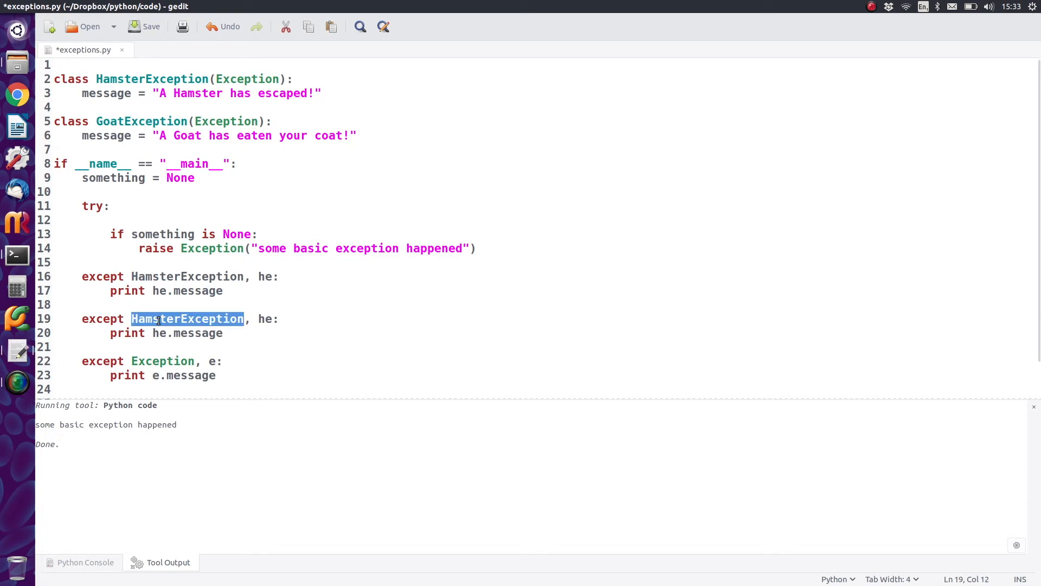
{"action": "type", "text": "GoatException"}
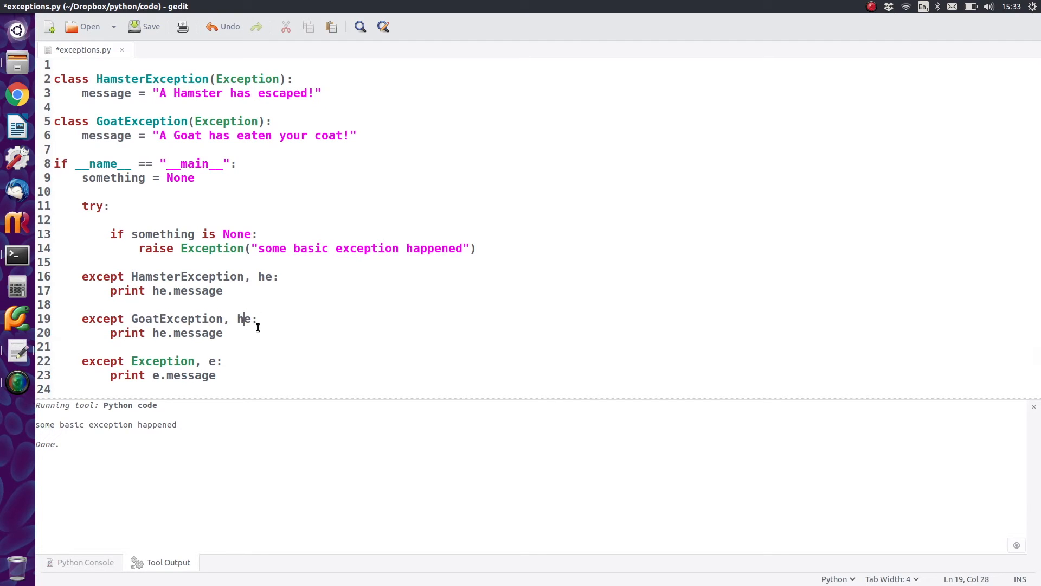
{"action": "type", "text": "g"}
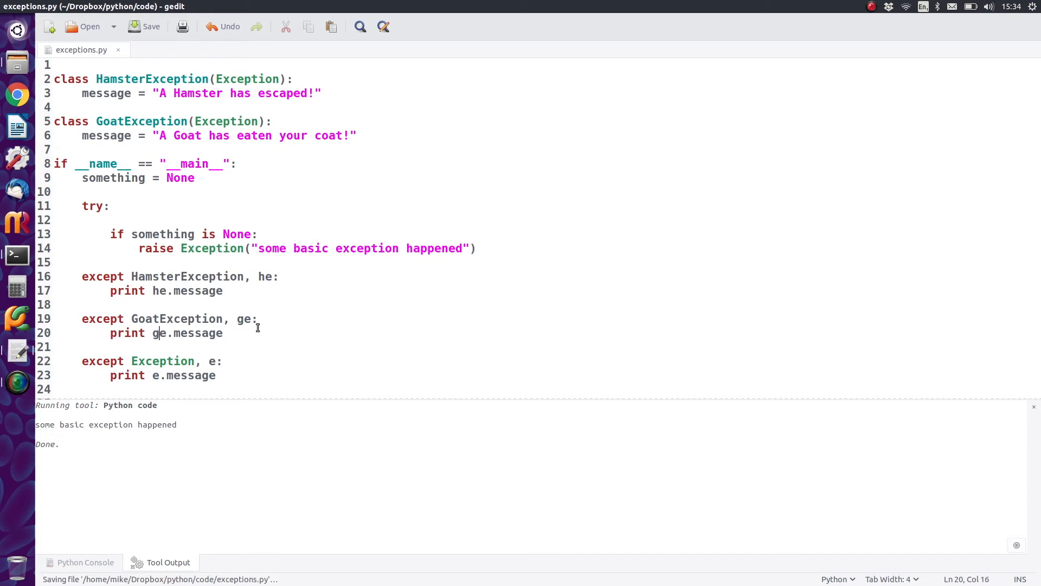
{"action": "scroll", "scroll_direction": "down", "scroll_amount": 3}
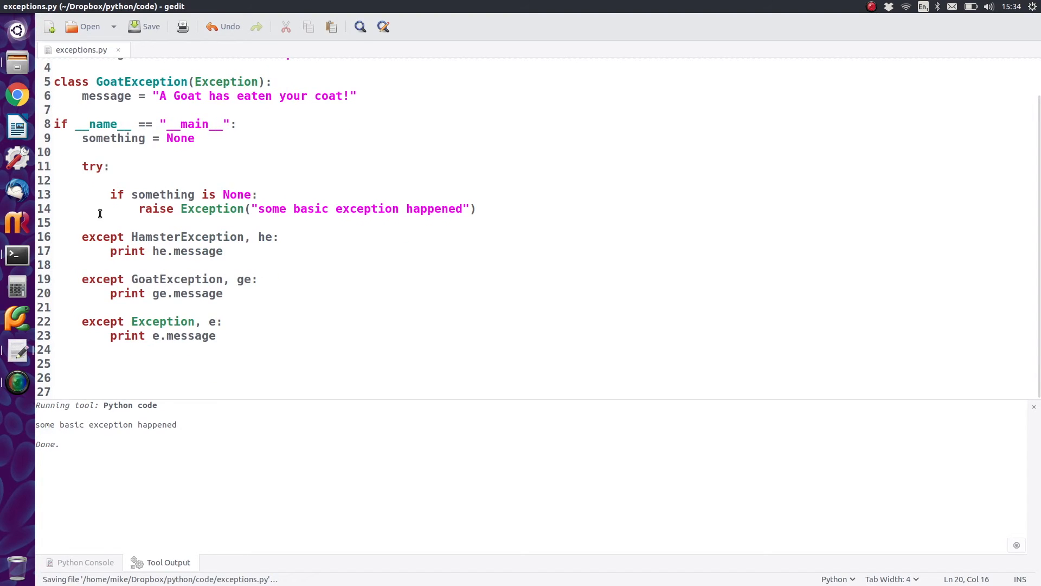
{"action": "double_click", "coordinate": [102, 279]}
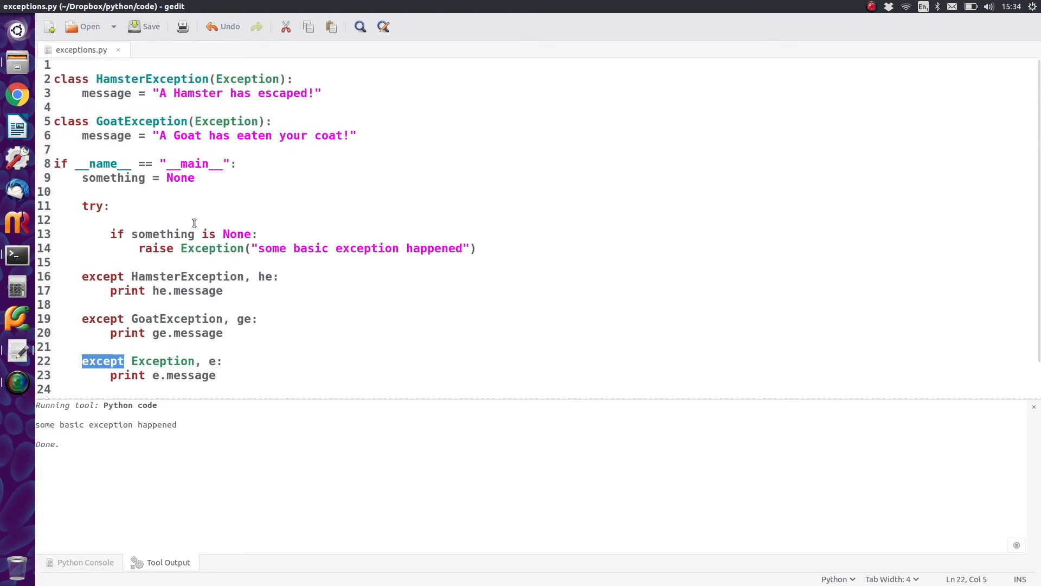
{"action": "mouse_move", "coordinate": [255, 249]}
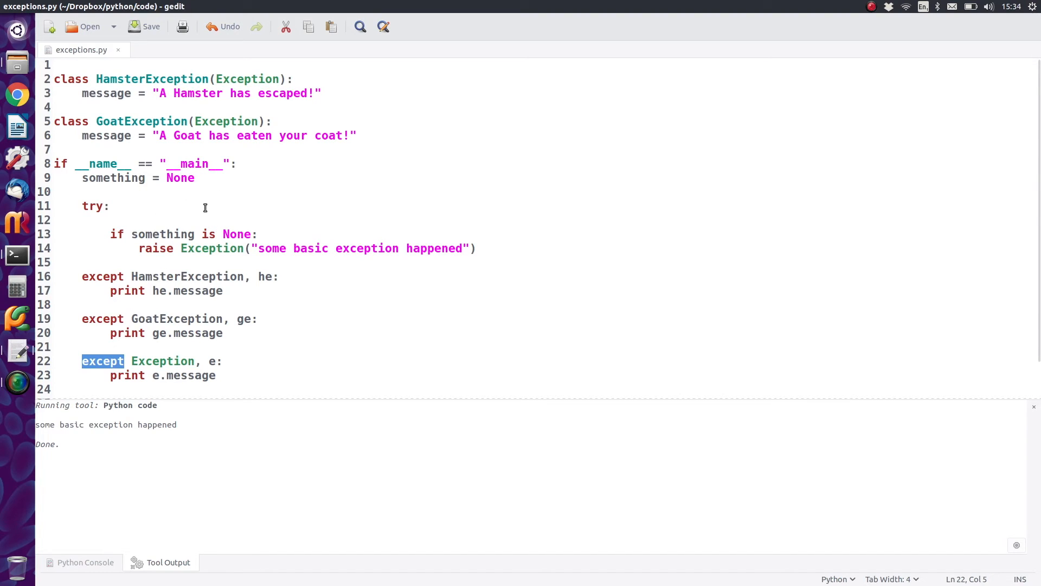
{"action": "mouse_move", "coordinate": [222, 147]}
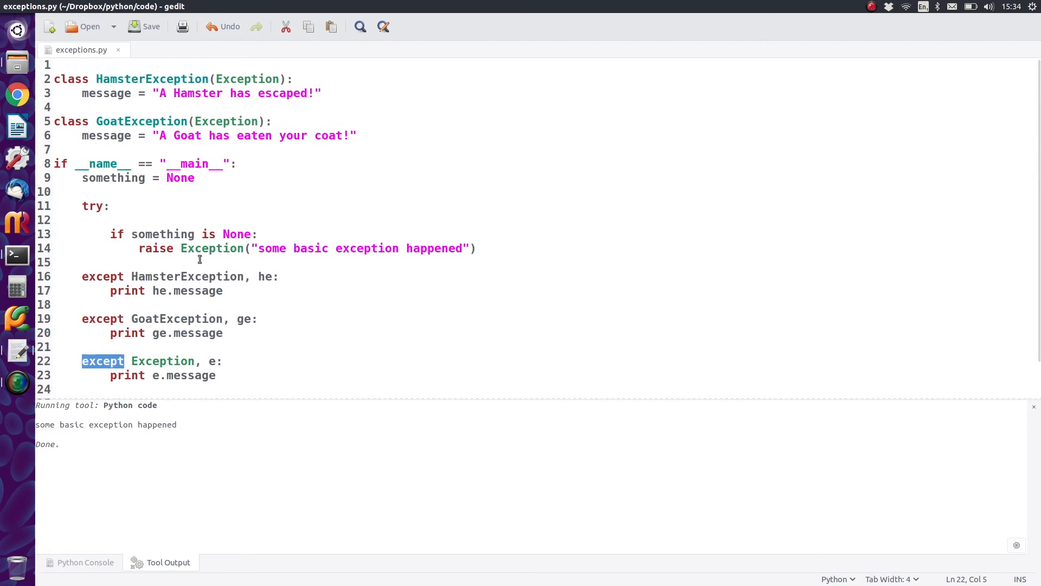
{"action": "double_click", "coordinate": [211, 247]}
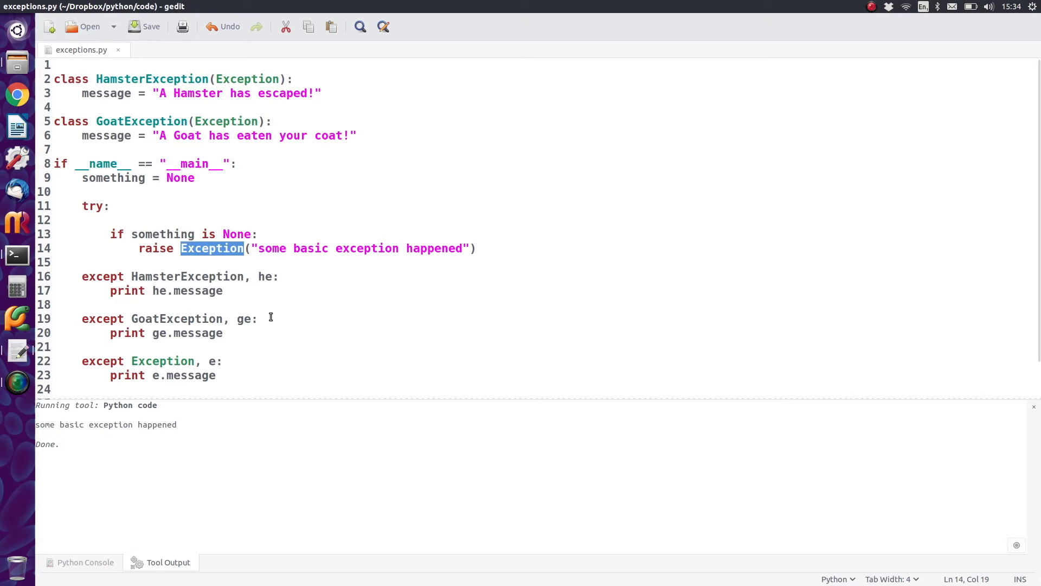
{"action": "mouse_move", "coordinate": [234, 299]}
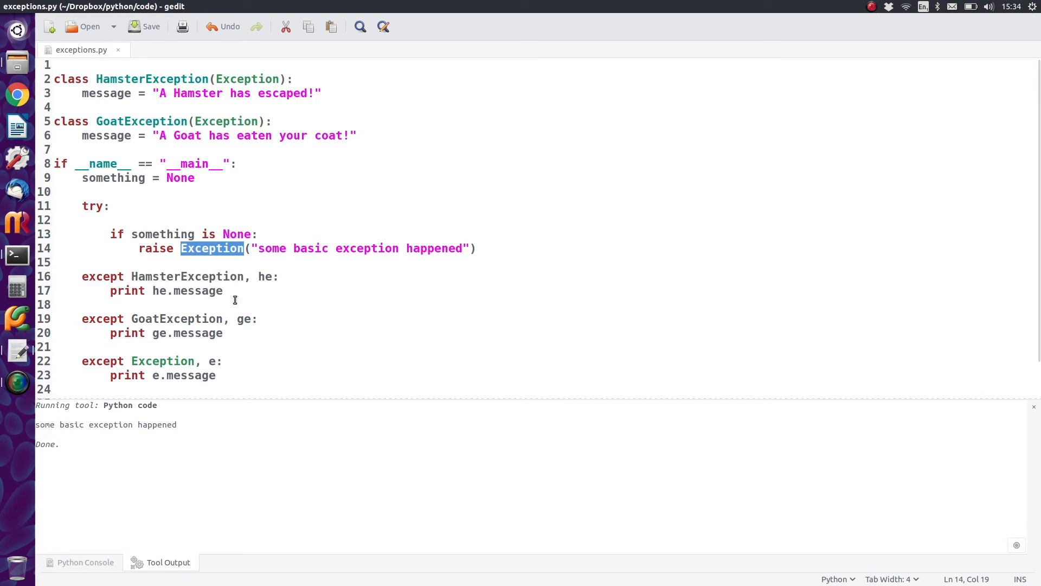
{"action": "double_click", "coordinate": [162, 362]}
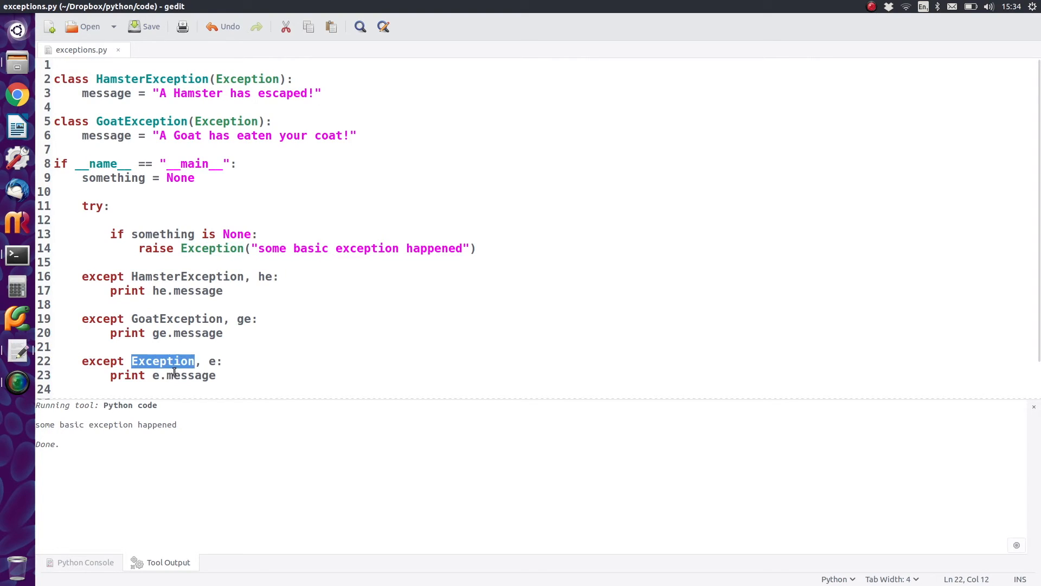
{"action": "left_click", "coordinate": [206, 234]}
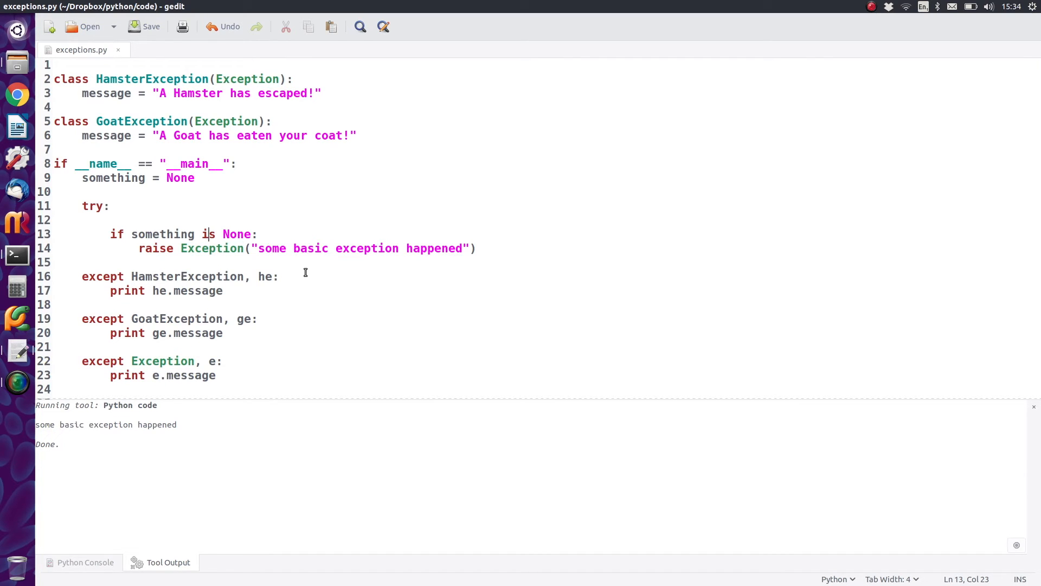
{"action": "key", "text": "Super"}
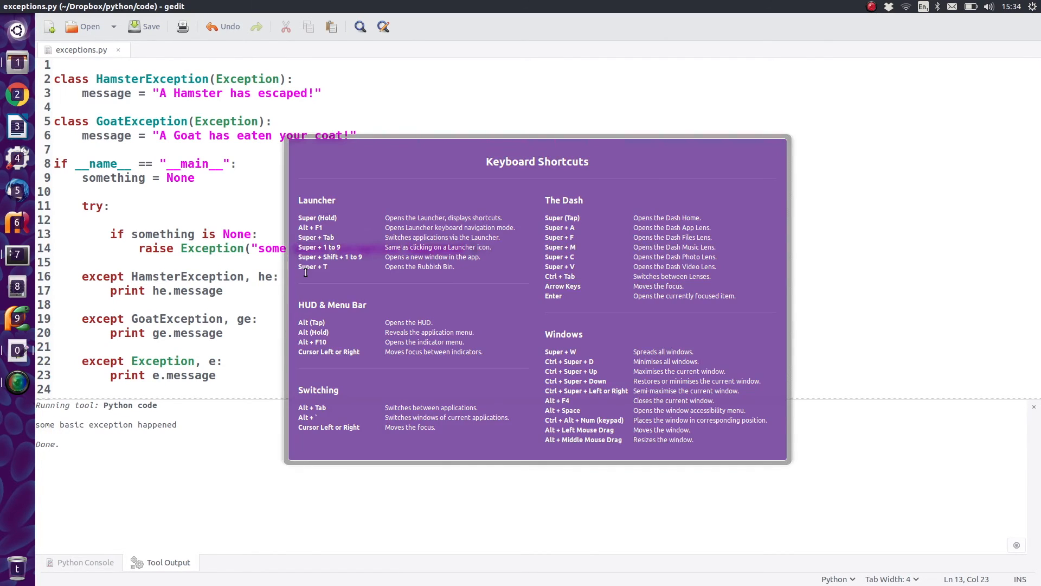
{"action": "key", "text": "Super"}
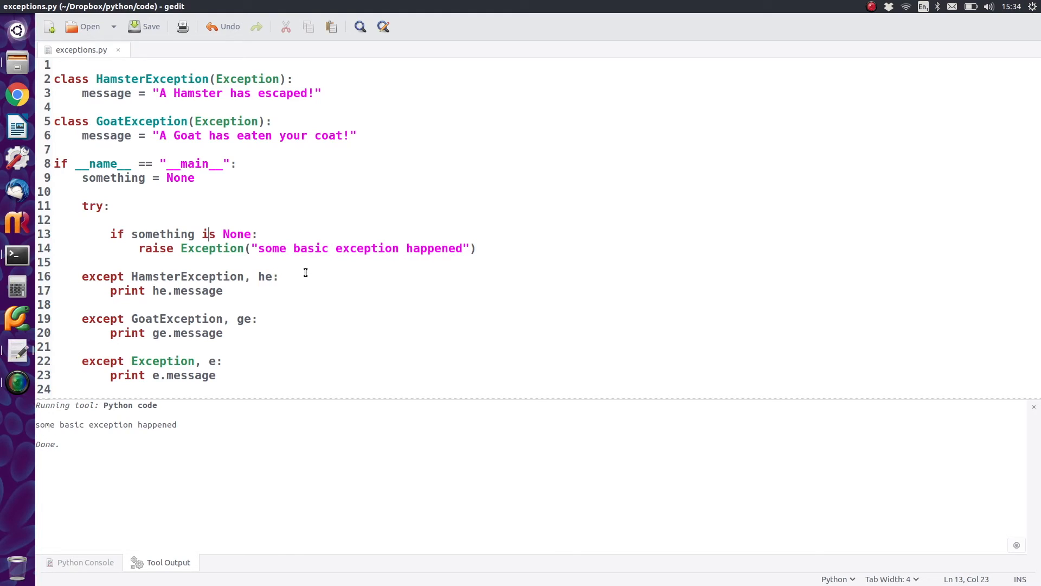
{"action": "mouse_move", "coordinate": [271, 434]}
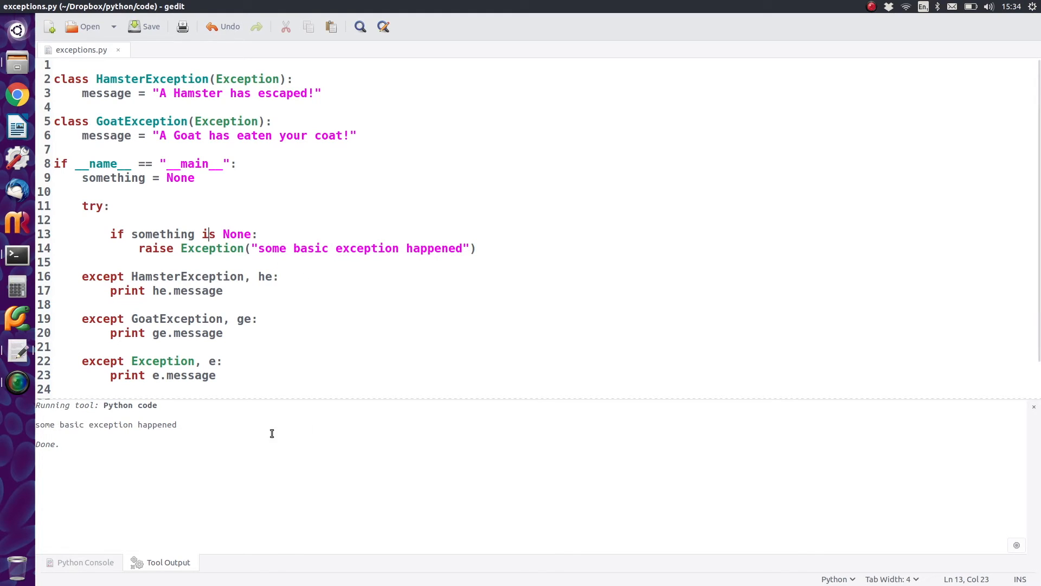
{"action": "left_click_drag", "start_coordinate": [76, 424], "coordinate": [174, 424]}
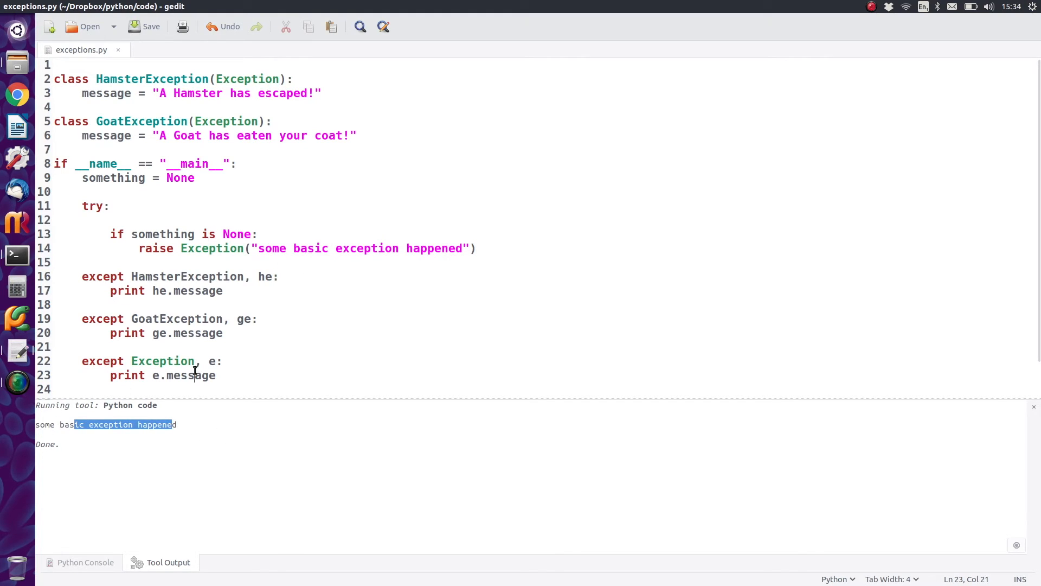
{"action": "mouse_move", "coordinate": [327, 243]}
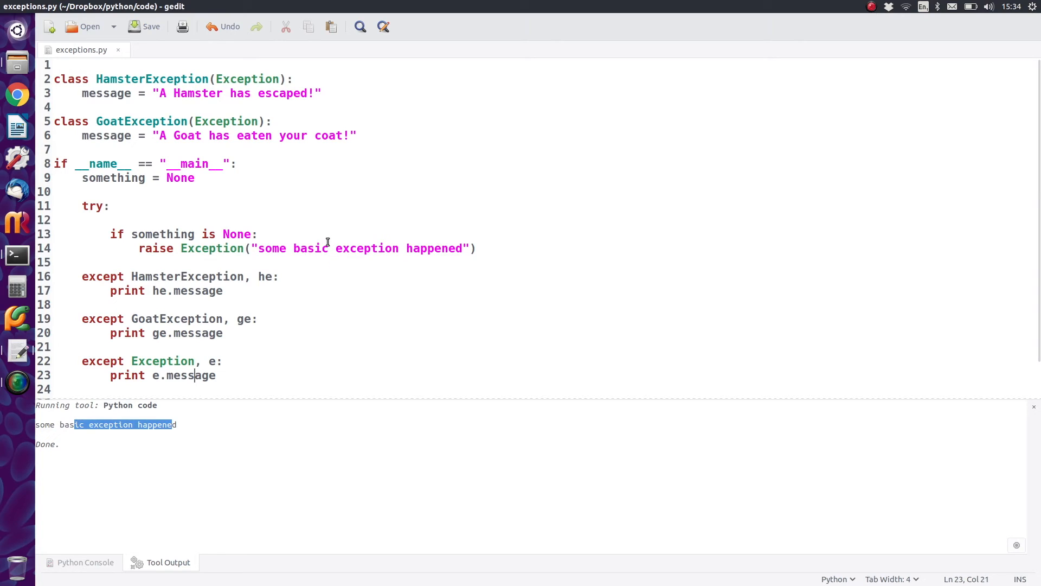
{"action": "mouse_move", "coordinate": [179, 247]}
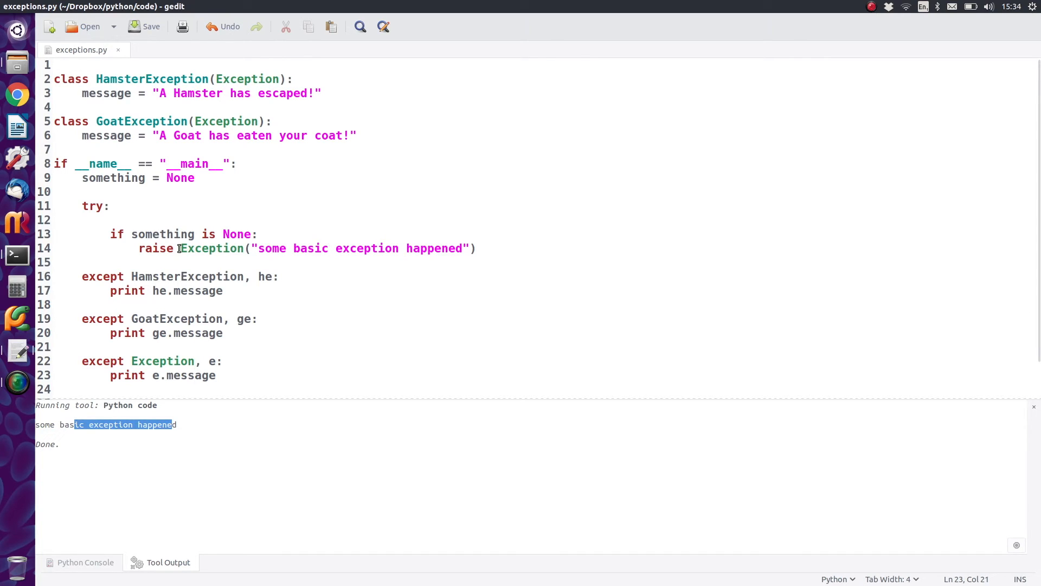
- Raise HamsterException() in the try block instead of the basic Exception, save and rerun
{"action": "double_click", "coordinate": [152, 79]}
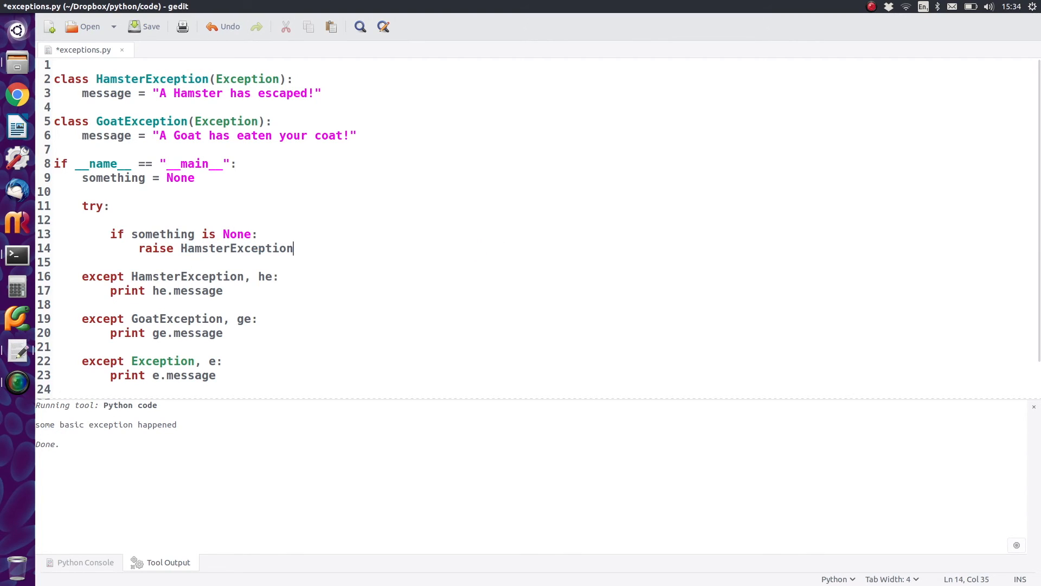
{"action": "type", "text": "()"}
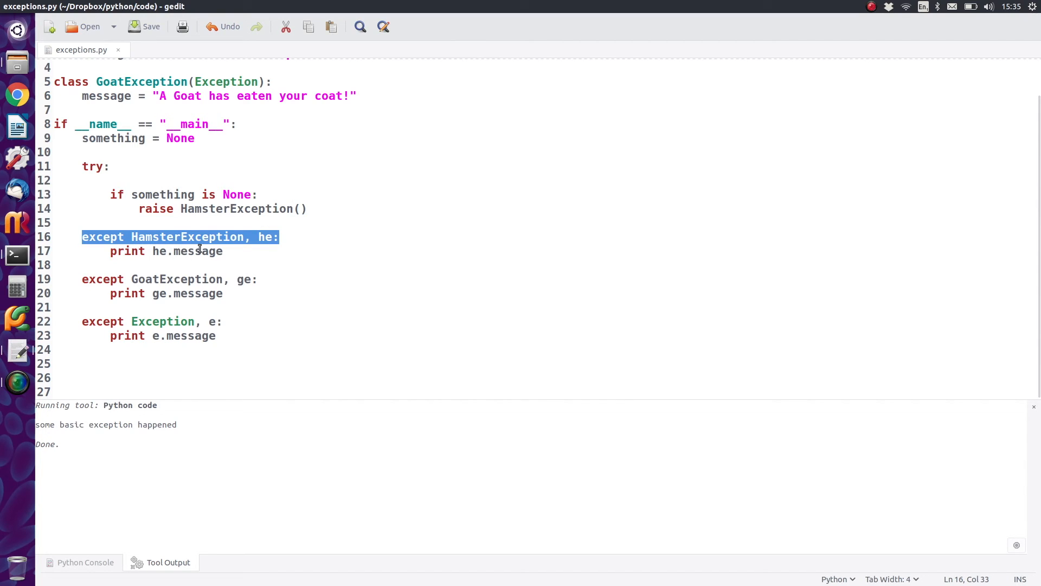
{"action": "mouse_move", "coordinate": [279, 265]}
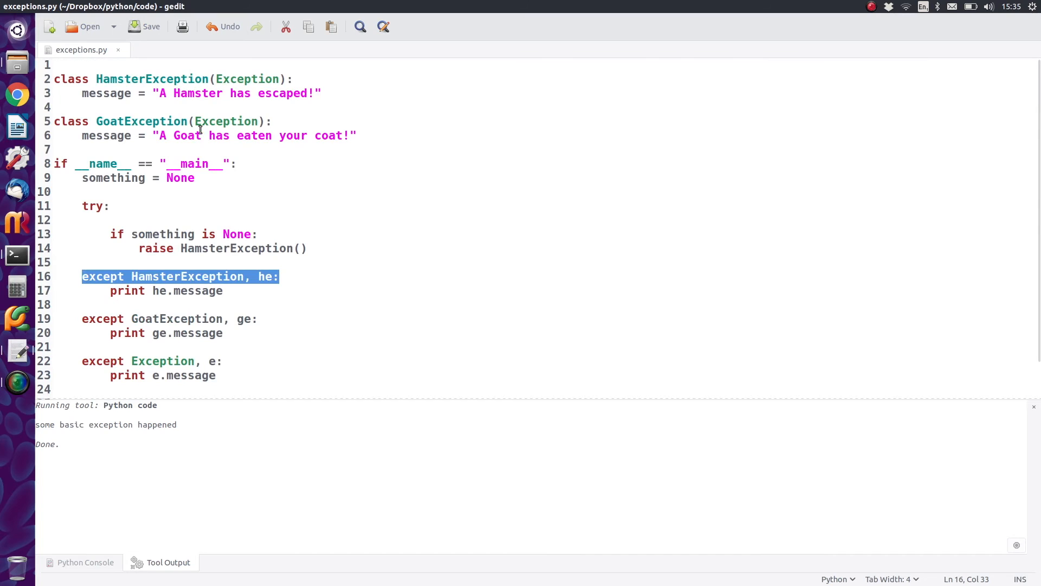
{"action": "scroll", "scroll_direction": "down", "scroll_amount": 3}
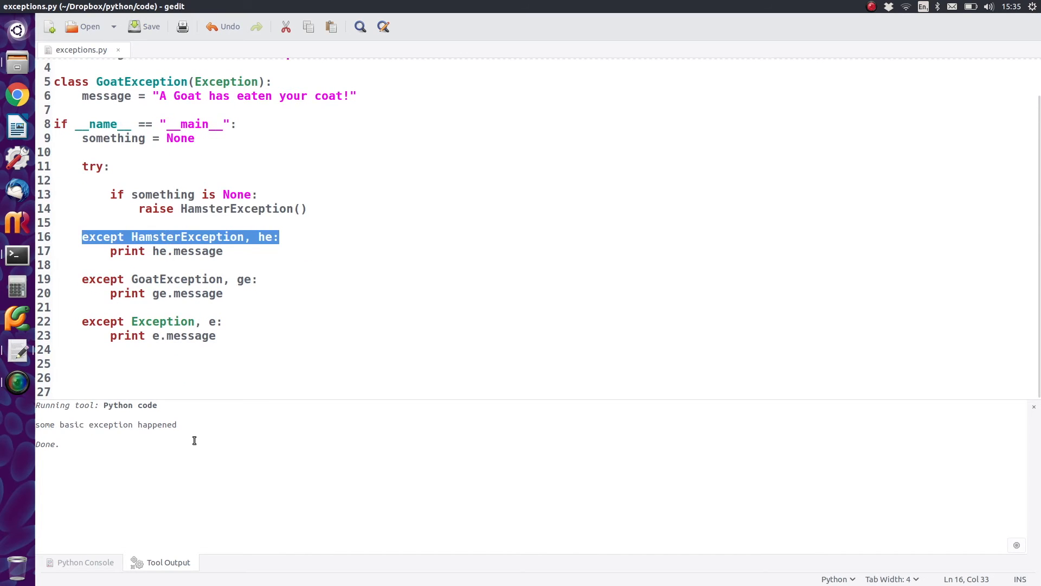
{"action": "mouse_move", "coordinate": [199, 419]}
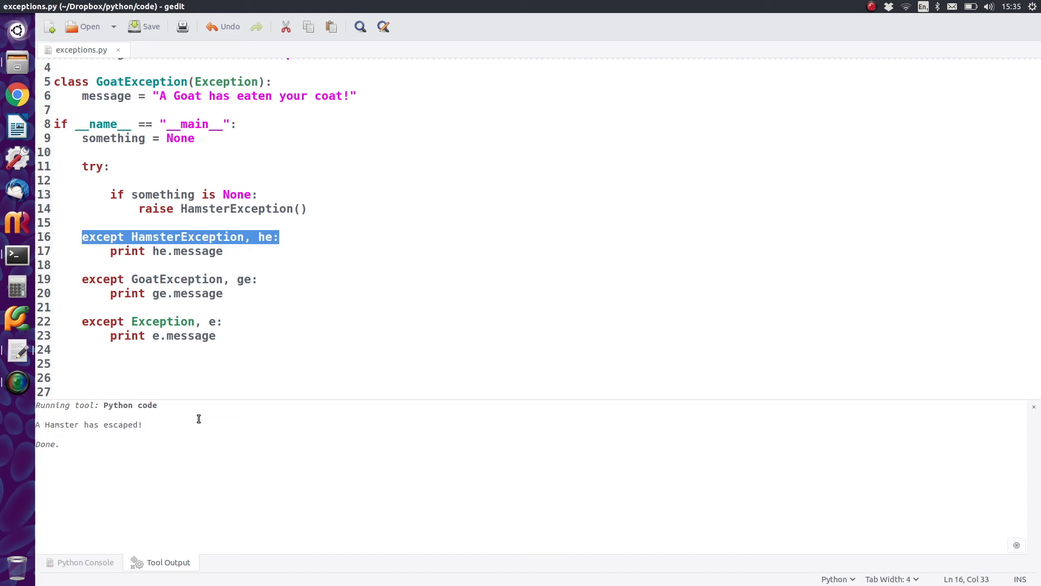
{"action": "mouse_move", "coordinate": [279, 347]}
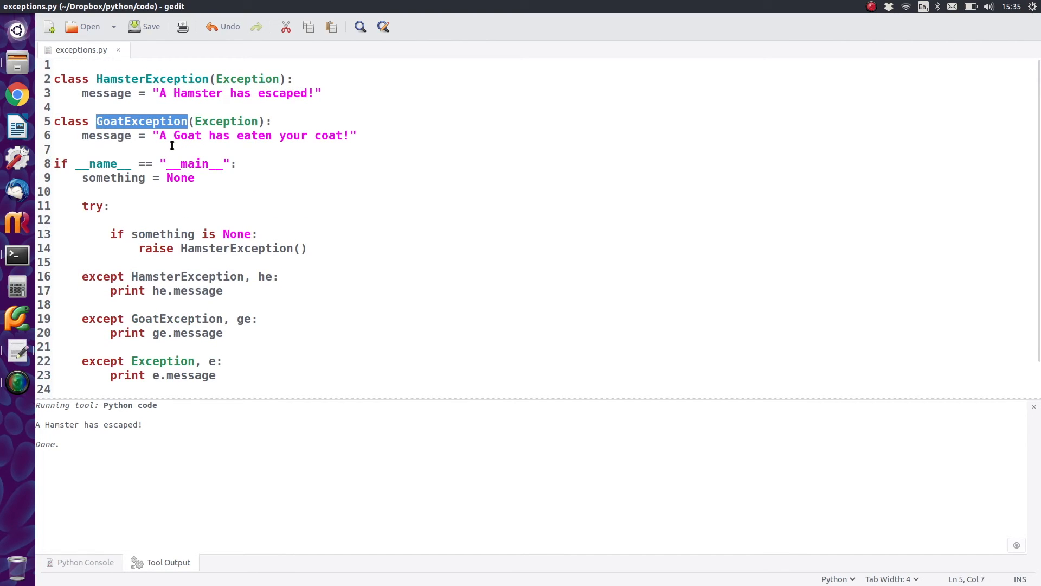
{"action": "mouse_move", "coordinate": [245, 249]}
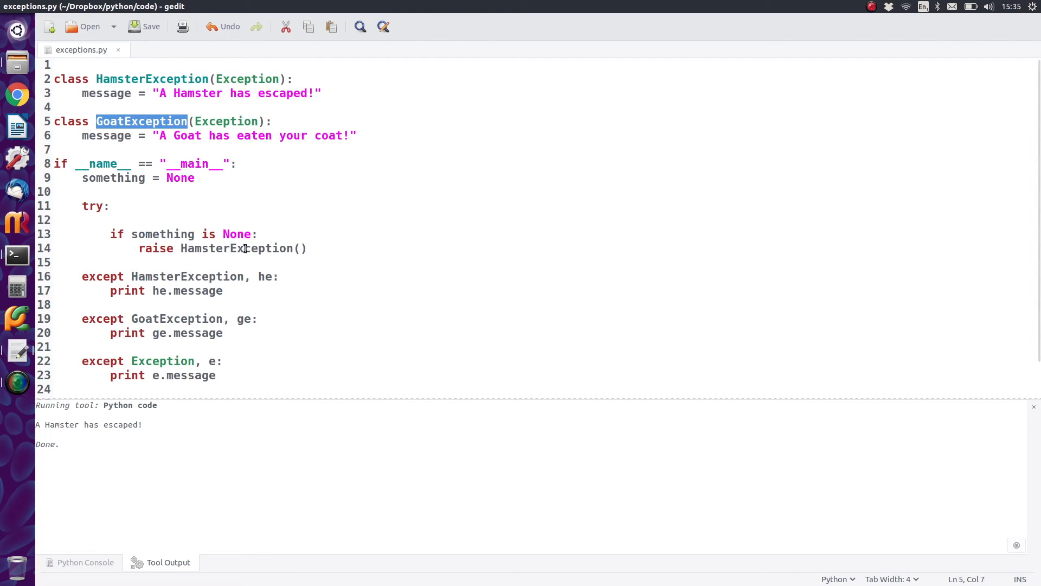
- Replace HamsterException on line 14 with GoatException() as the raised exception
{"action": "type", "text": "GoatException"}
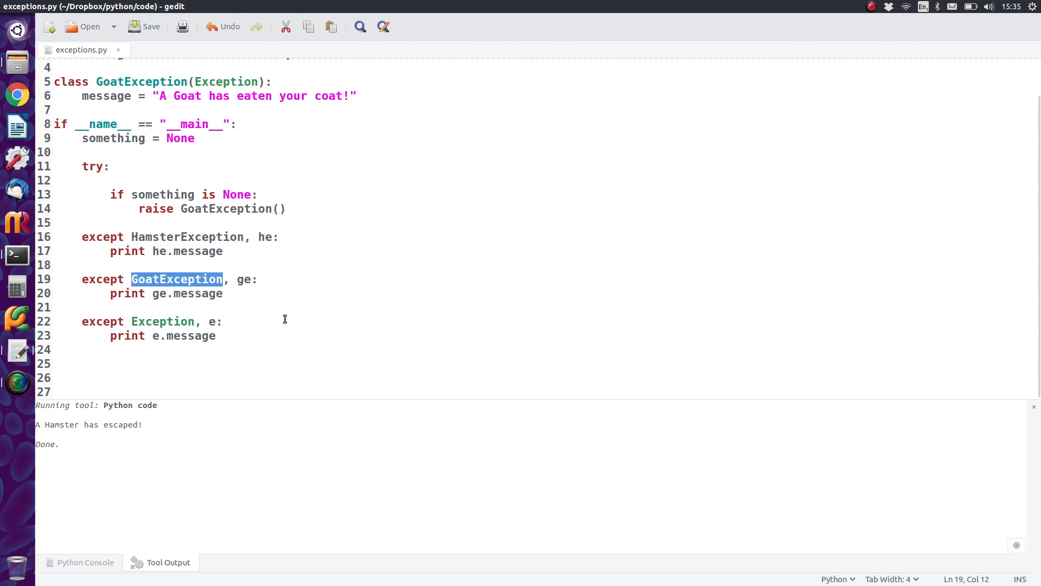
{"action": "mouse_move", "coordinate": [158, 432]}
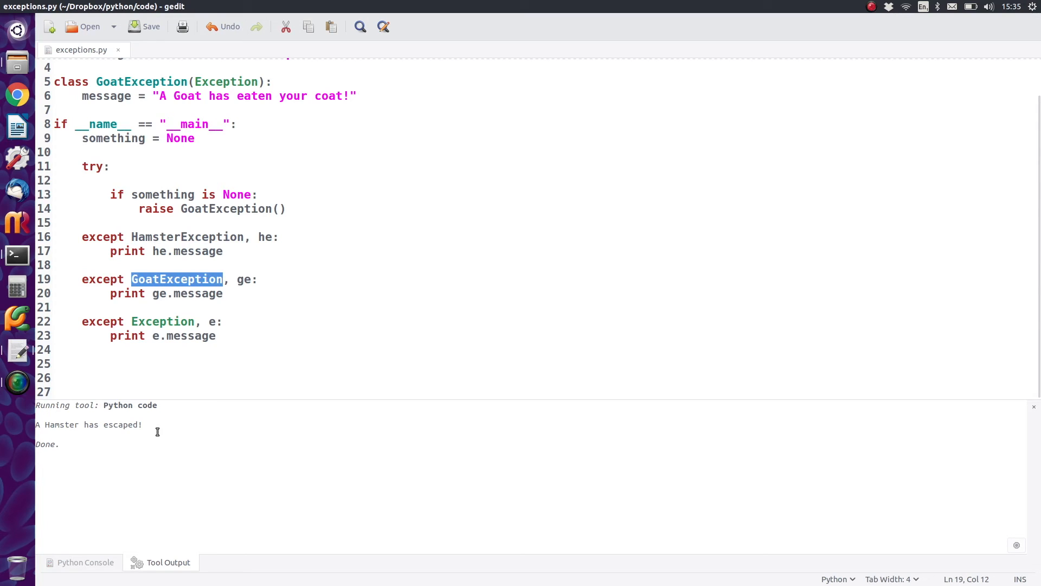
{"action": "double_click", "coordinate": [197, 293]}
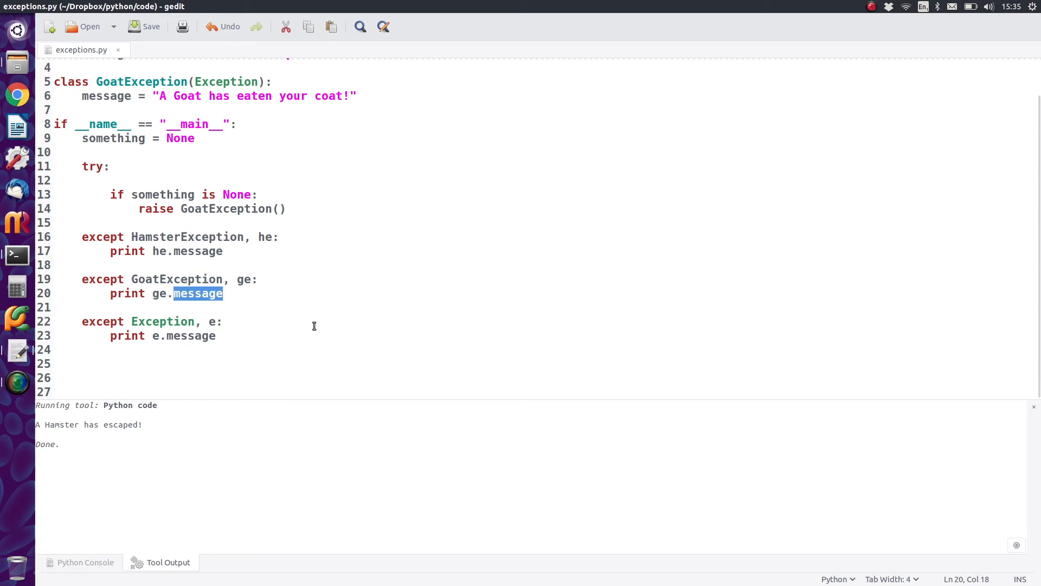
{"action": "mouse_move", "coordinate": [163, 254]}
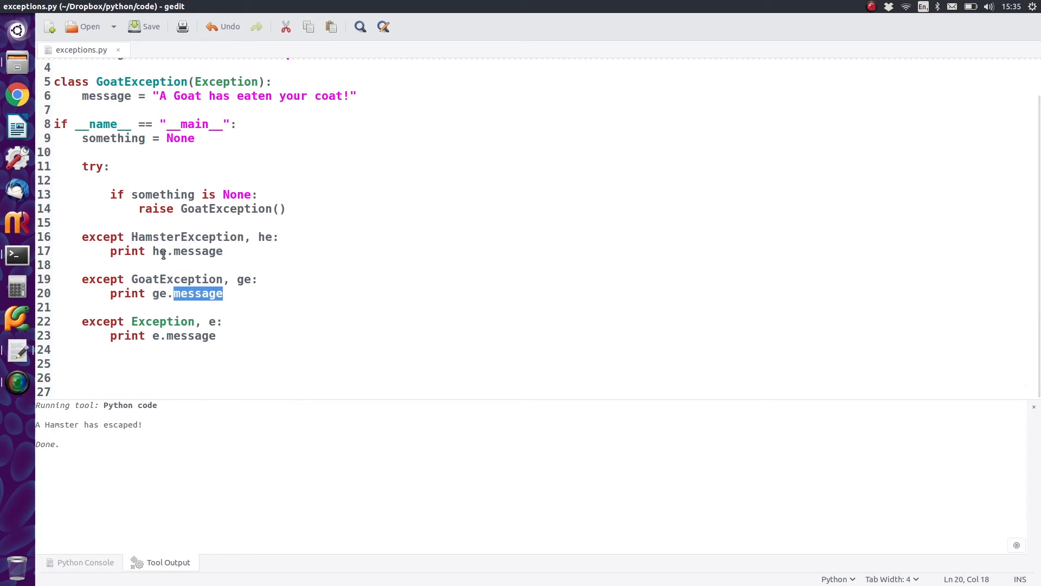
- Prefix the goat handler's print with "there was a exception: " before ge.message
{"action": "type", "text": "\""}
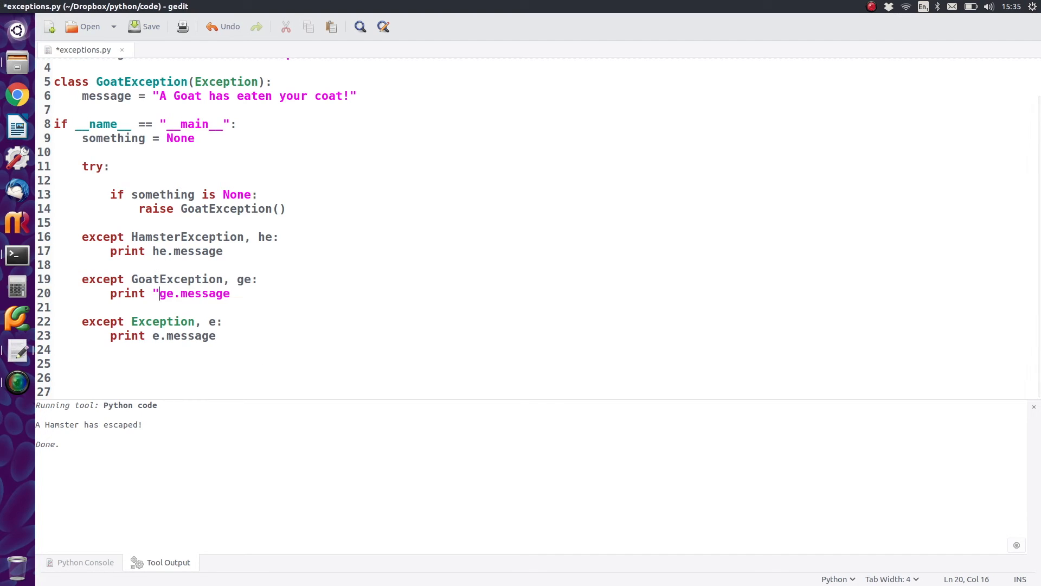
{"action": "type", "text": "t"}
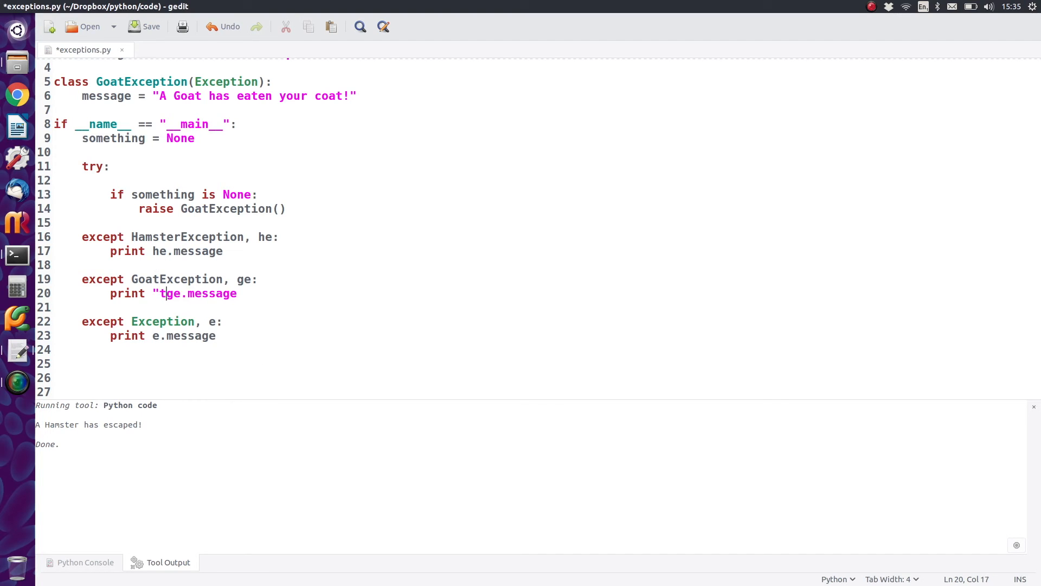
{"action": "type", "text": "here was"}
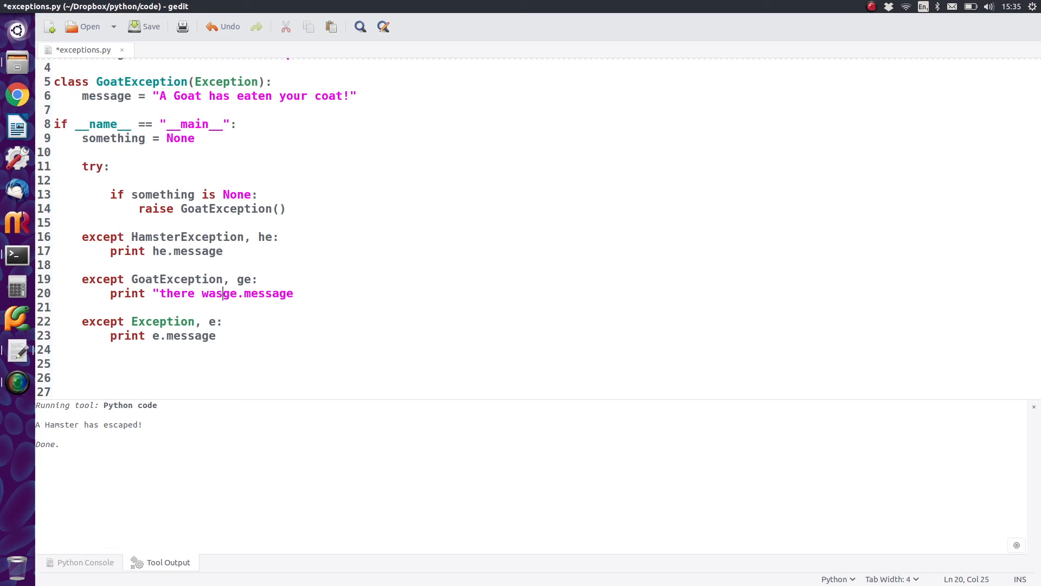
{"action": "type", "text": "a \""}
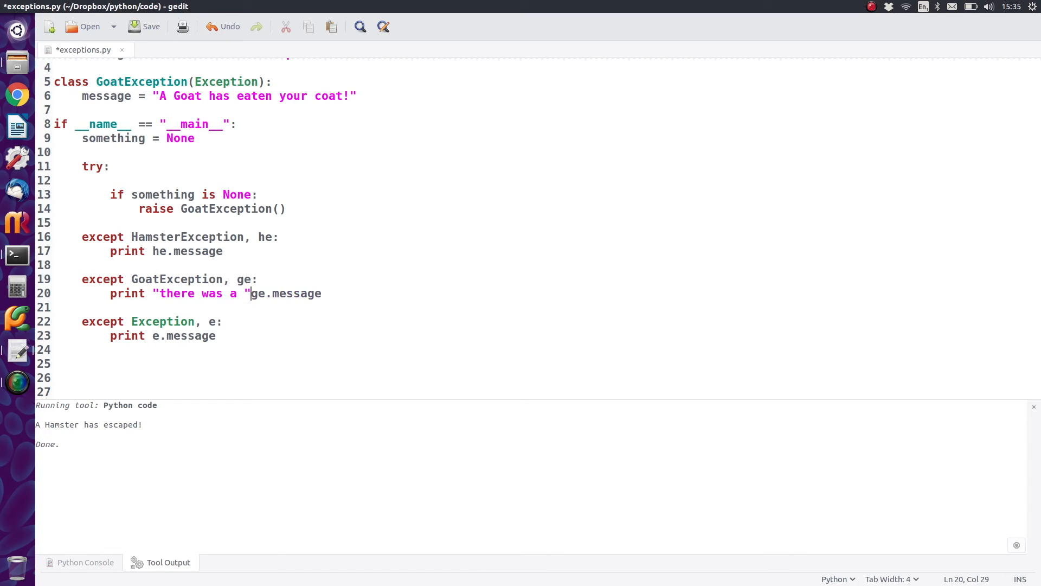
{"action": "type", "text": "exception:"}
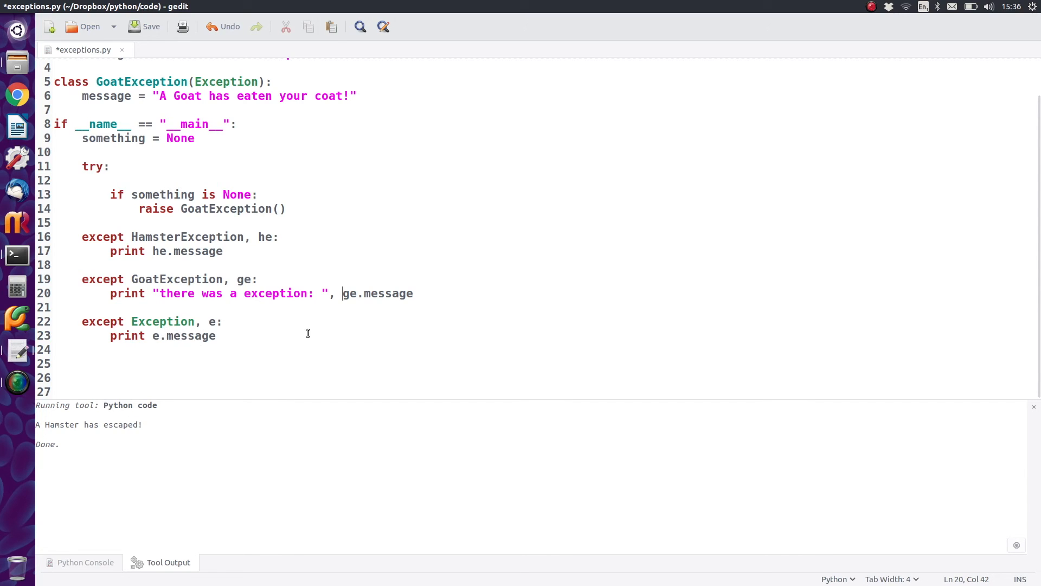
{"action": "mouse_move", "coordinate": [163, 437]}
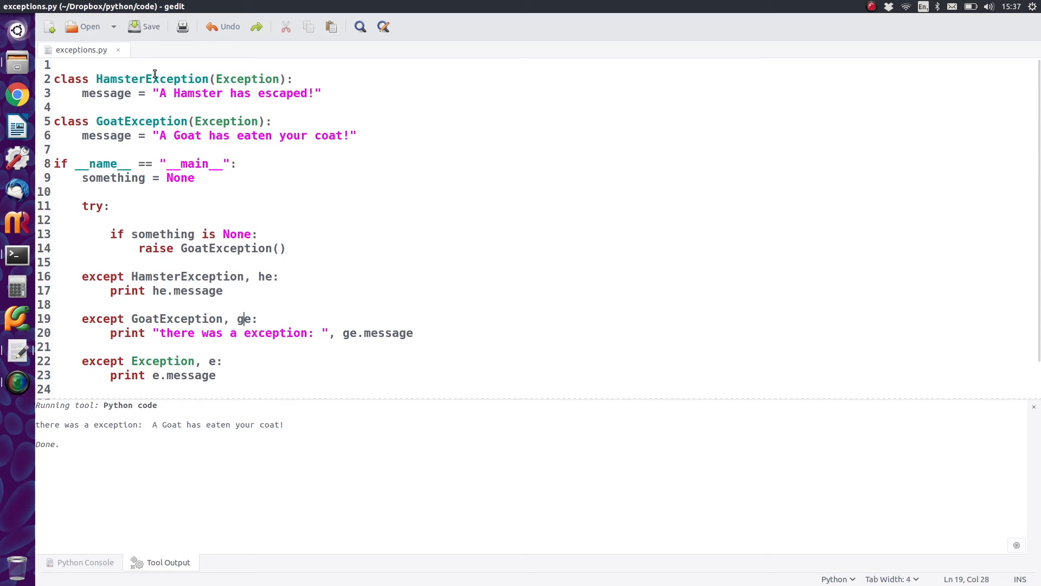
- Review GoatException, then start a new indented line below the catch-all except handler
{"action": "double_click", "coordinate": [141, 121]}
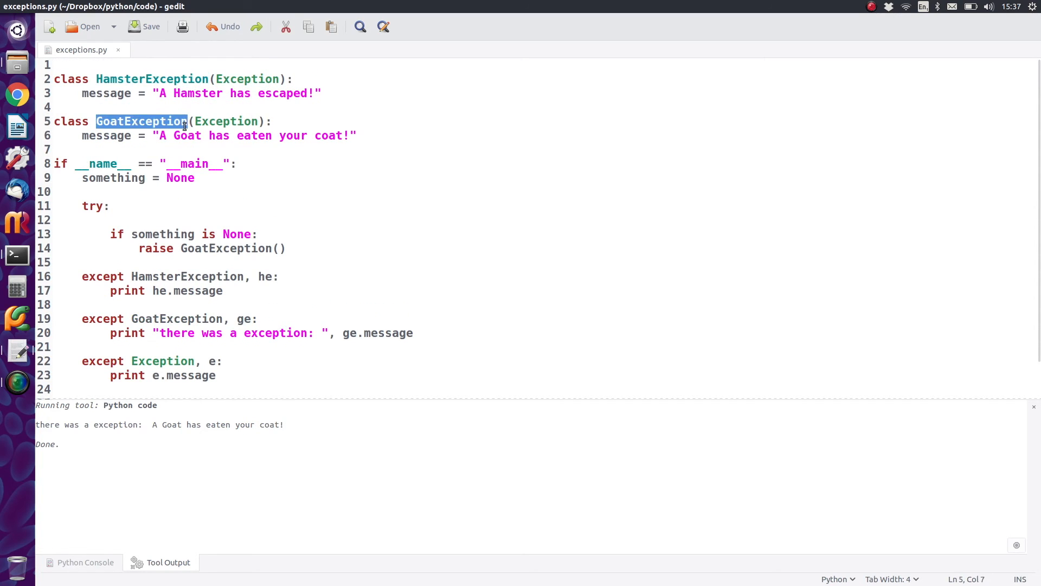
{"action": "scroll", "scroll_direction": "down", "scroll_amount": 3}
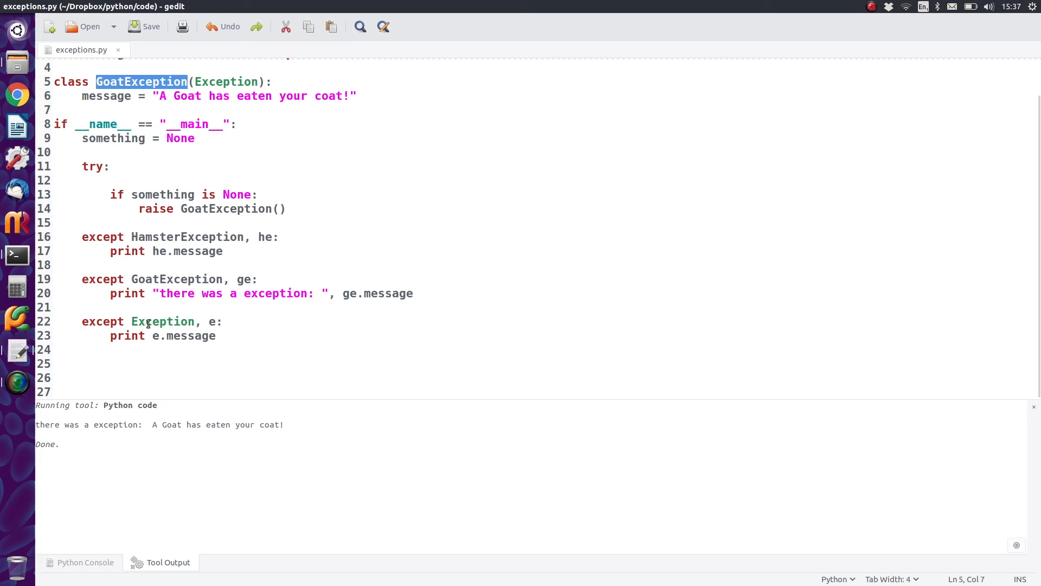
{"action": "double_click", "coordinate": [176, 279]}
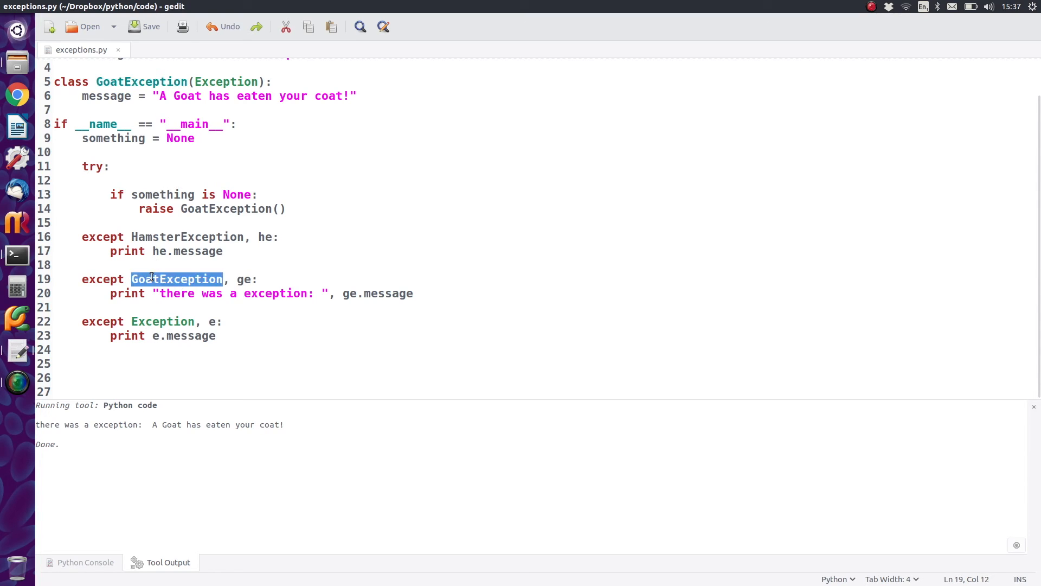
{"action": "mouse_move", "coordinate": [83, 284]}
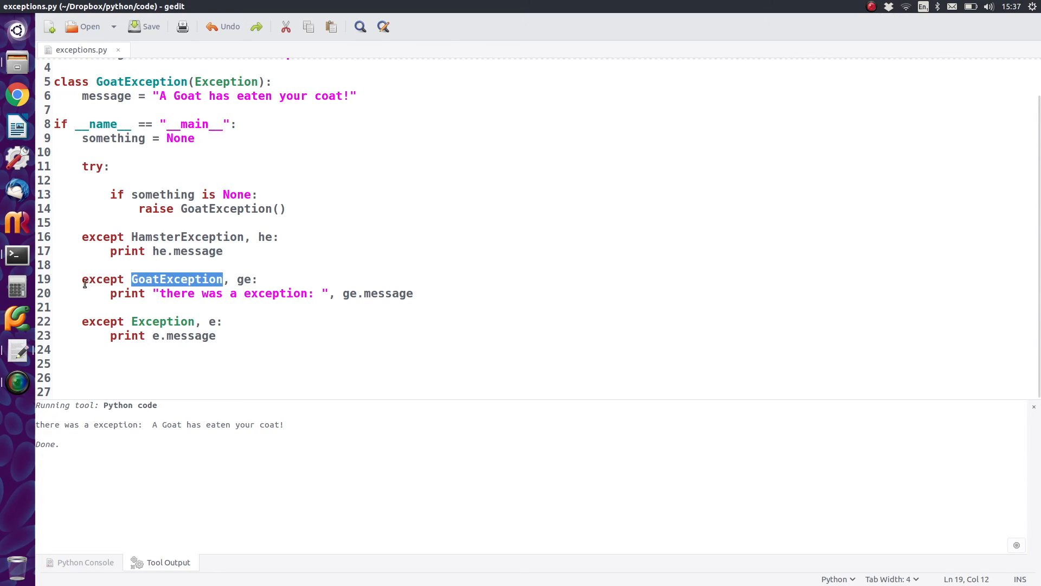
{"action": "left_click_drag", "start_coordinate": [81, 278], "coordinate": [413, 294]}
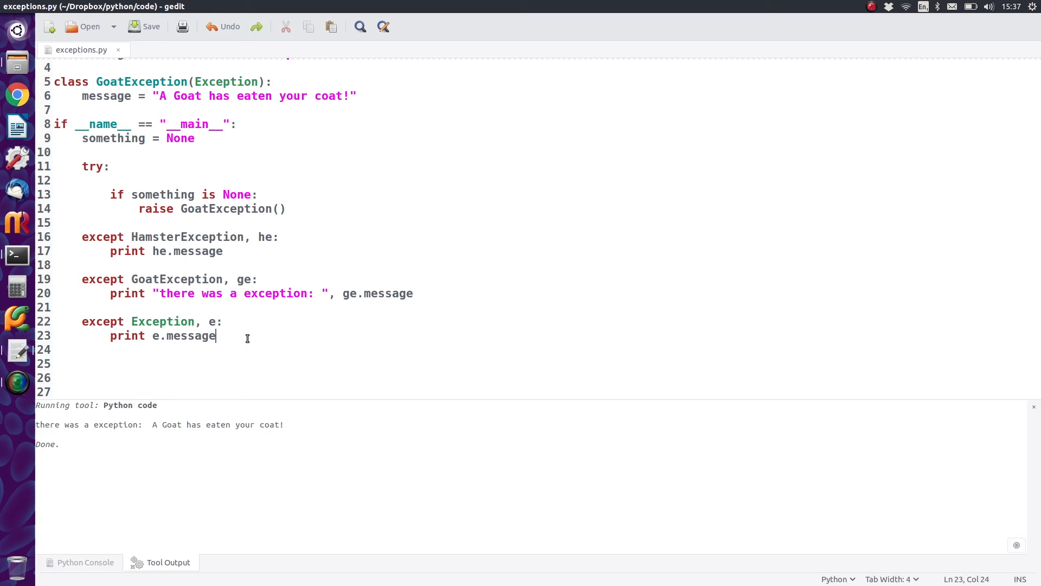
{"action": "key", "text": "Return"}
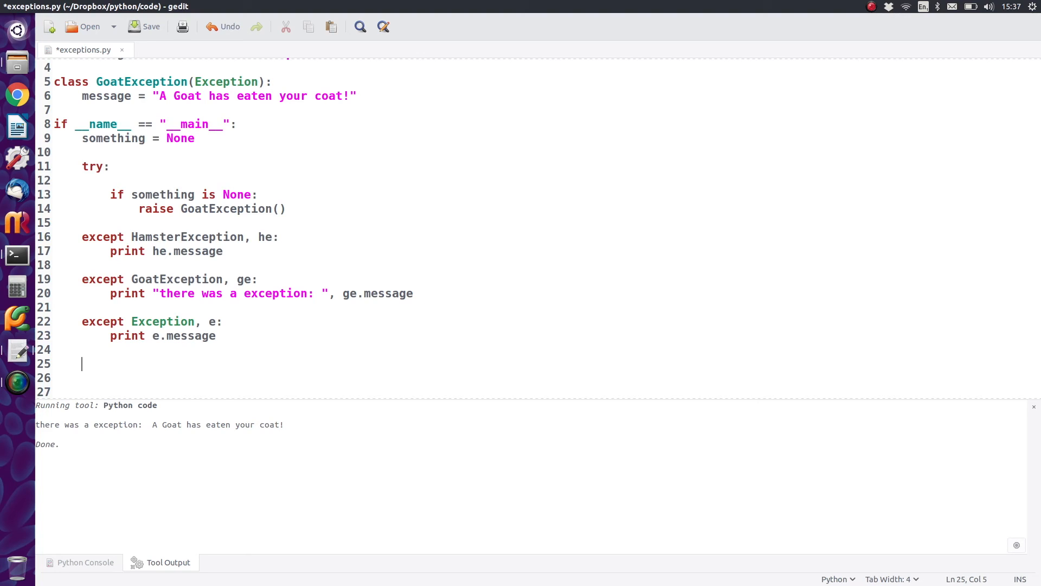
- Add a finally: block printing "and we're all done!" after the handlers and save exceptions.py
{"action": "type", "text": "finally:"}
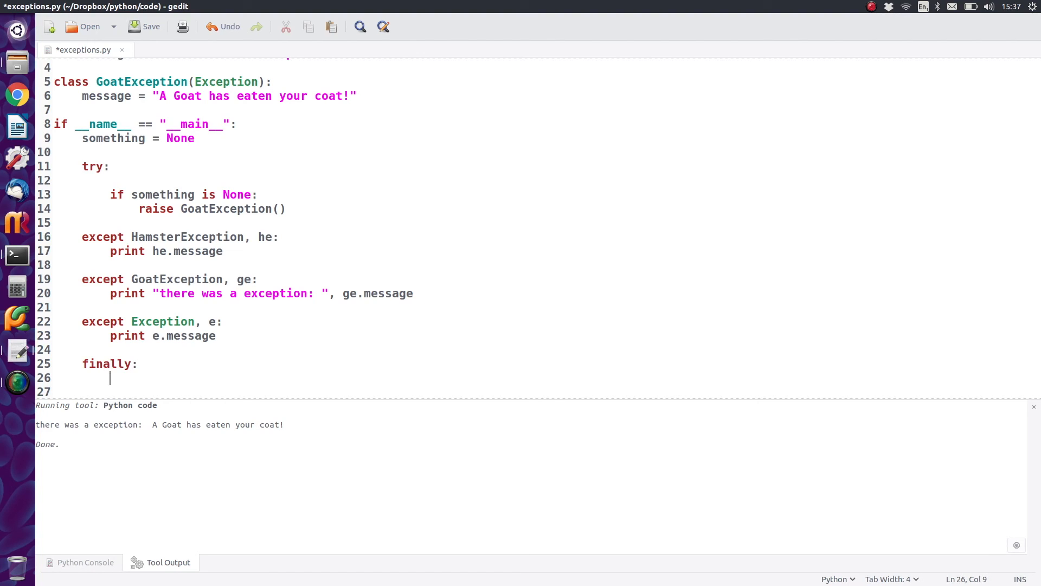
{"action": "left_click_drag", "start_coordinate": [67, 219], "coordinate": [215, 335]}
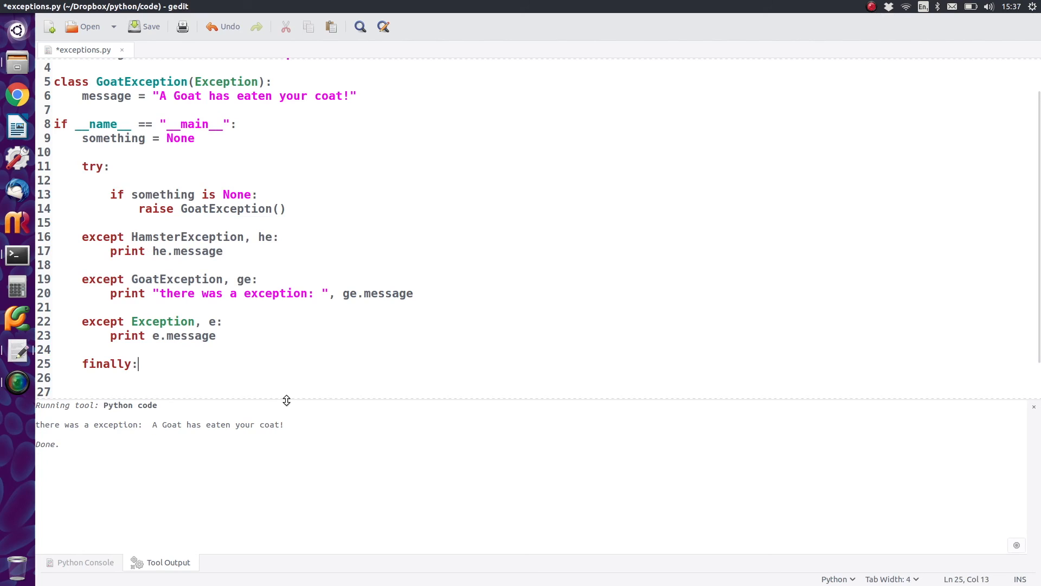
{"action": "mouse_move", "coordinate": [268, 393]}
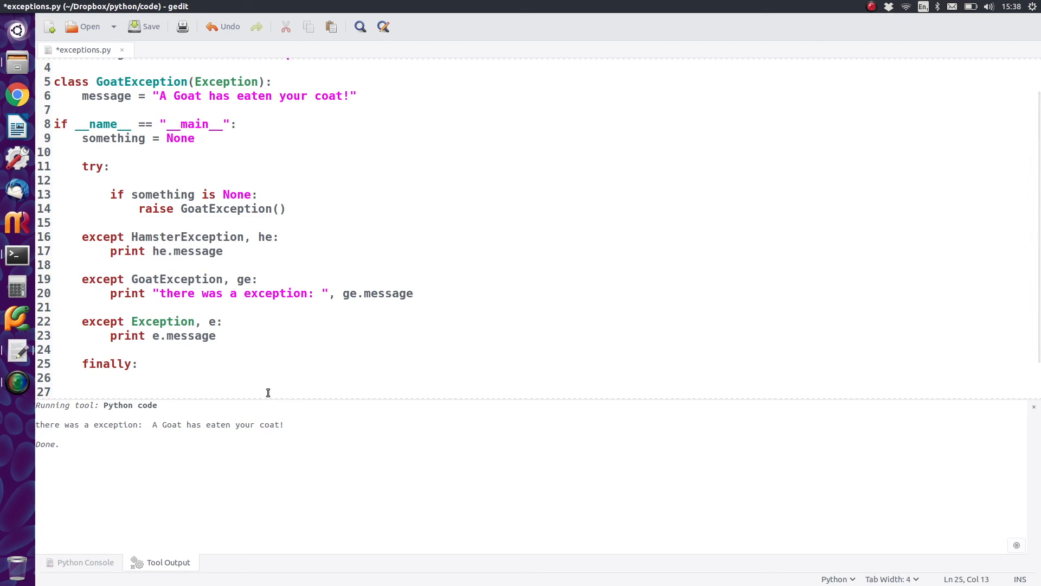
{"action": "left_click", "coordinate": [111, 378]}
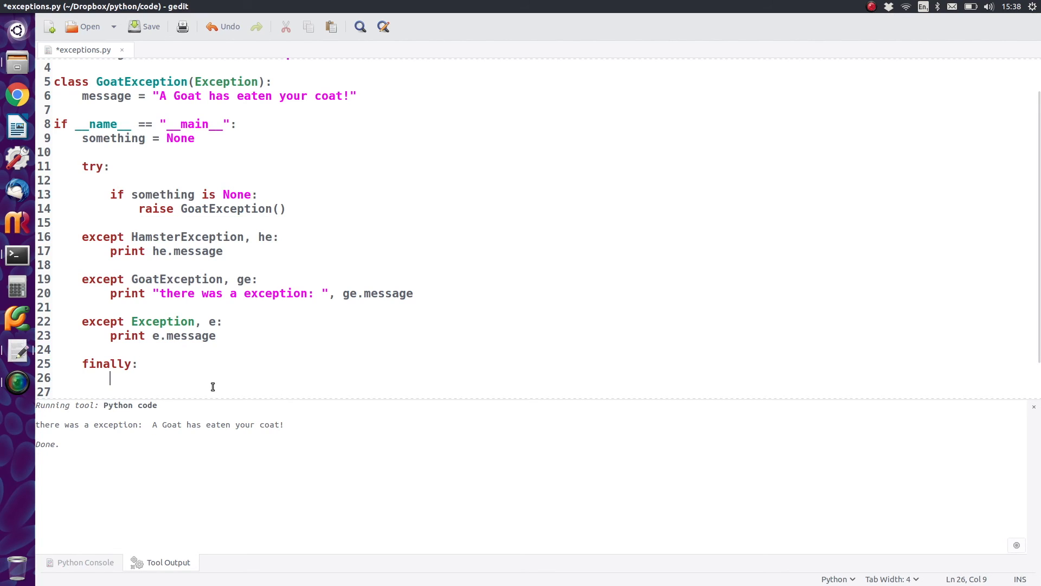
{"action": "type", "text": "print"}
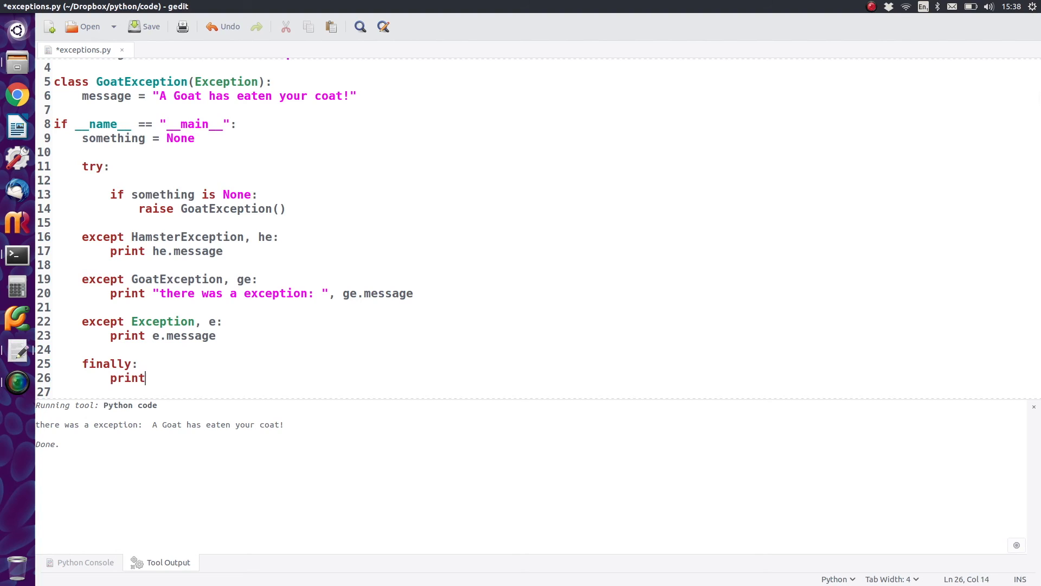
{"action": "type", "text": "\"and w"}
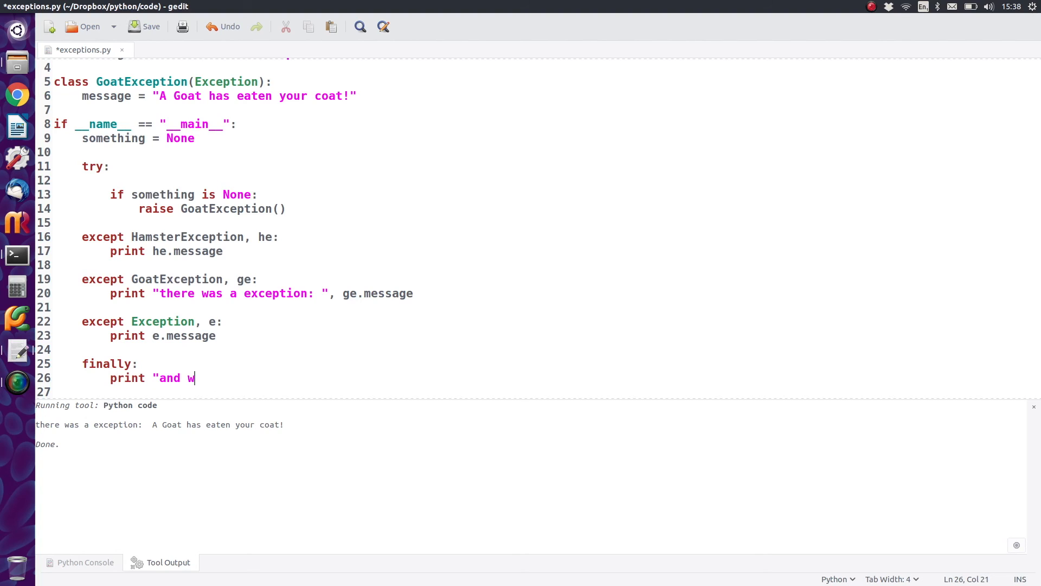
{"action": "type", "text": "er'"}
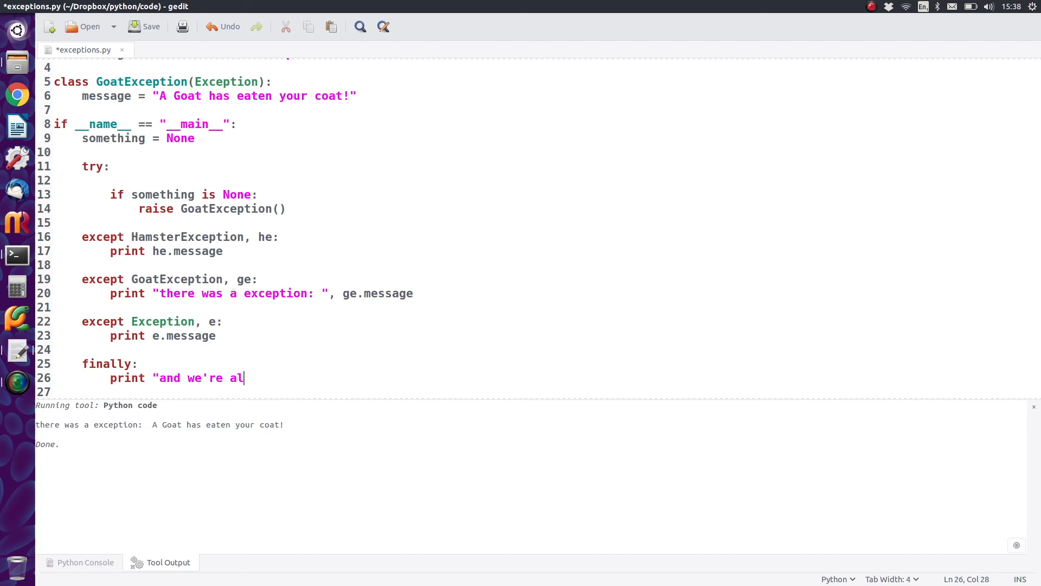
{"action": "type", "text": "l dn"}
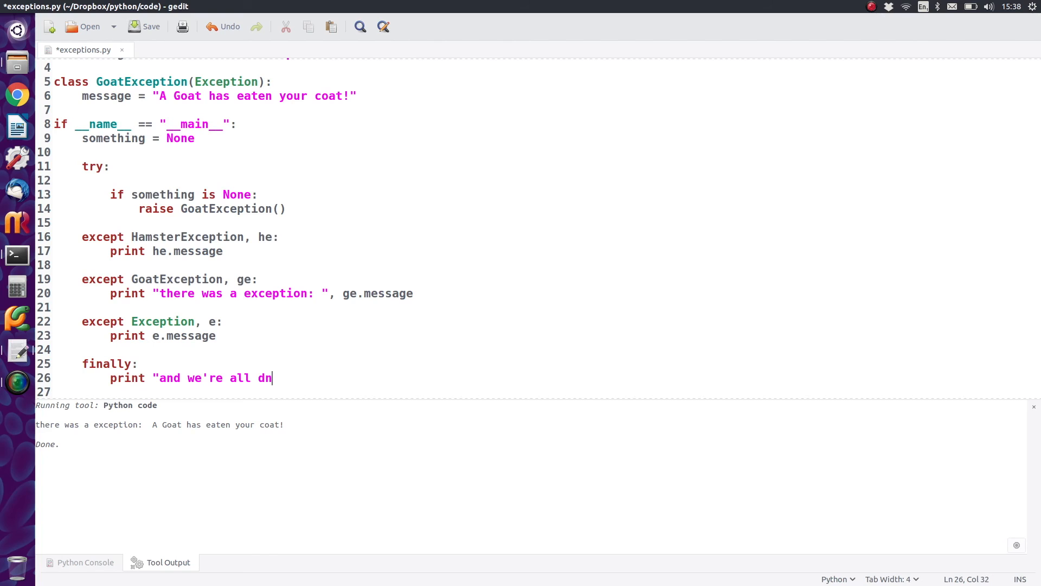
{"action": "type", "text": "one!\""}
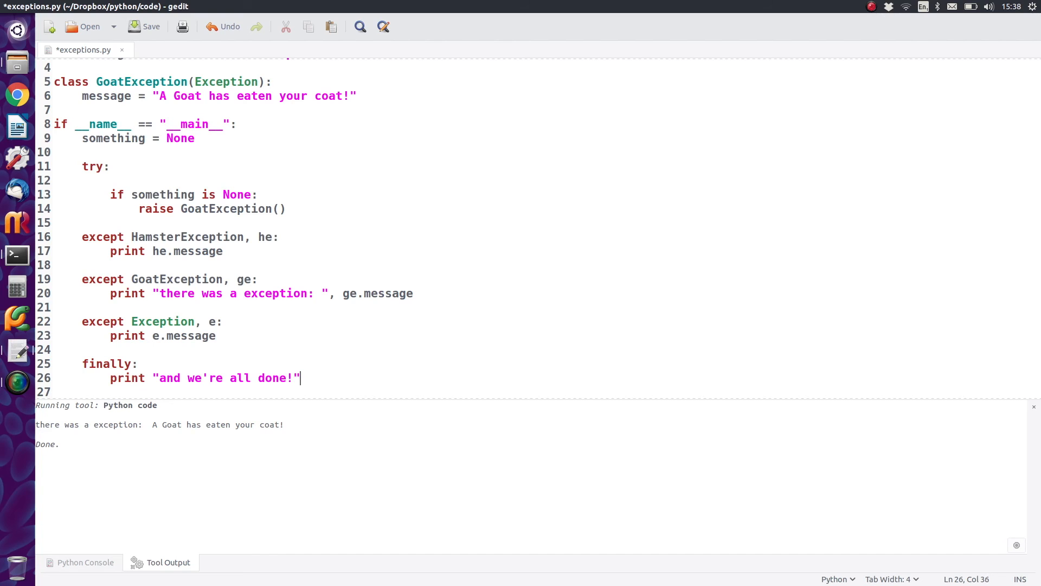
{"action": "left_click", "coordinate": [143, 26]}
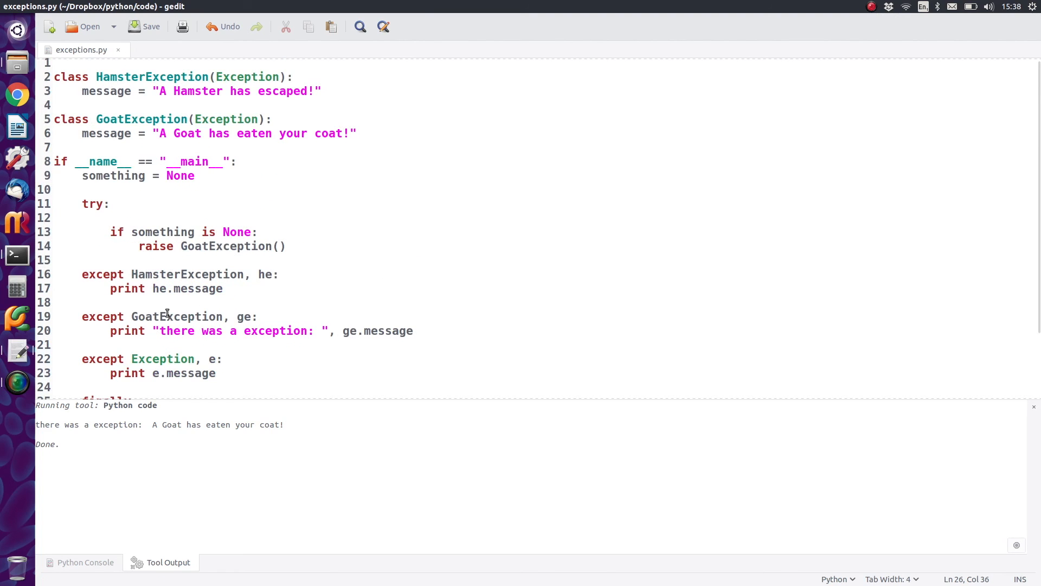
- Add a leading space to the finally print string, then save and run the Python code tool
{"action": "scroll", "scroll_direction": "down", "scroll_amount": 3}
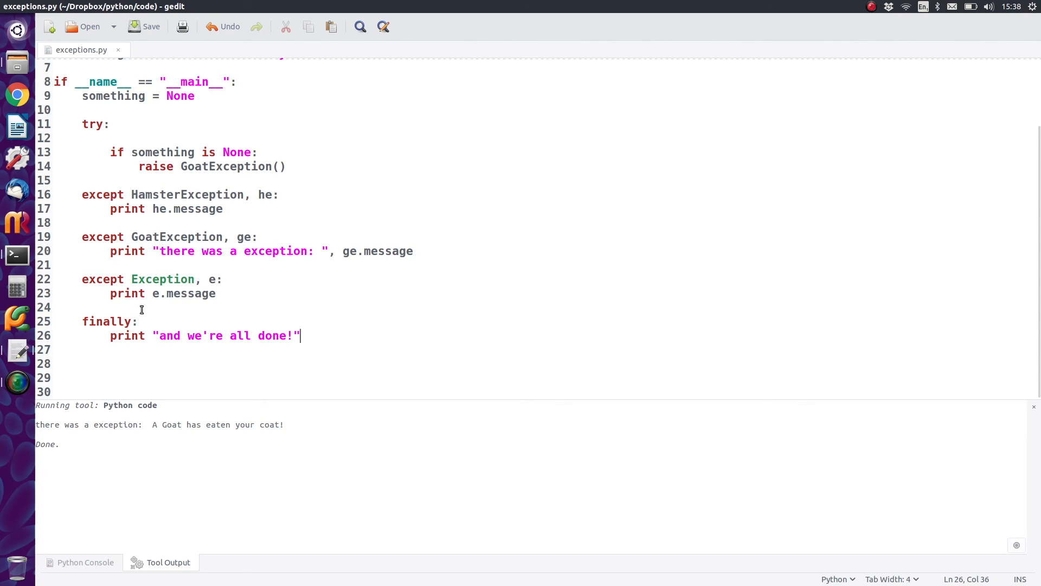
{"action": "double_click", "coordinate": [106, 321]}
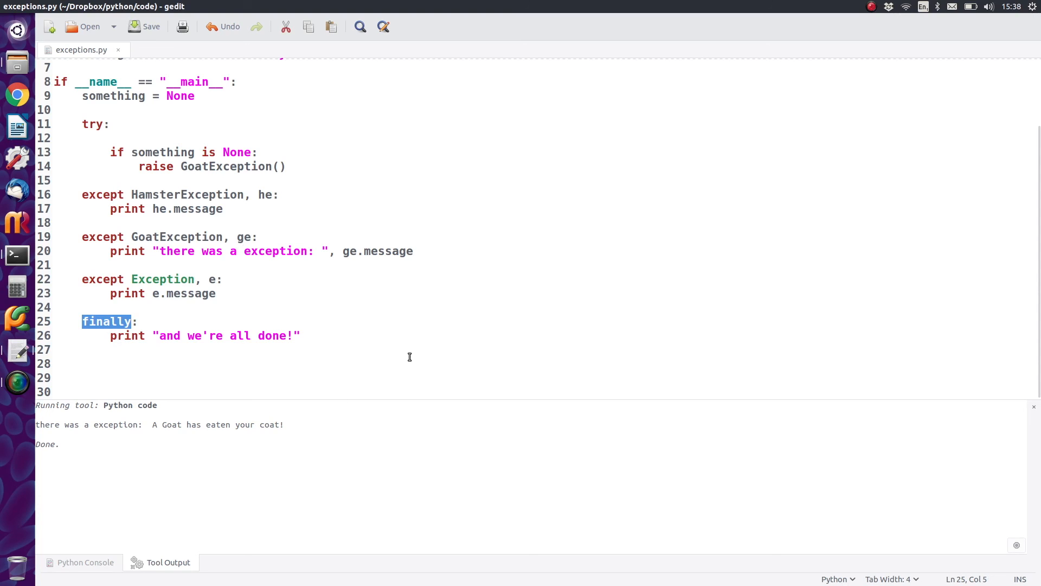
{"action": "type", "text": "\" \""}
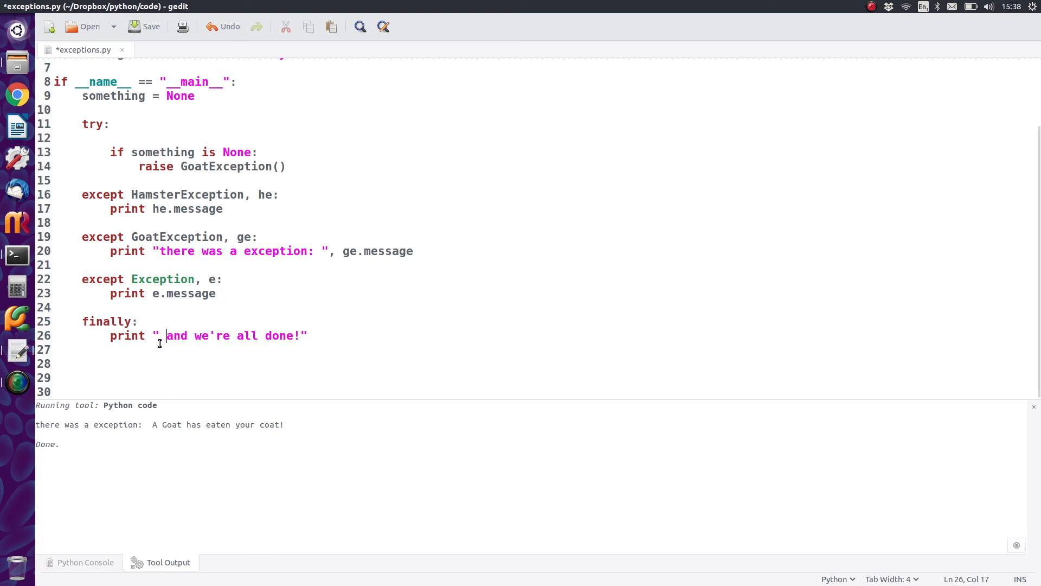
{"action": "left_click", "coordinate": [145, 26]}
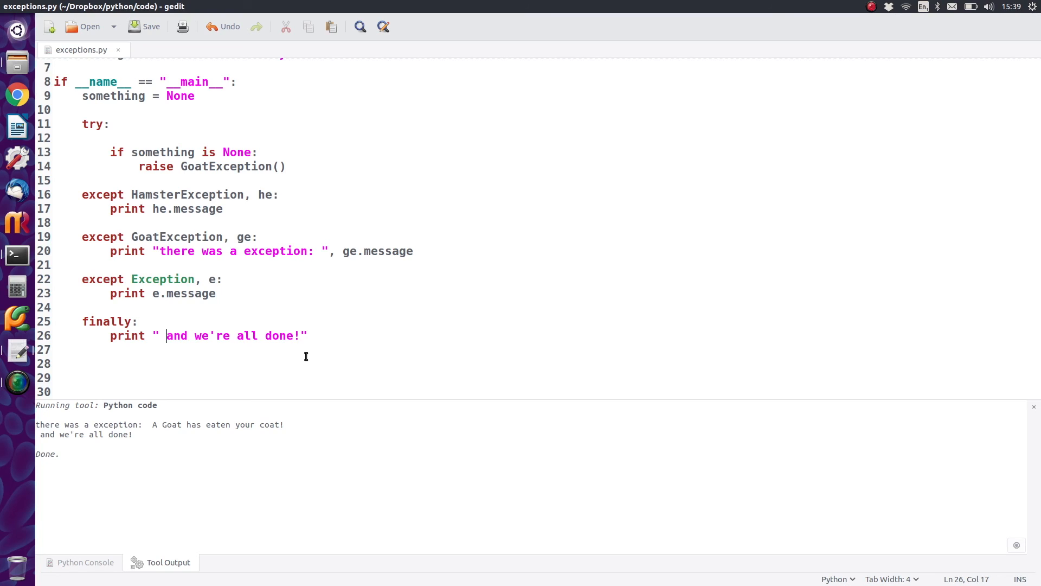
{"action": "mouse_move", "coordinate": [285, 167]}
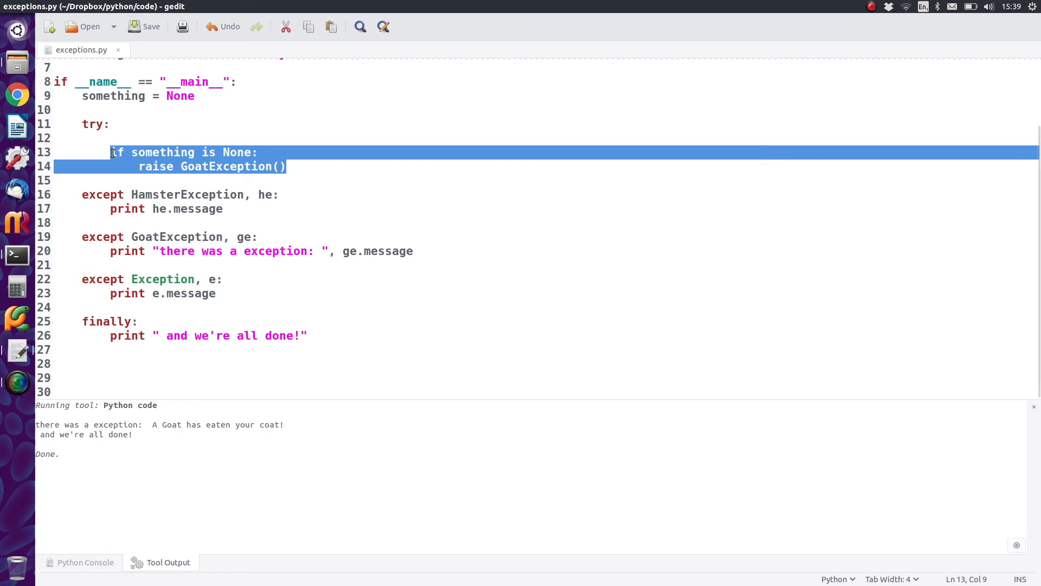
- Paste the if/raise GoatException check below the finally block, dedent the raise line and save
{"action": "left_click", "coordinate": [322, 337]}
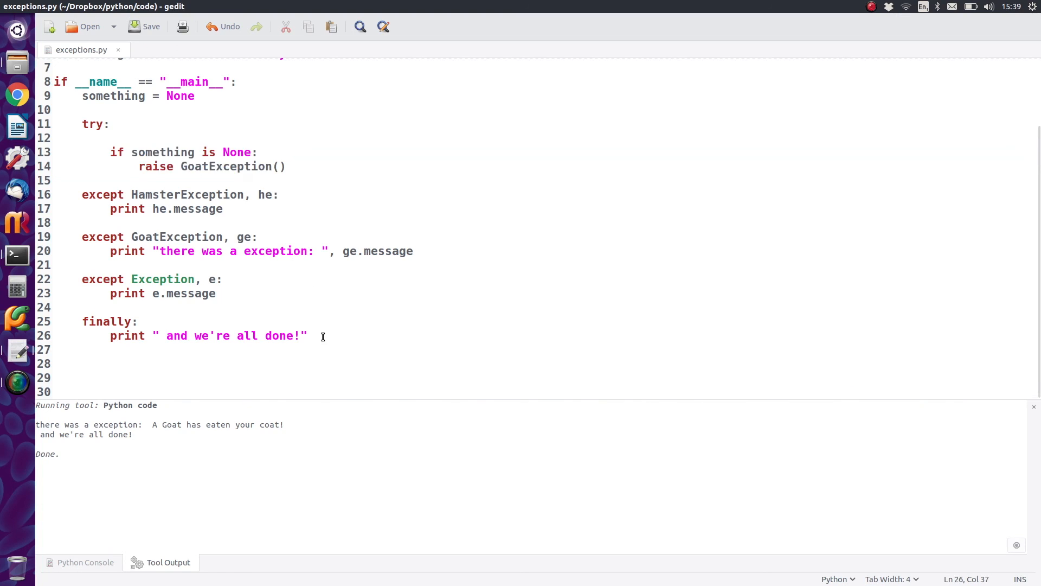
{"action": "left_click", "coordinate": [323, 336]}
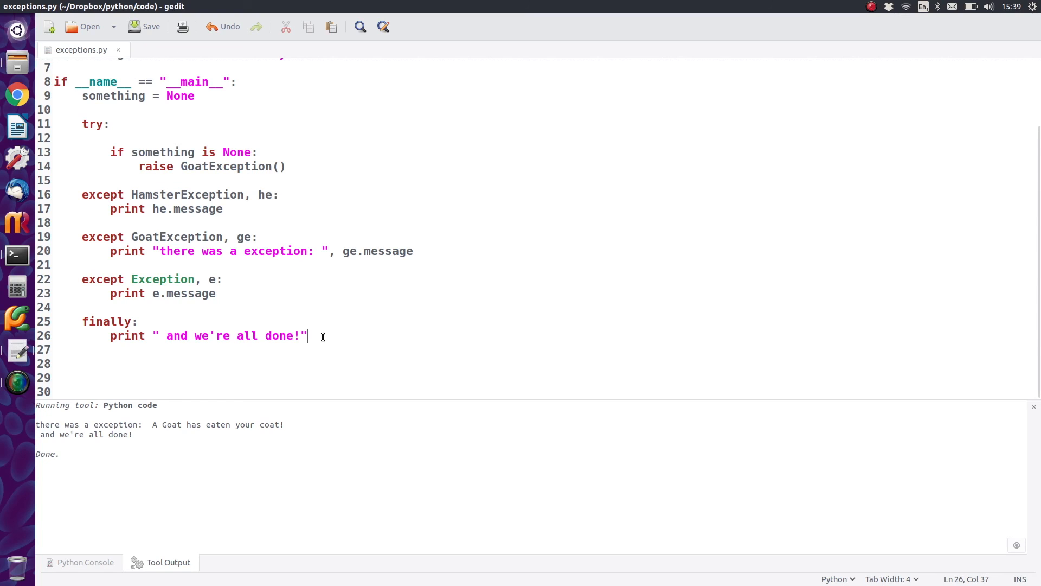
{"action": "key", "text": "Return"}
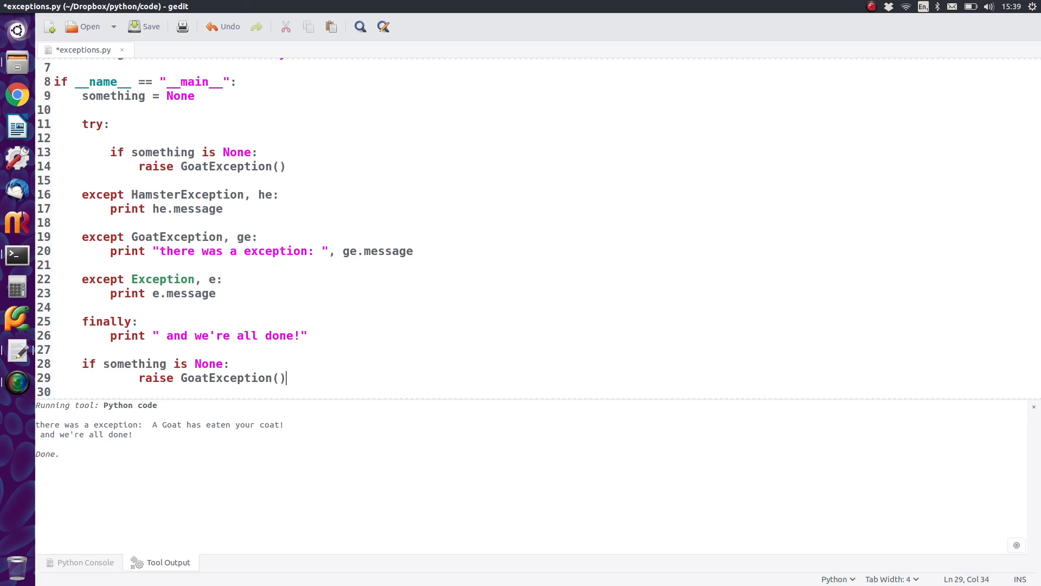
{"action": "left_click", "coordinate": [142, 377]}
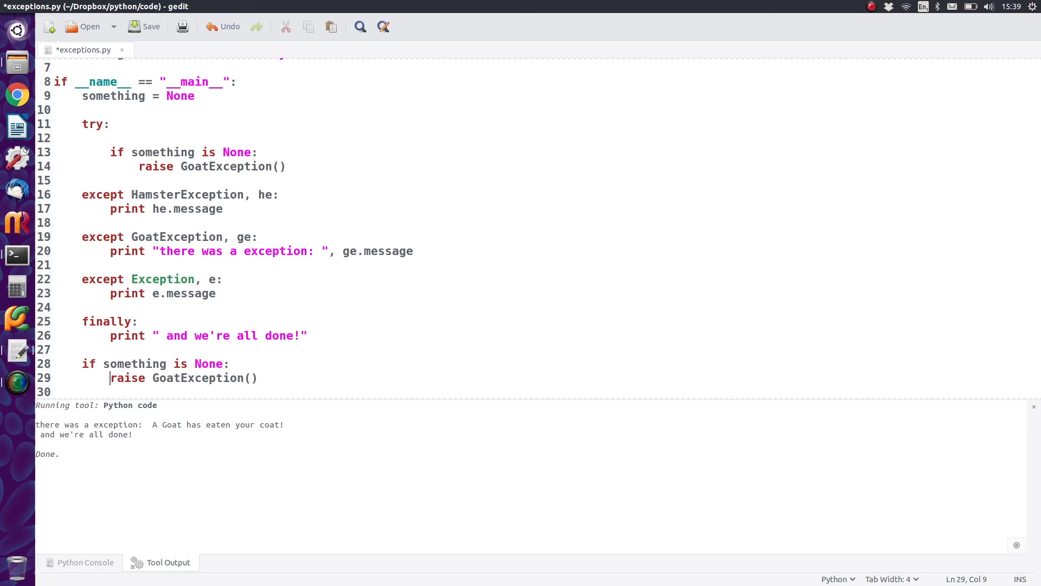
{"action": "key", "text": "ctrl+s"}
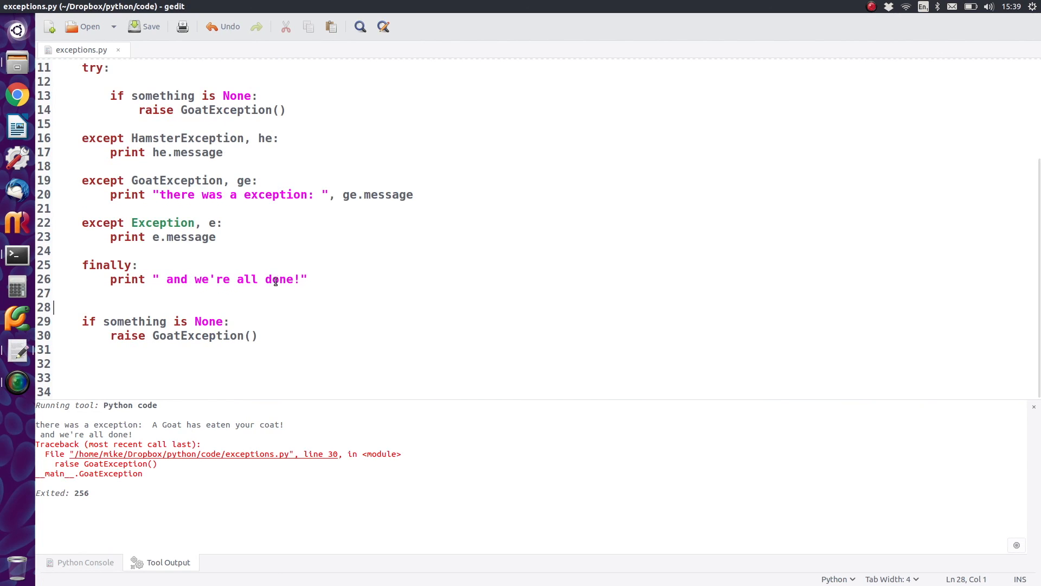
{"action": "mouse_move", "coordinate": [102, 452]}
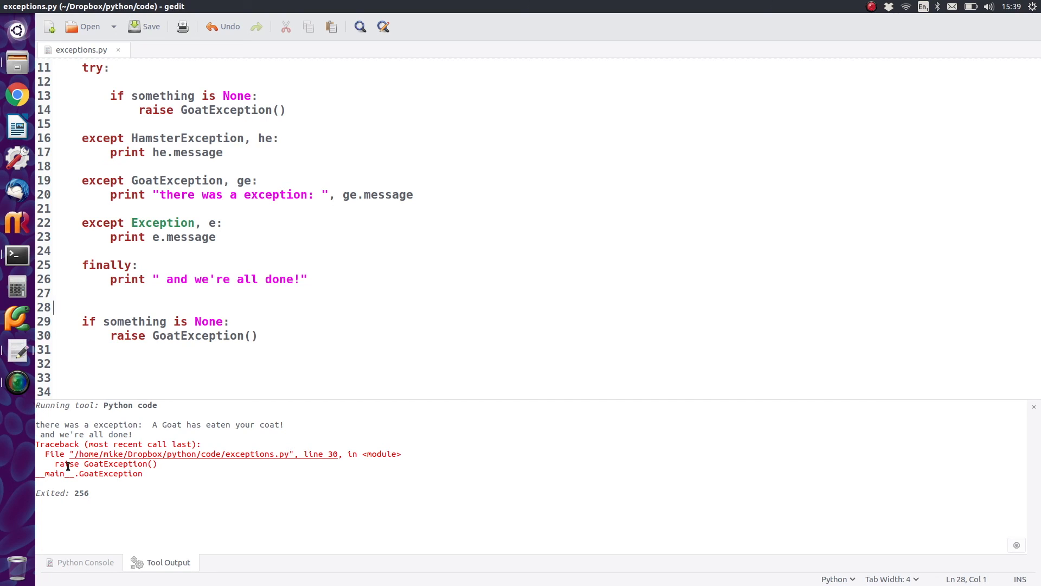
{"action": "mouse_move", "coordinate": [121, 476]}
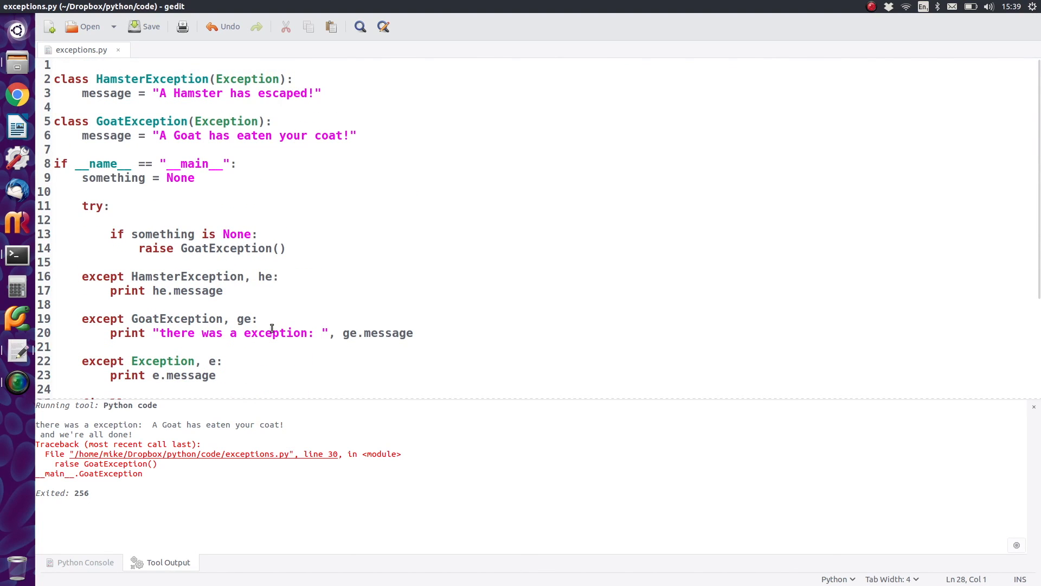
{"action": "scroll", "scroll_direction": "down", "scroll_amount": 3}
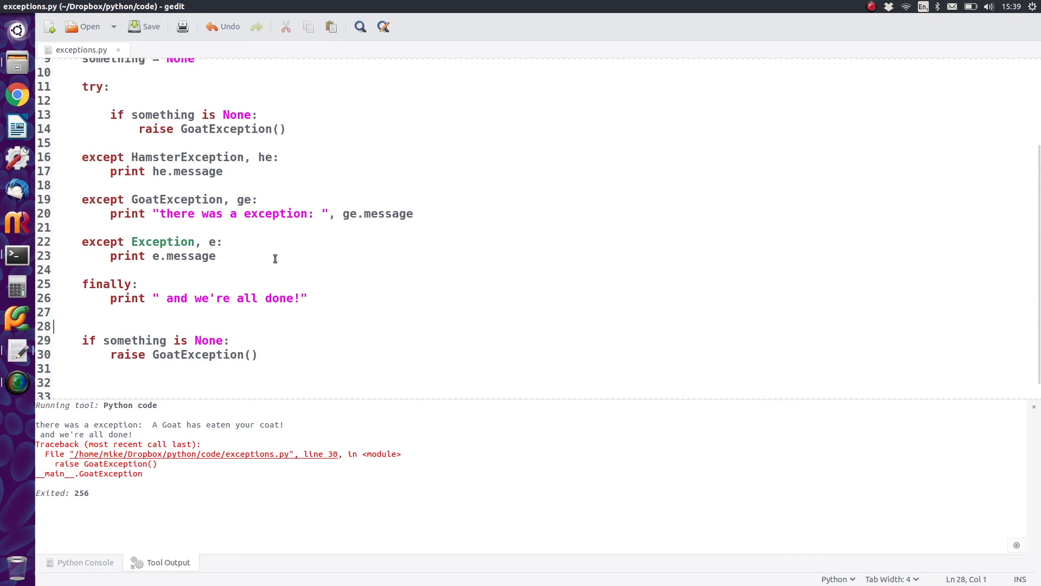
{"action": "mouse_move", "coordinate": [200, 322]}
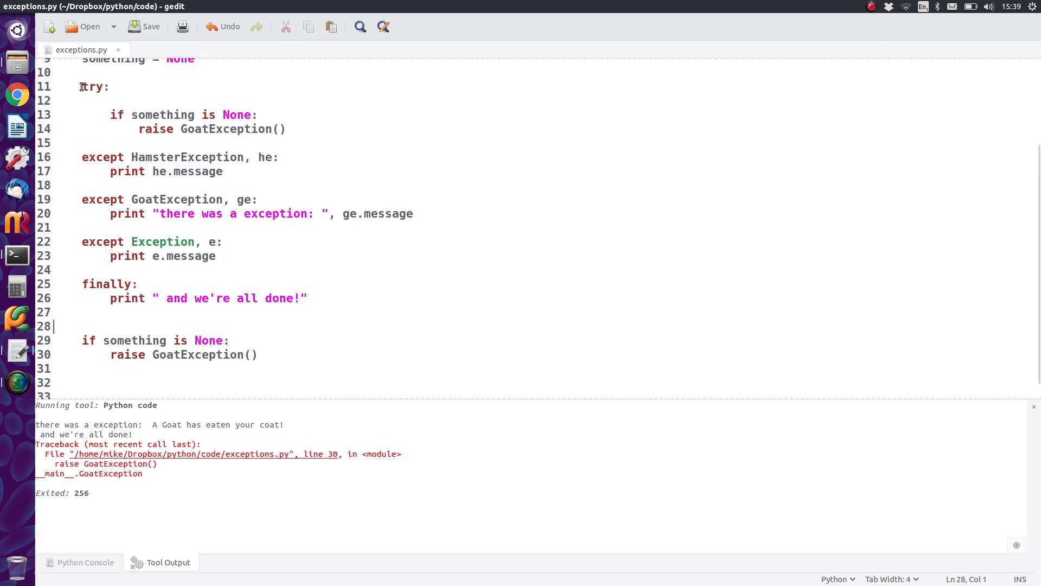
{"action": "left_click_drag", "start_coordinate": [81, 87], "coordinate": [262, 263]}
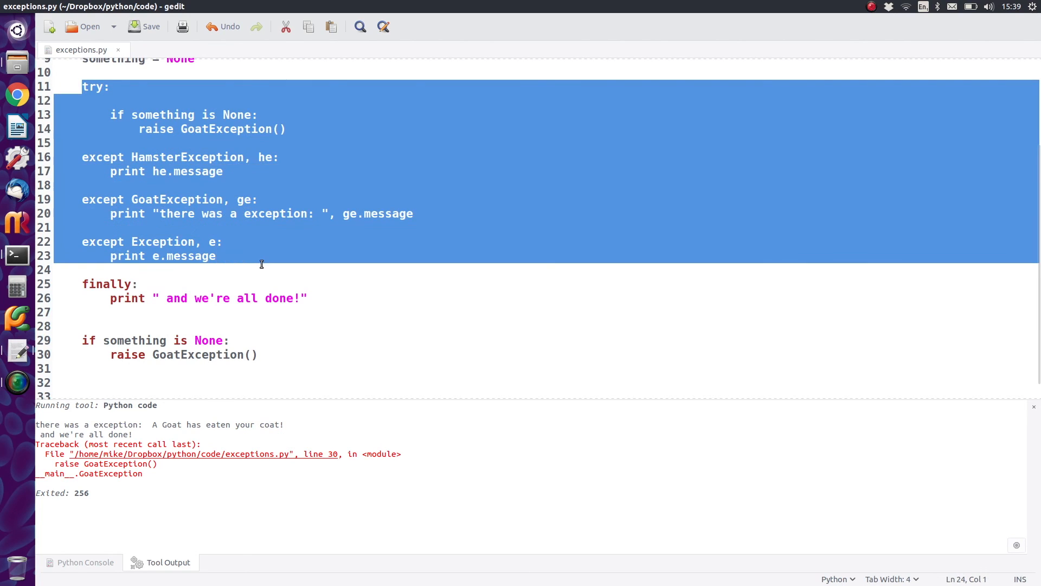
{"action": "left_click", "coordinate": [217, 256]}
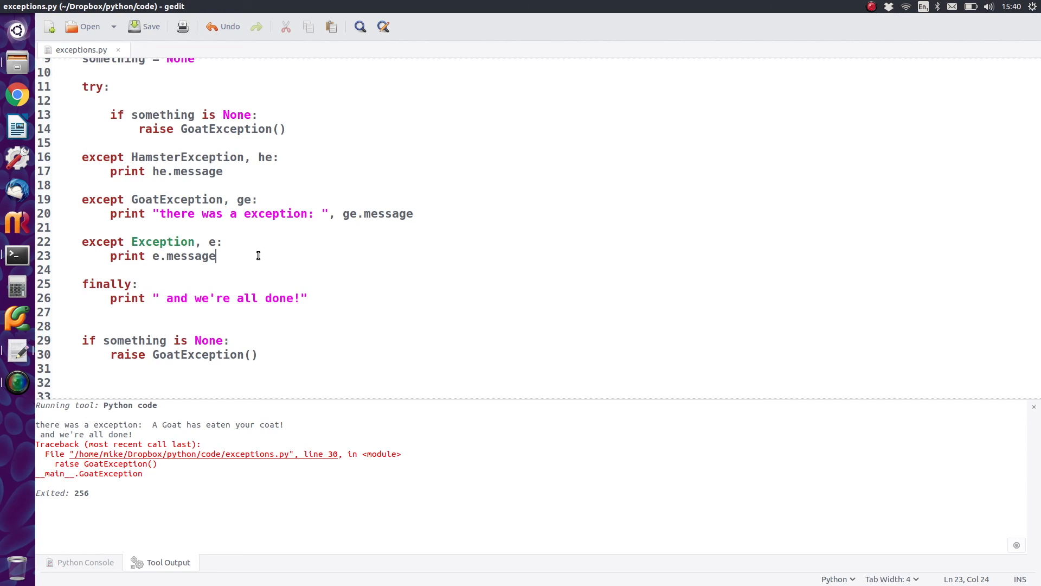
{"action": "mouse_move", "coordinate": [43, 256]}
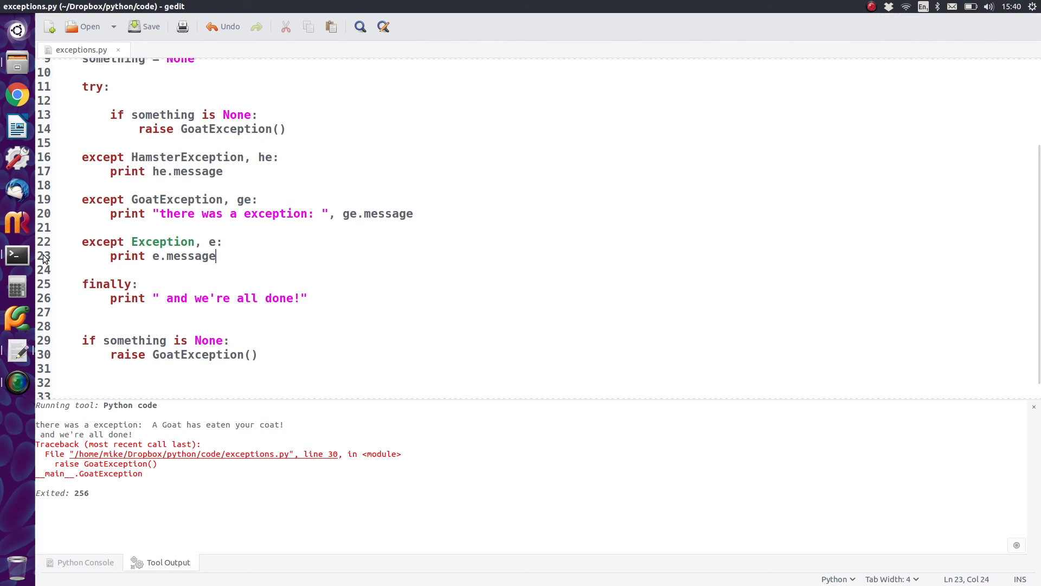